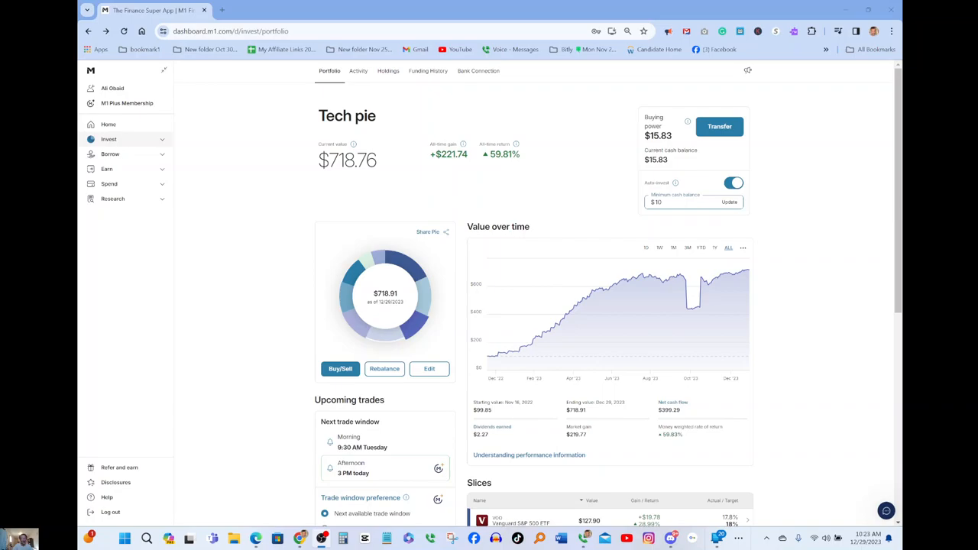
mouse_move(423, 223)
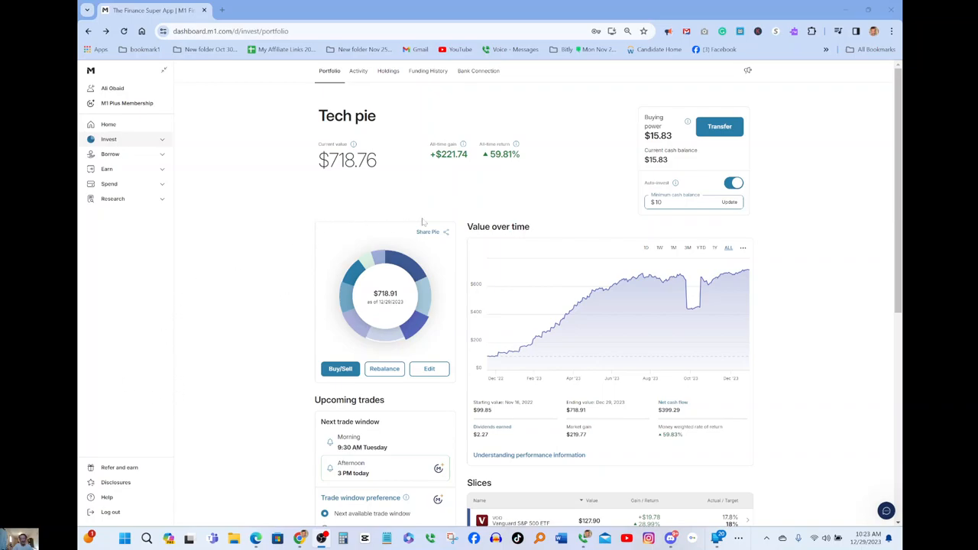
mouse_move(529, 202)
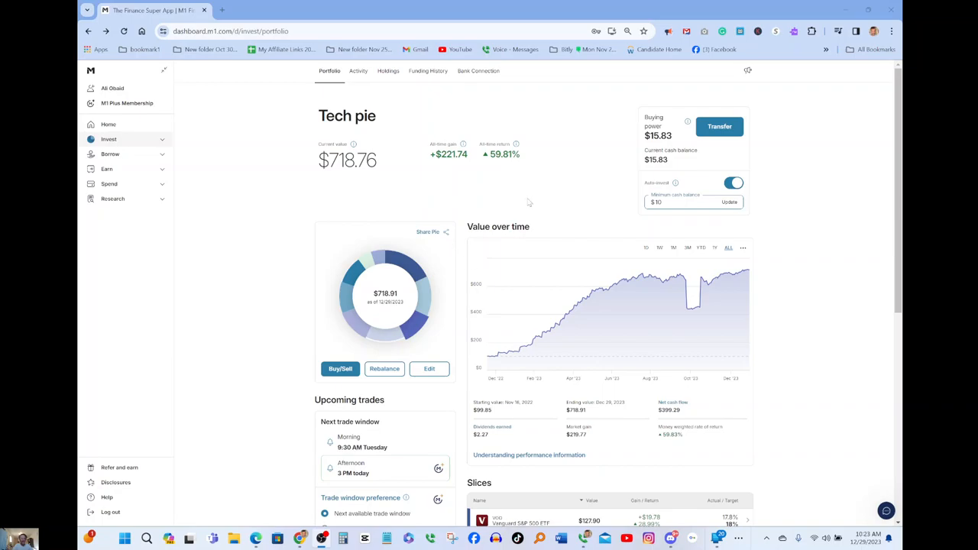
mouse_move(334, 129)
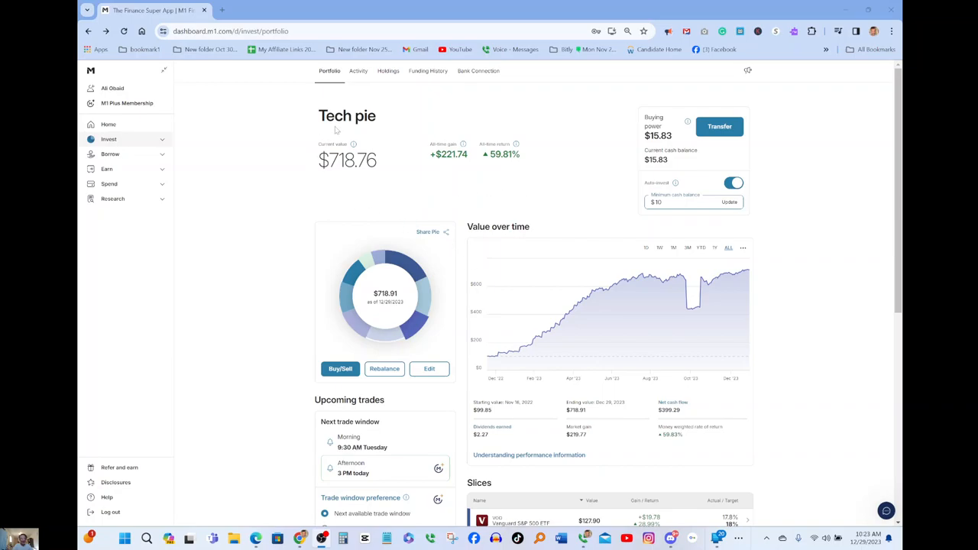
mouse_move(364, 136)
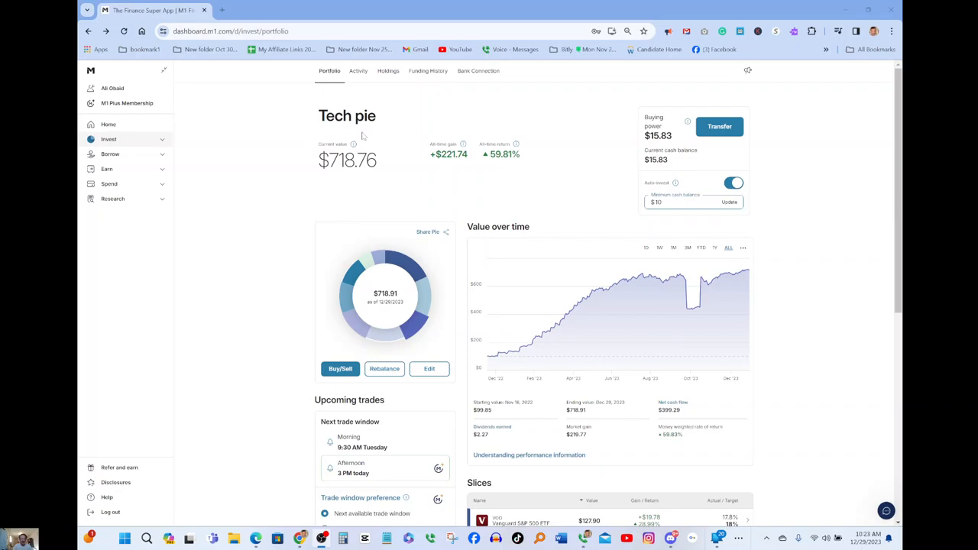
Scroll the Tech pie page to bring its Slices list with the Vanguard S&P 500 ETF row into view.
scroll("down", 3)
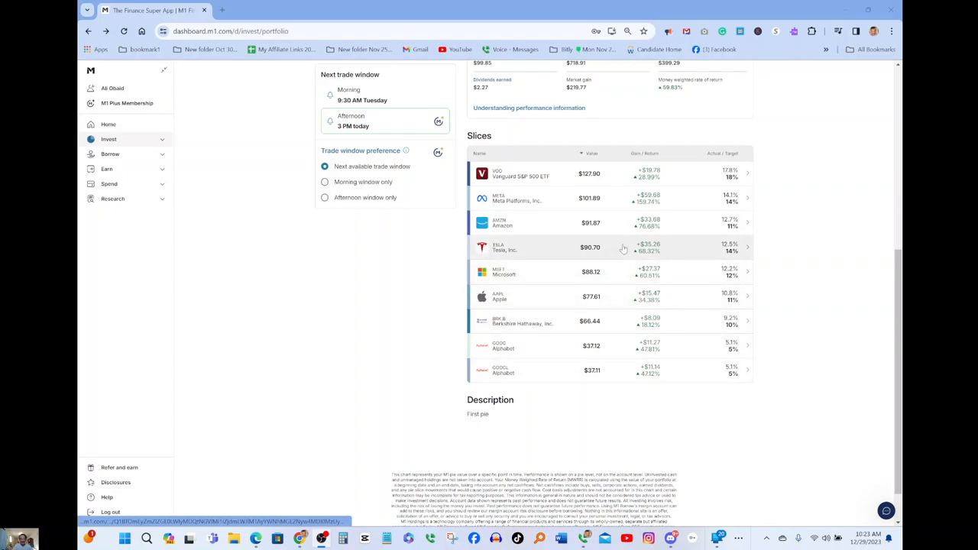
mouse_move(534, 232)
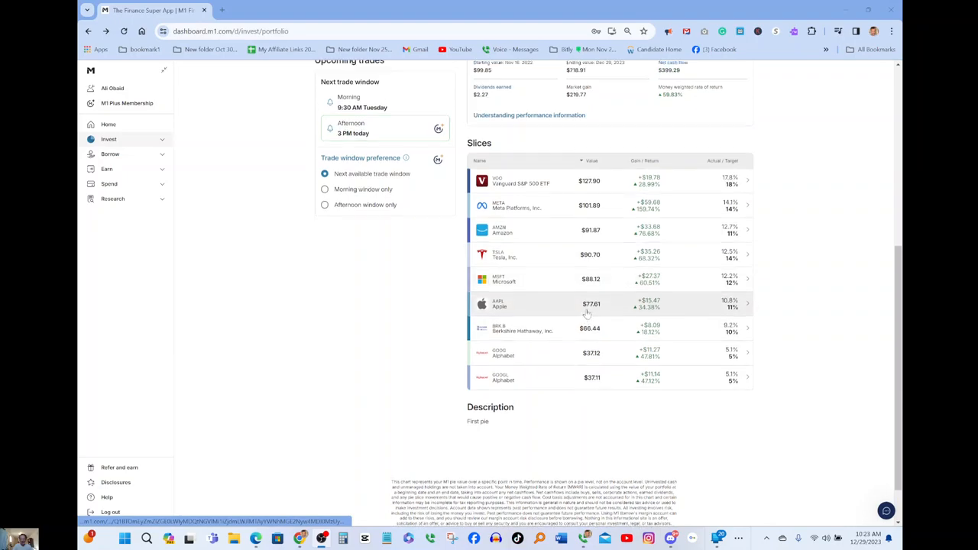
scroll("up", 3)
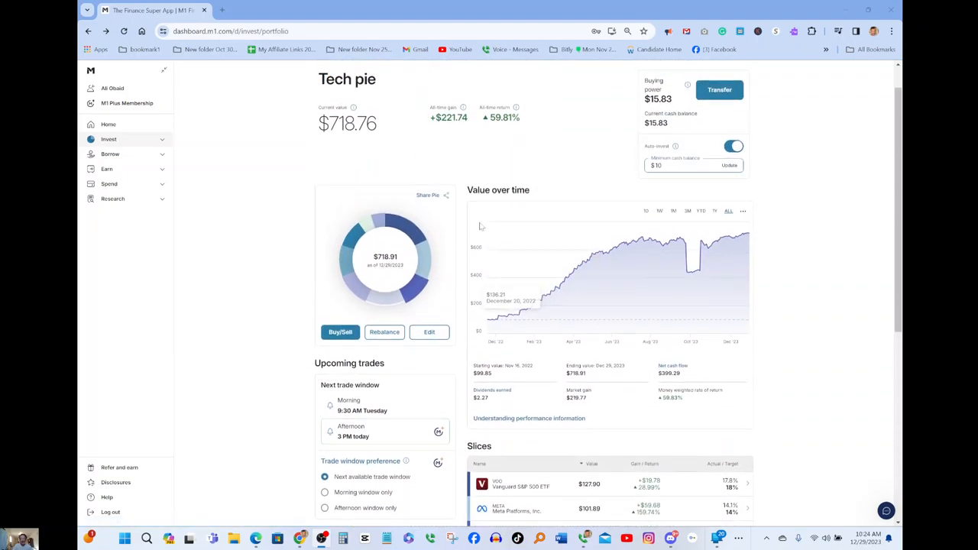
scroll("up", 3)
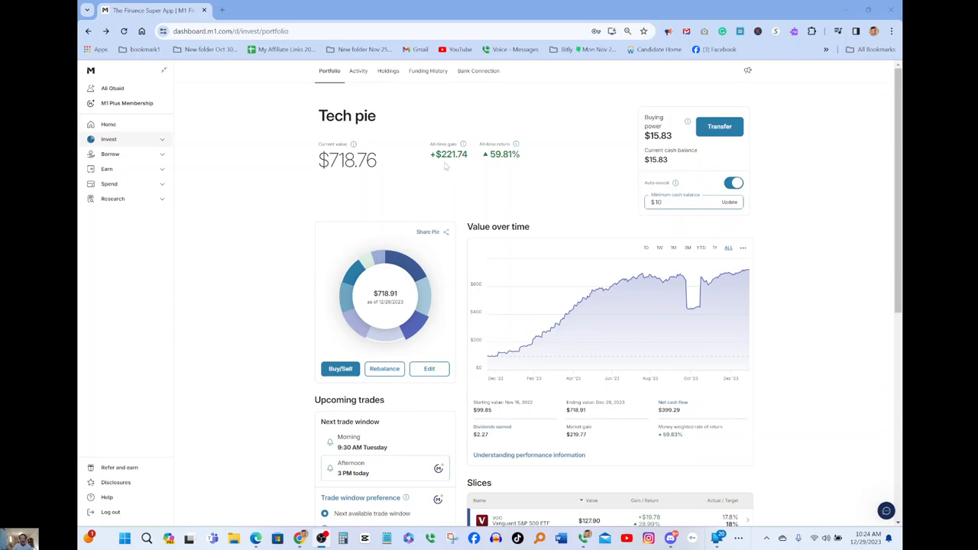
mouse_move(501, 178)
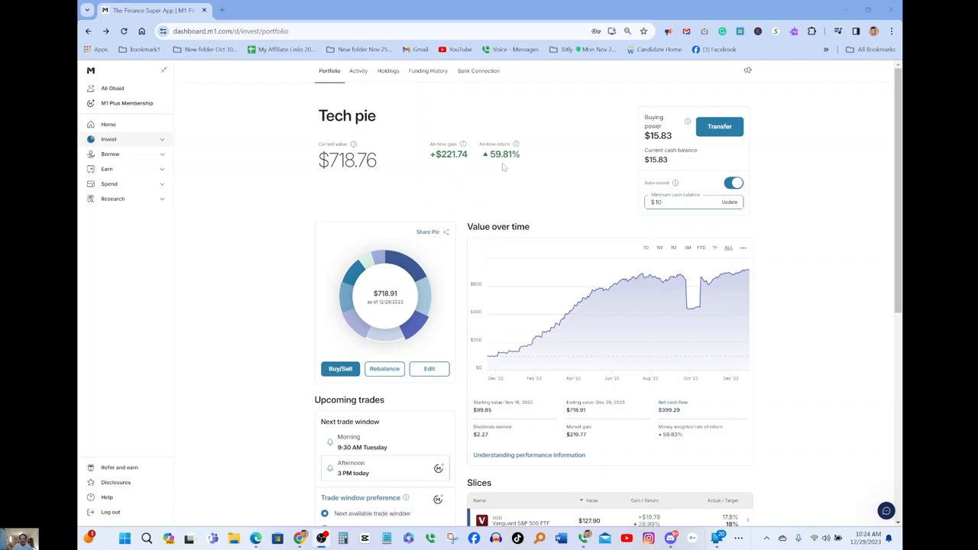
mouse_move(398, 245)
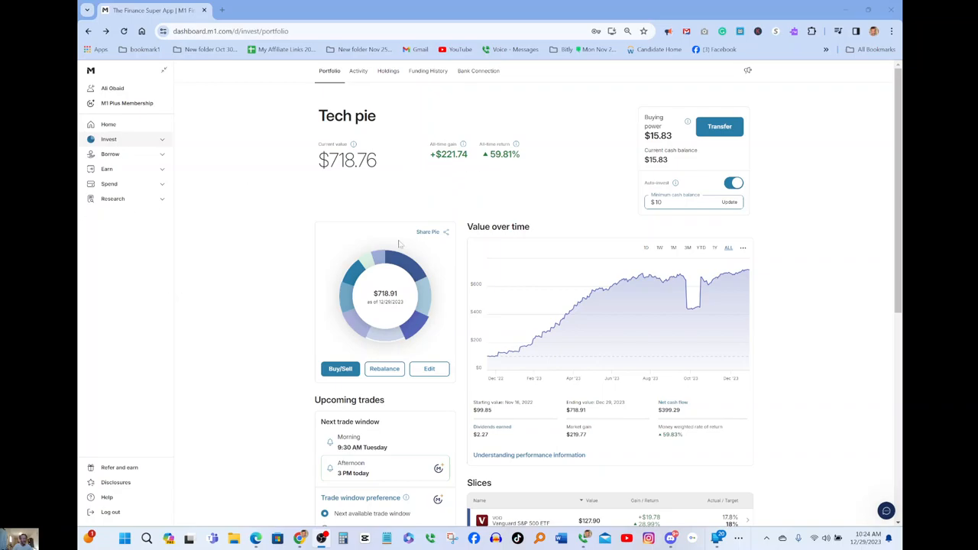
mouse_move(329, 176)
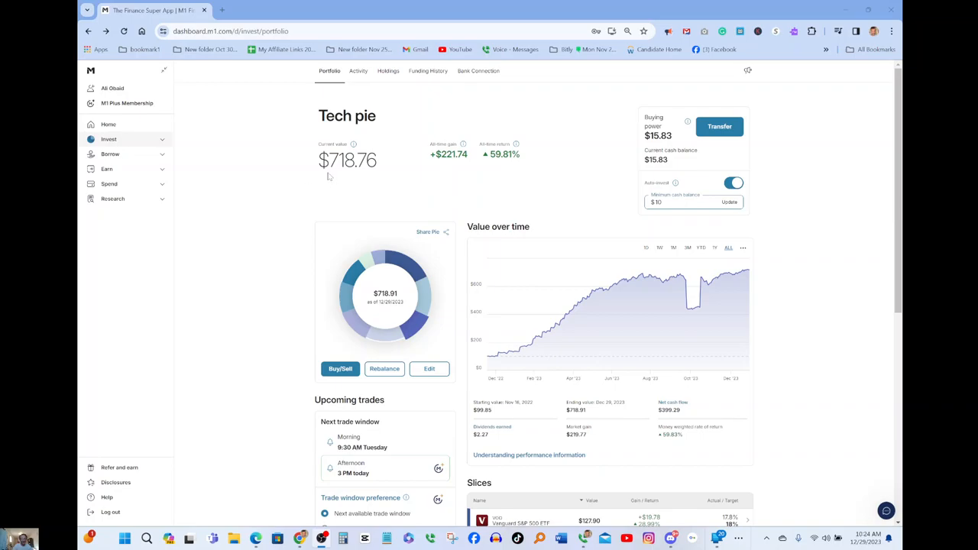
mouse_move(328, 177)
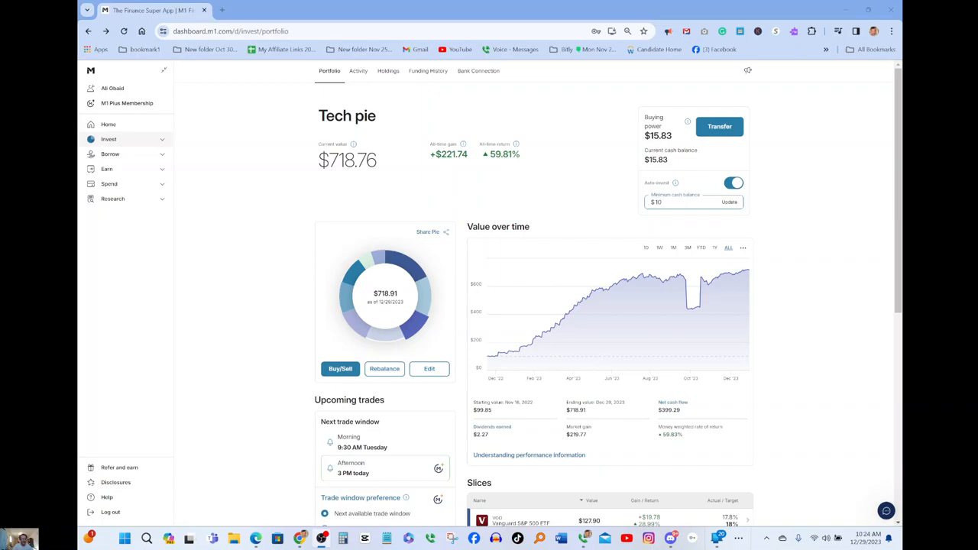
scroll("down", 3)
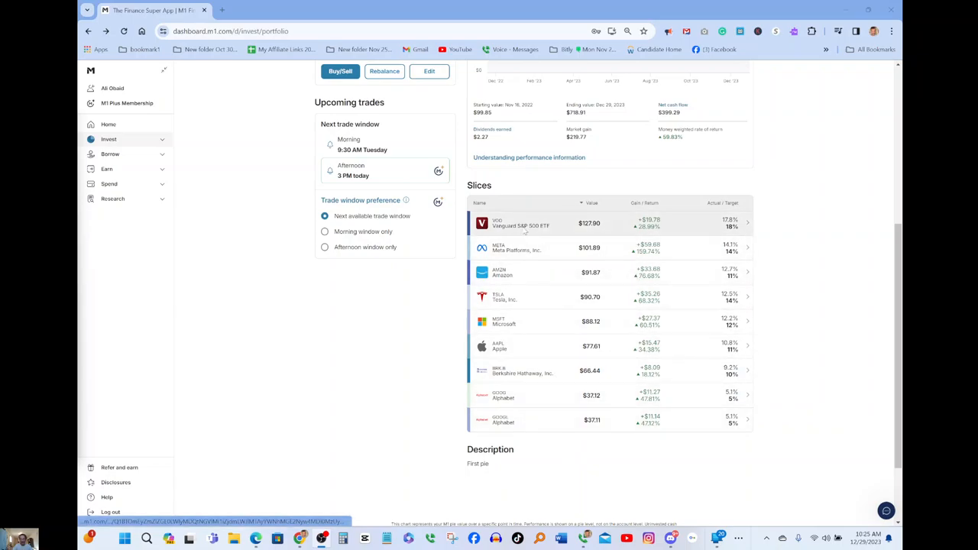
mouse_move(532, 247)
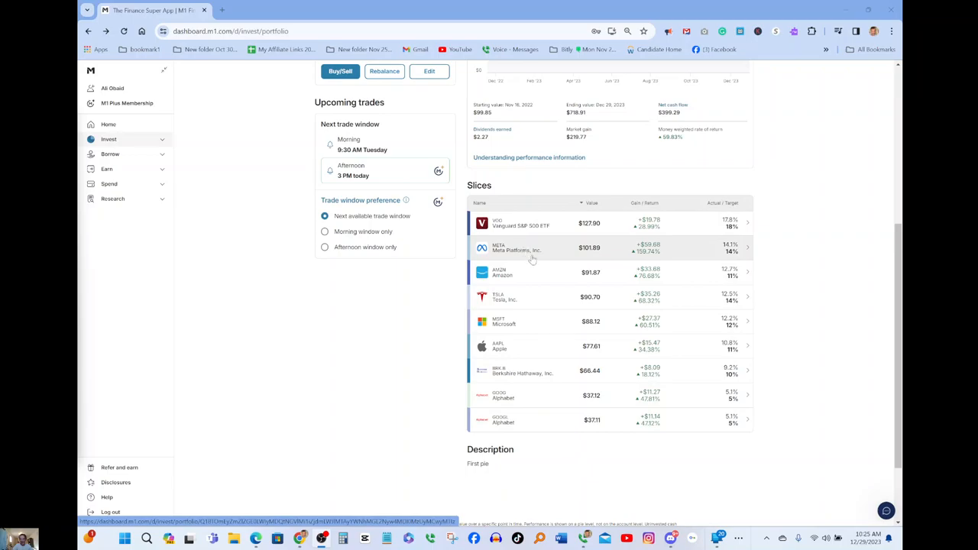
mouse_move(523, 323)
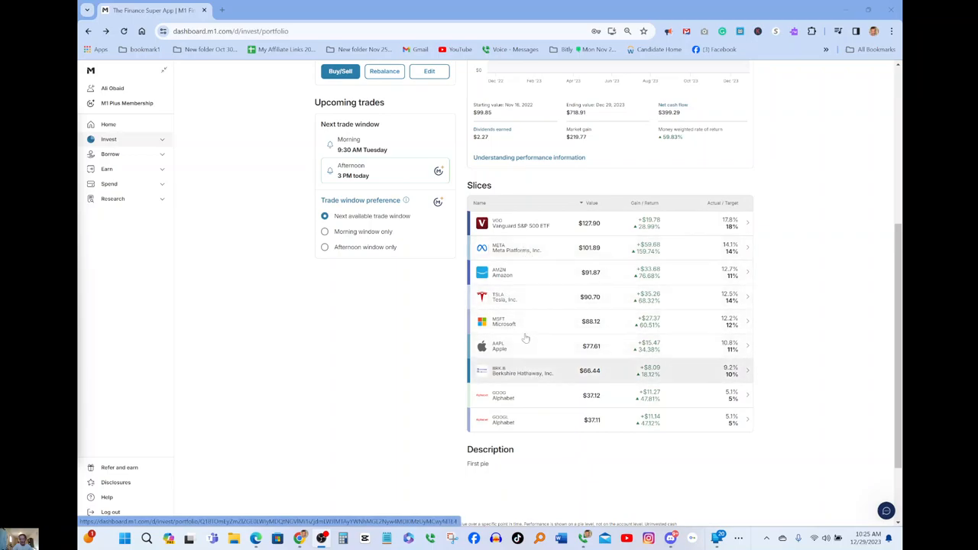
mouse_move(555, 437)
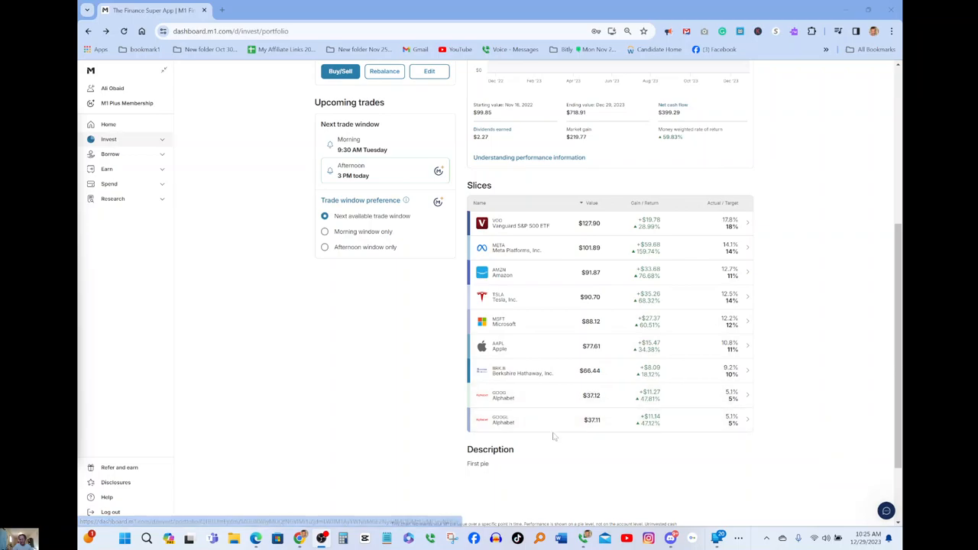
mouse_move(648, 308)
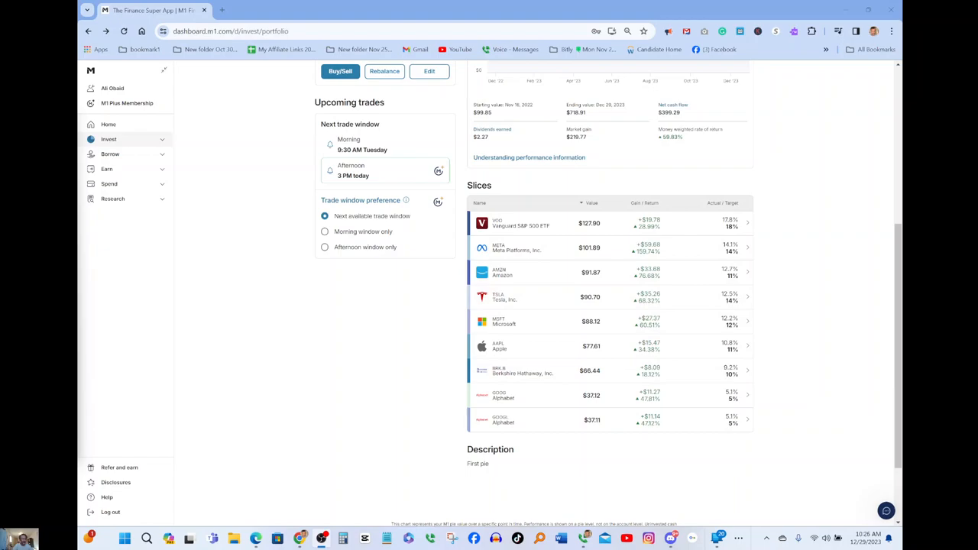
mouse_move(532, 239)
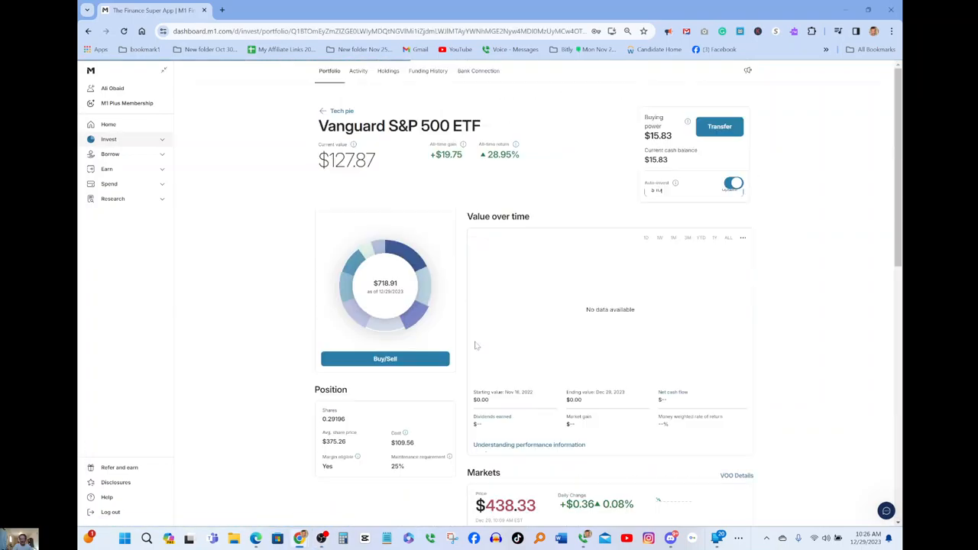
Start a Buy/Sell trade for Vanguard S&P 500 ETF, landing on a zero-amount trade form.
left_click(733, 184)
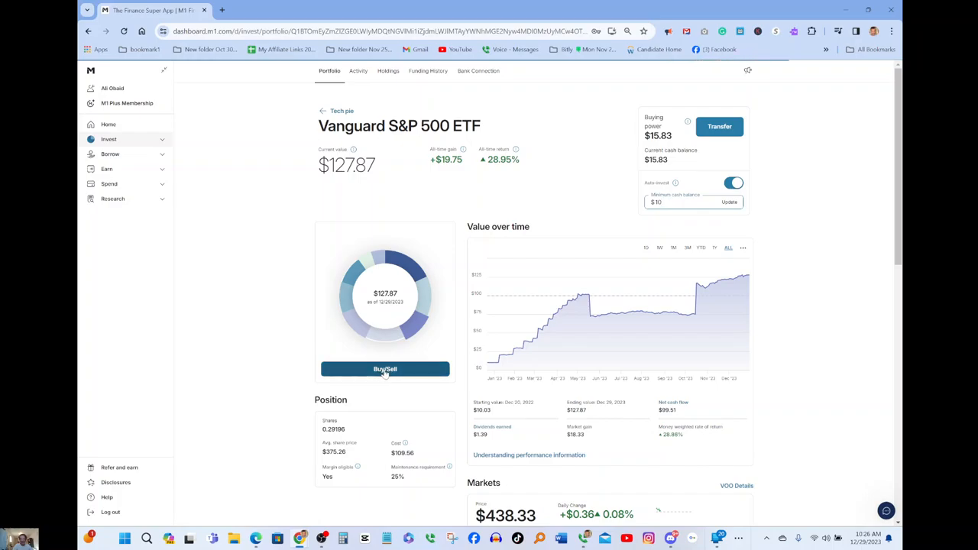
left_click(385, 369)
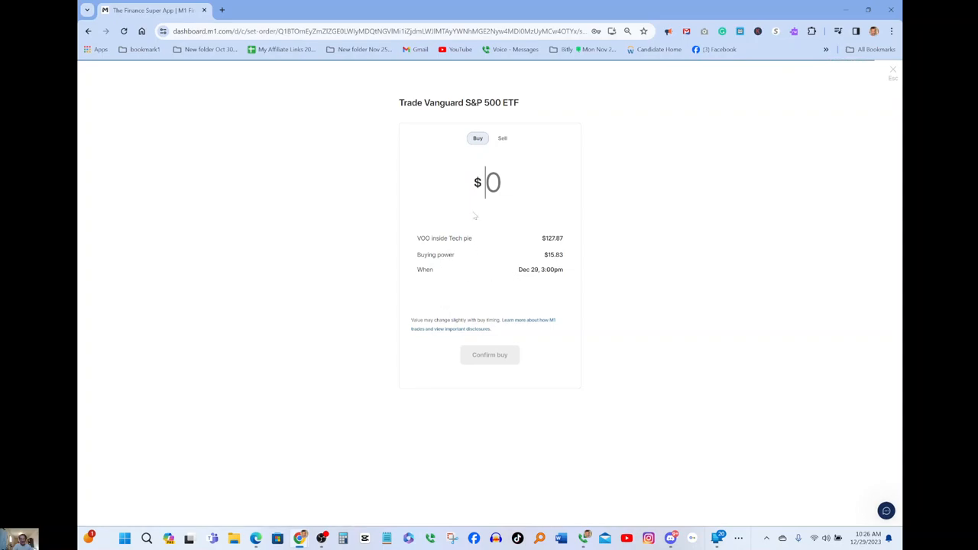
mouse_move(503, 137)
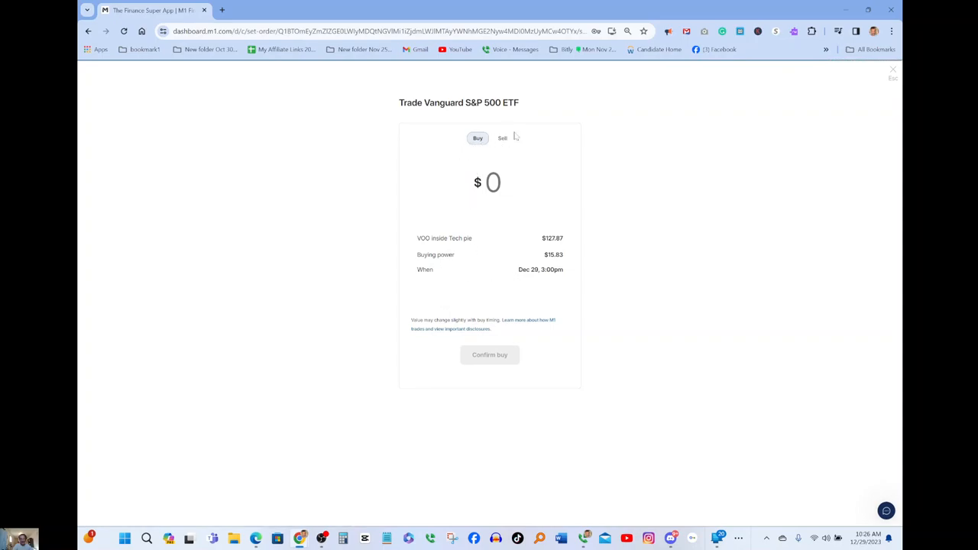
Switch the trade to Sell and turn the Auto-invest toggle off in its settings dialog.
left_click(502, 137)
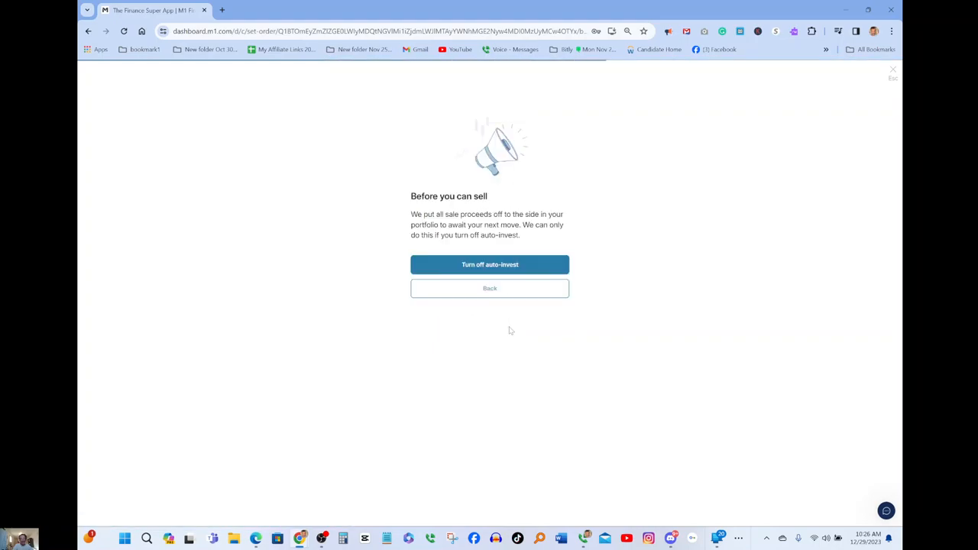
mouse_move(480, 267)
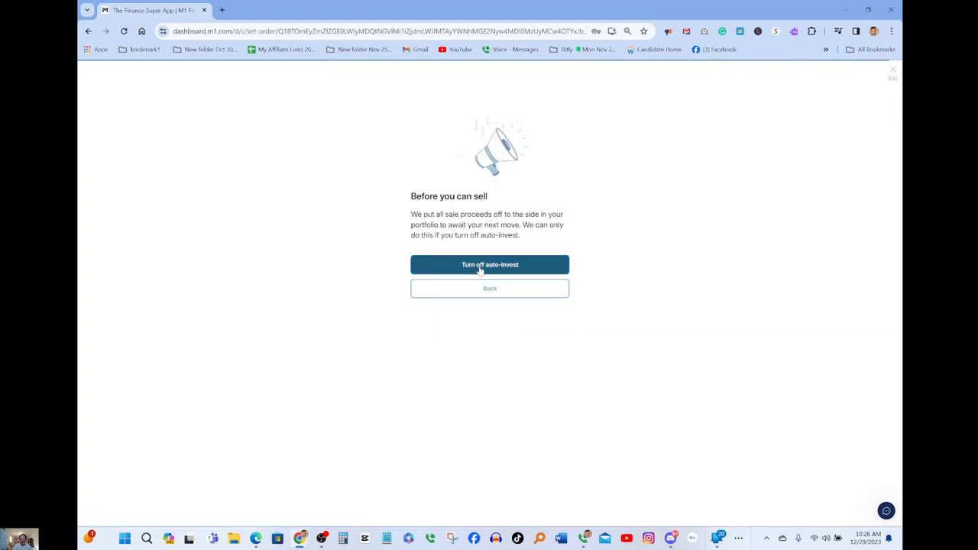
mouse_move(450, 272)
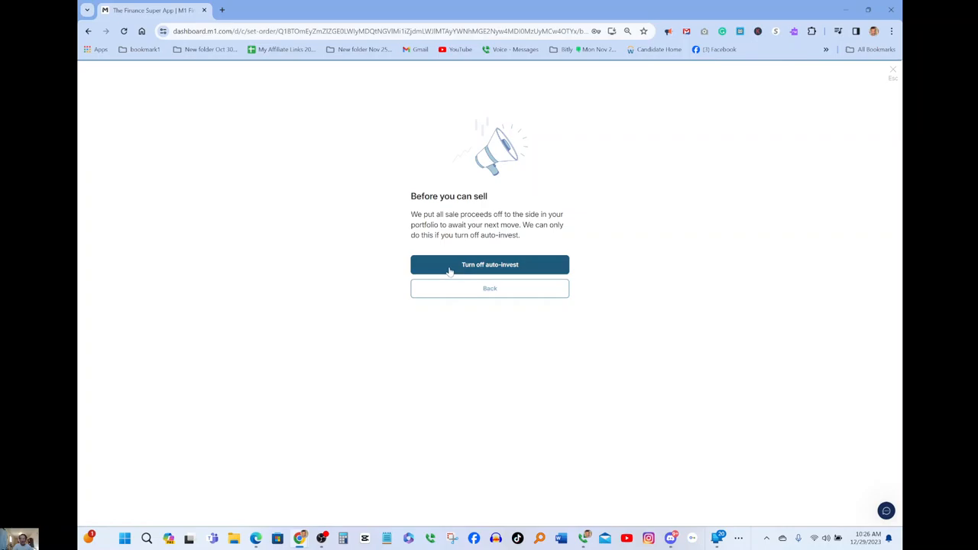
left_click(489, 264)
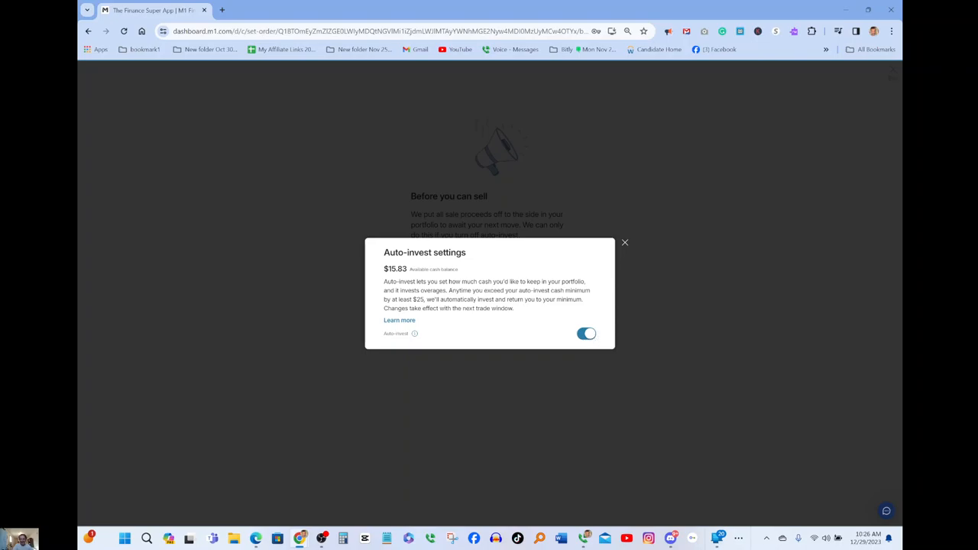
mouse_move(358, 298)
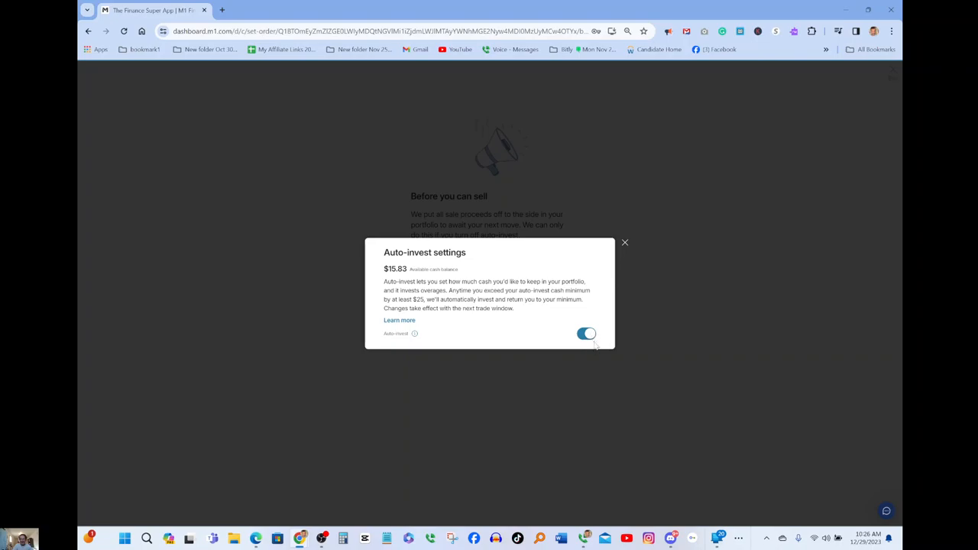
left_click(587, 333)
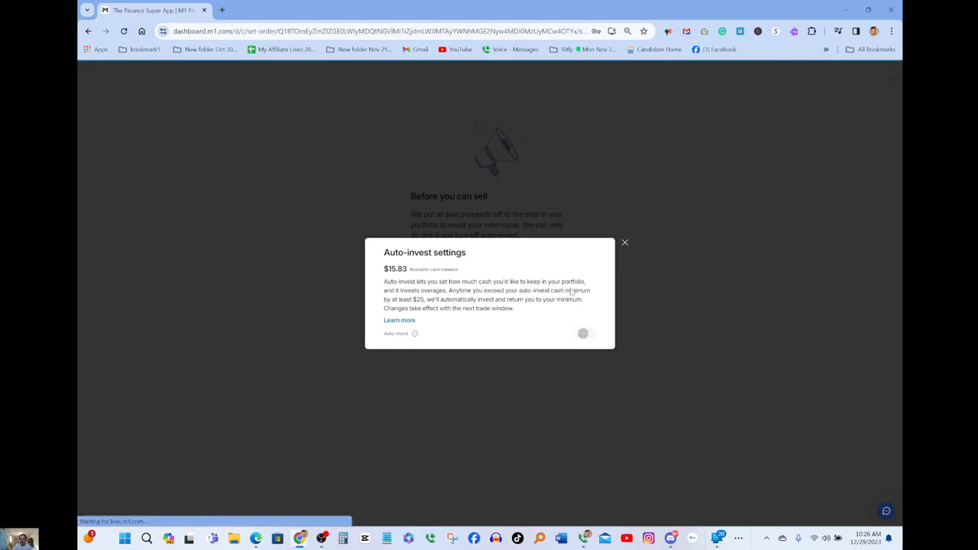
Dismiss the Auto-invest settings dialog, returning to the ETF trade form set to Sell.
left_click(623, 243)
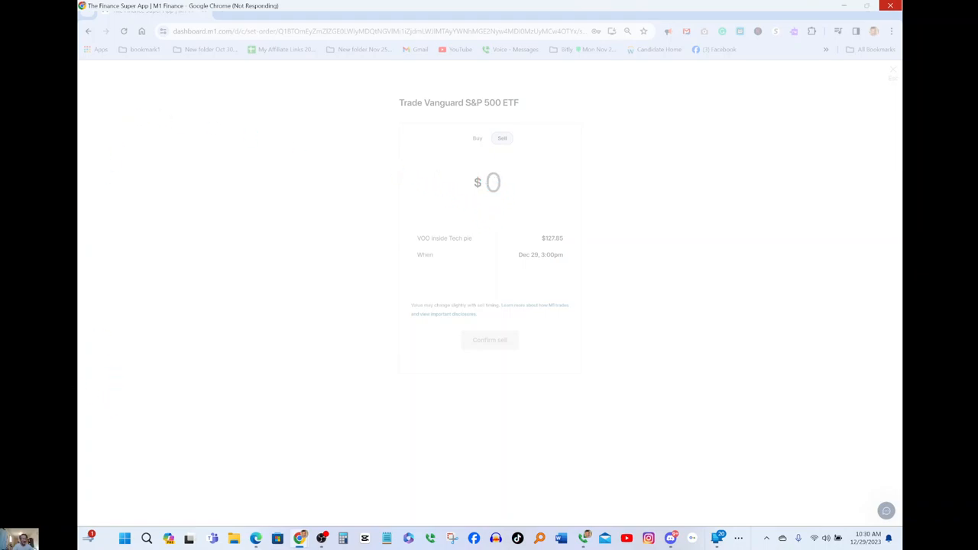
type("128")
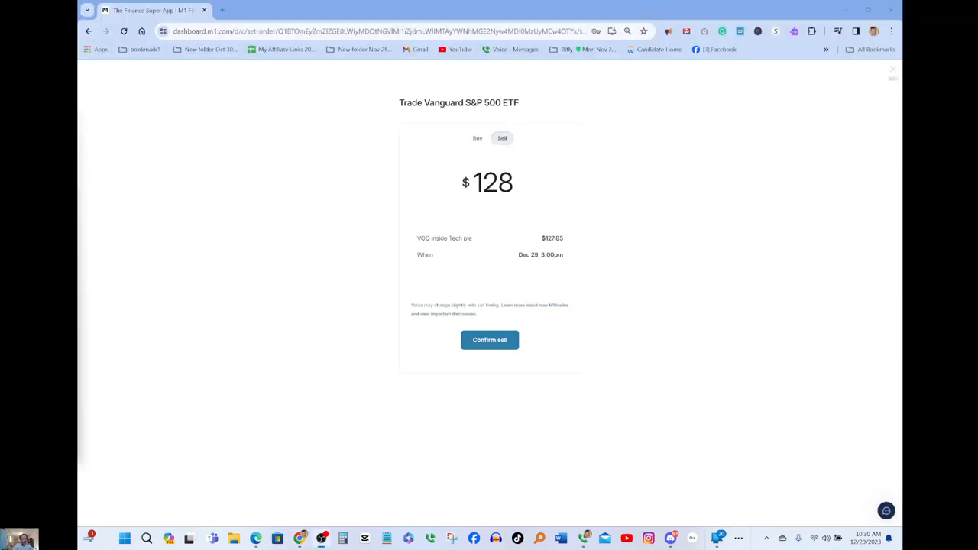
mouse_move(562, 177)
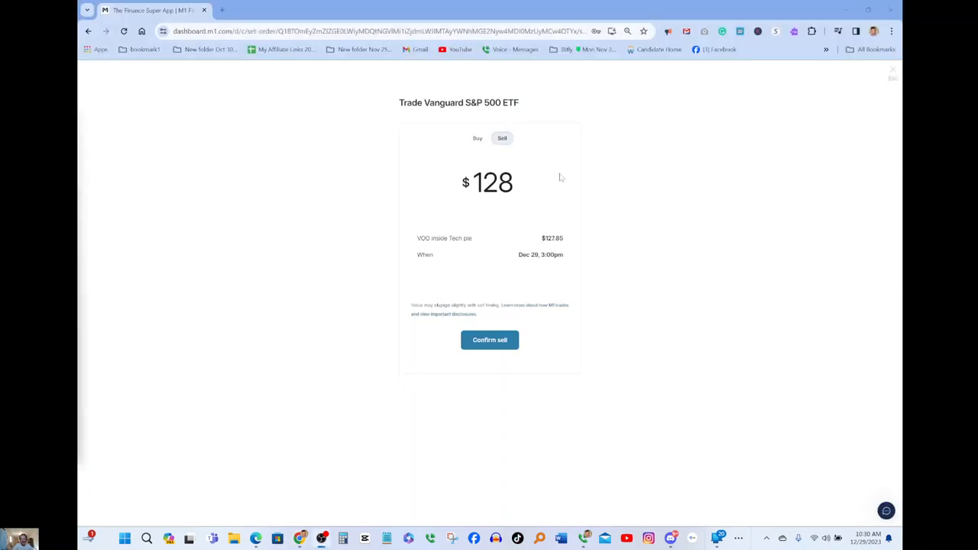
mouse_move(557, 182)
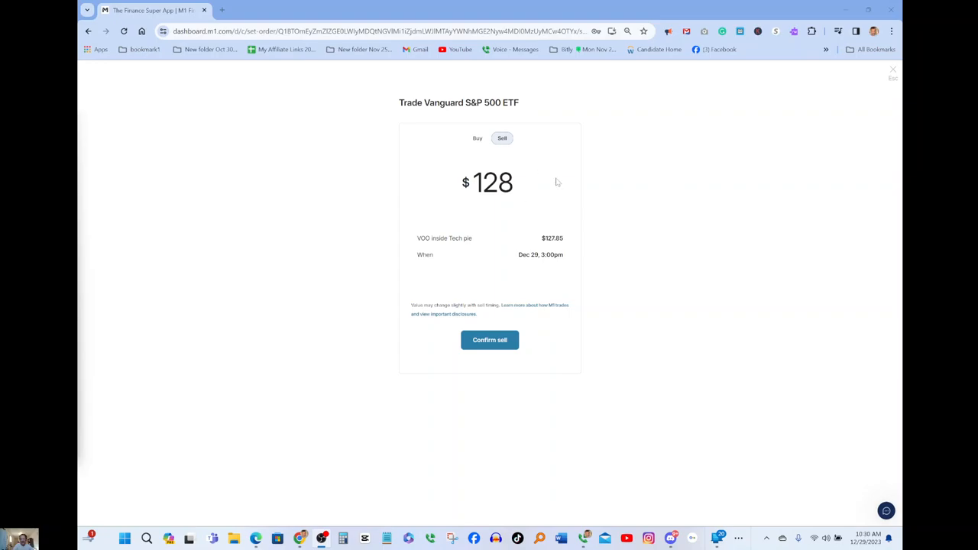
mouse_move(479, 217)
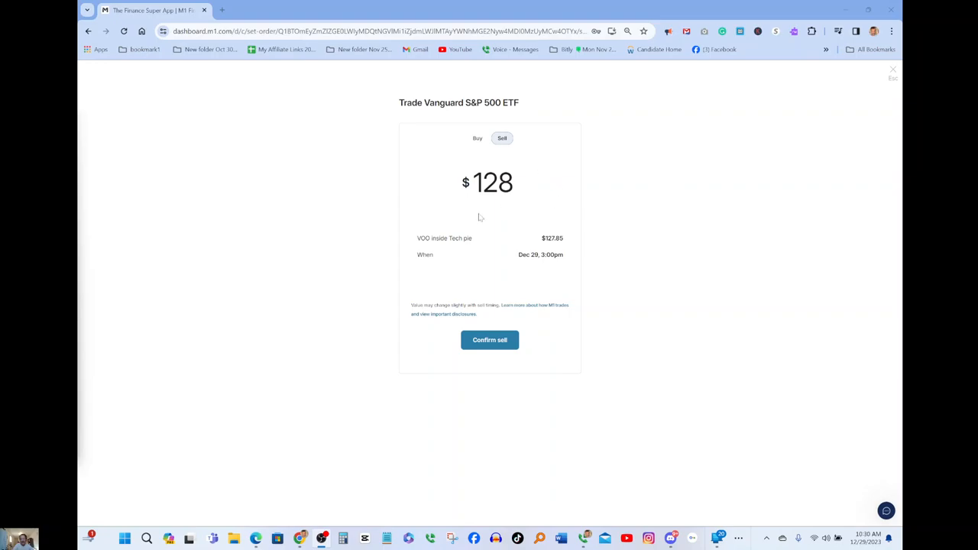
mouse_move(544, 191)
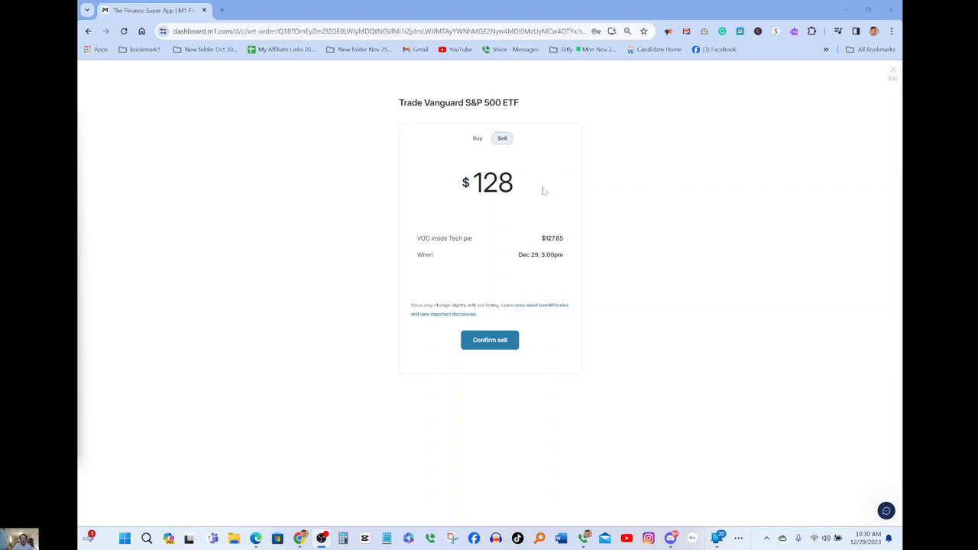
mouse_move(458, 202)
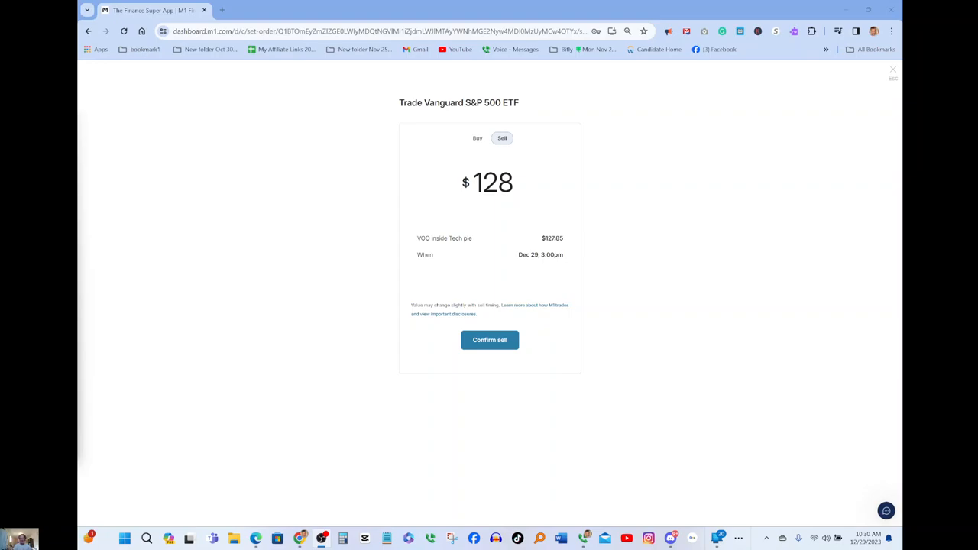
mouse_move(345, 208)
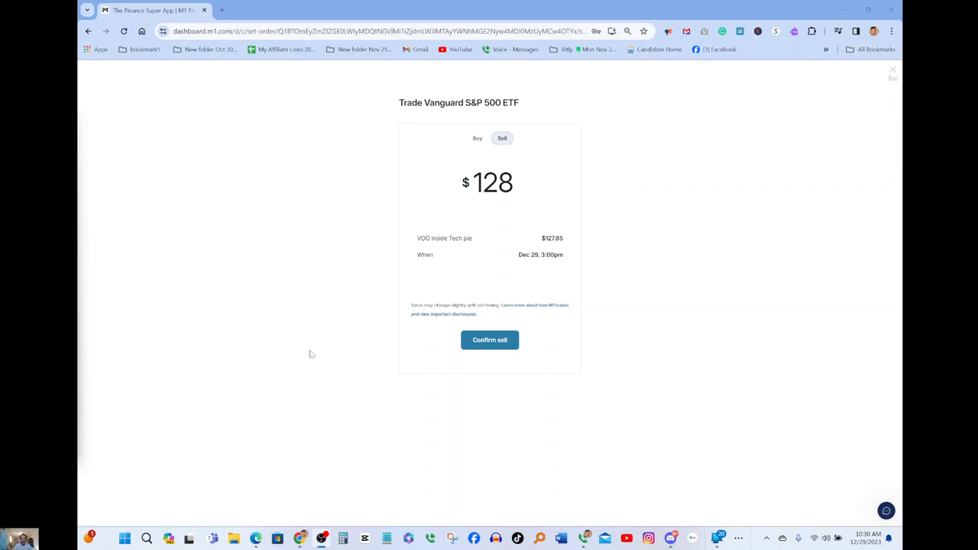
mouse_move(355, 274)
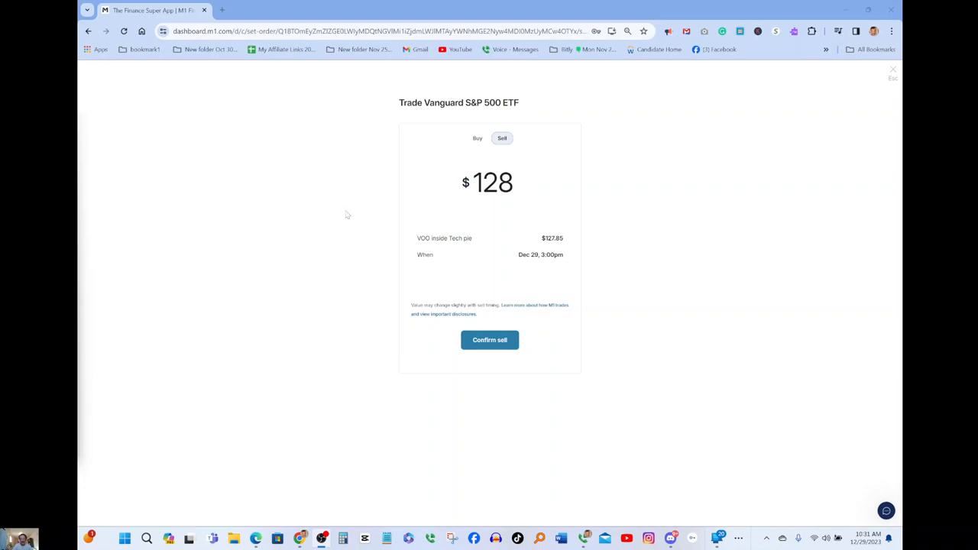
mouse_move(352, 310)
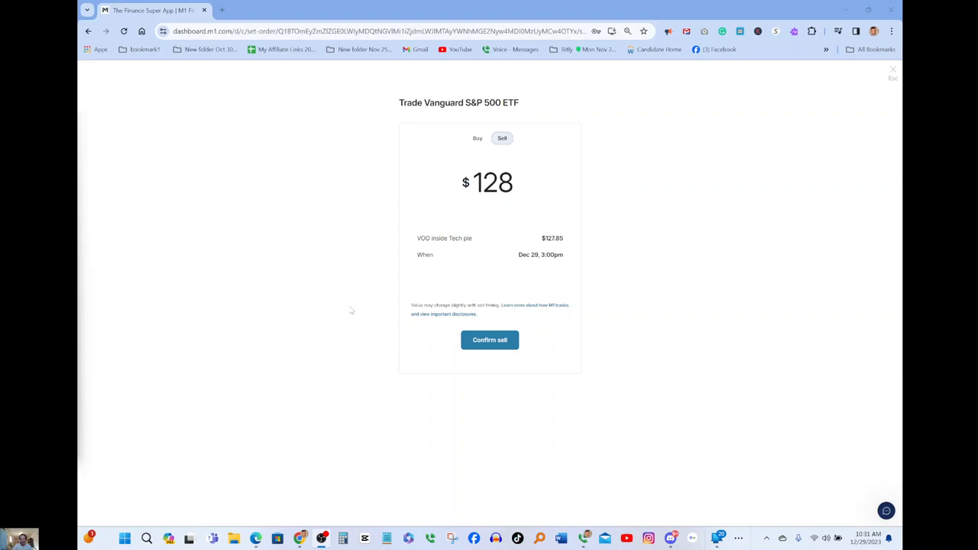
mouse_move(489, 339)
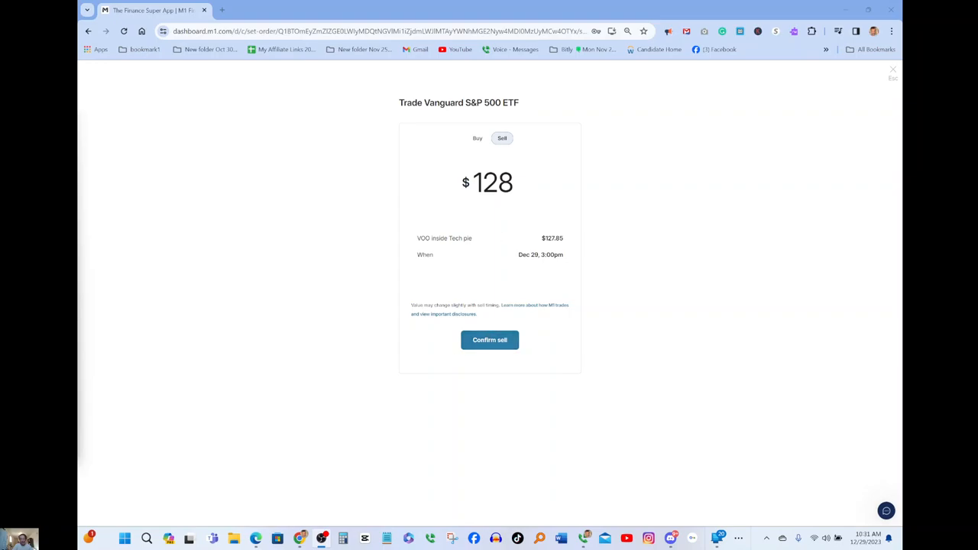
mouse_move(505, 247)
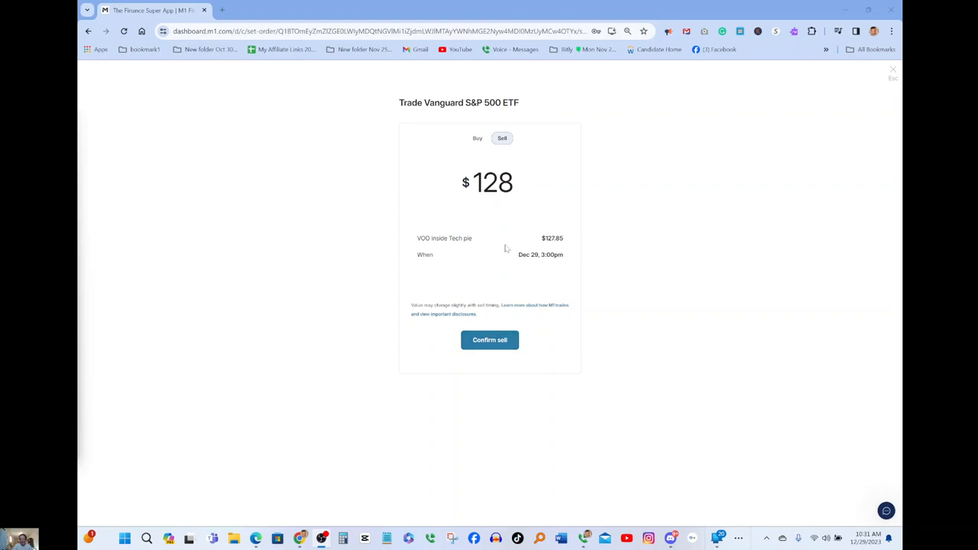
mouse_move(558, 251)
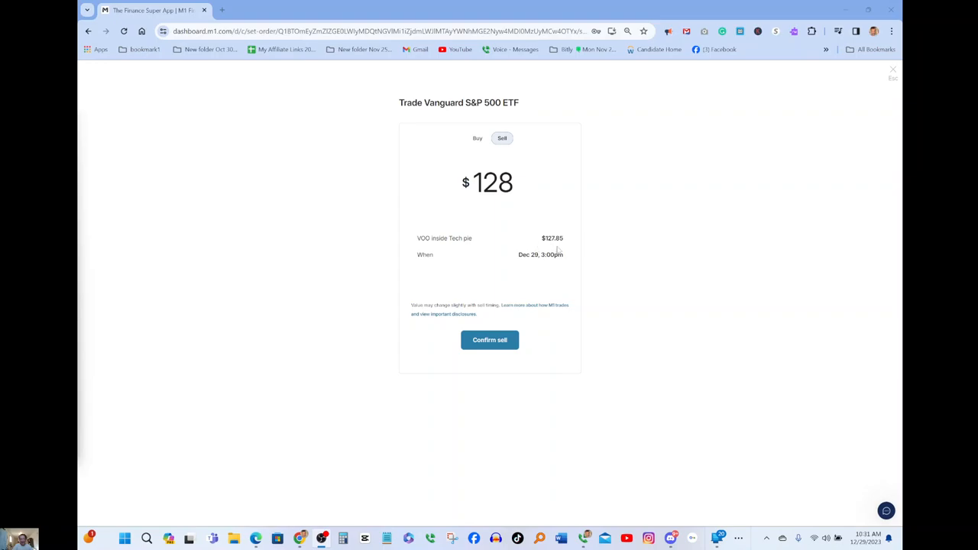
Confirm the $128 sell order and refresh the holding page to show it pending.
left_click(489, 339)
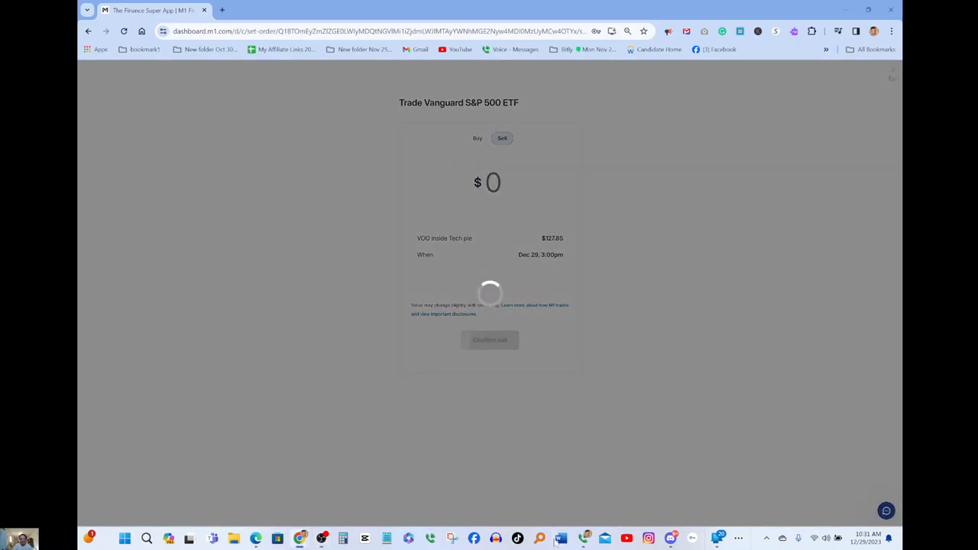
left_click(489, 340)
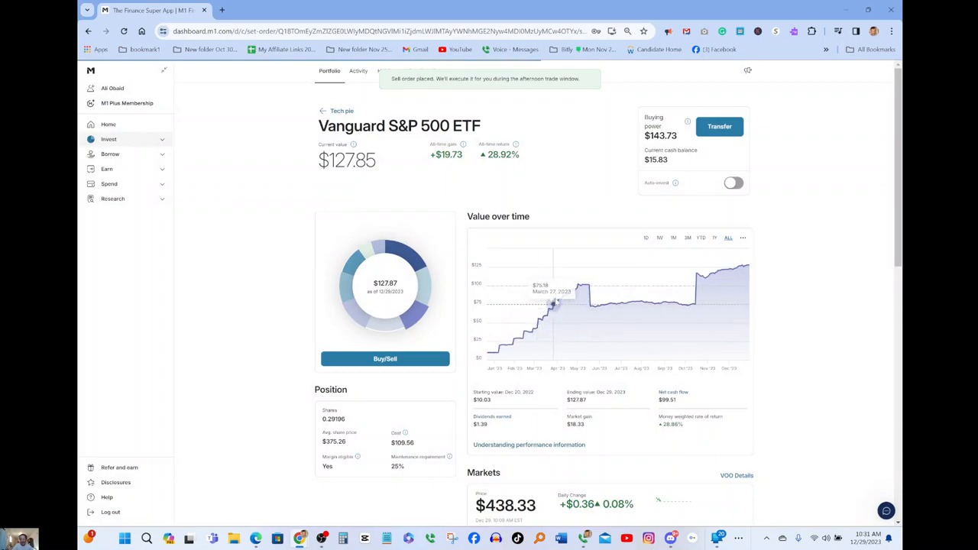
mouse_move(551, 303)
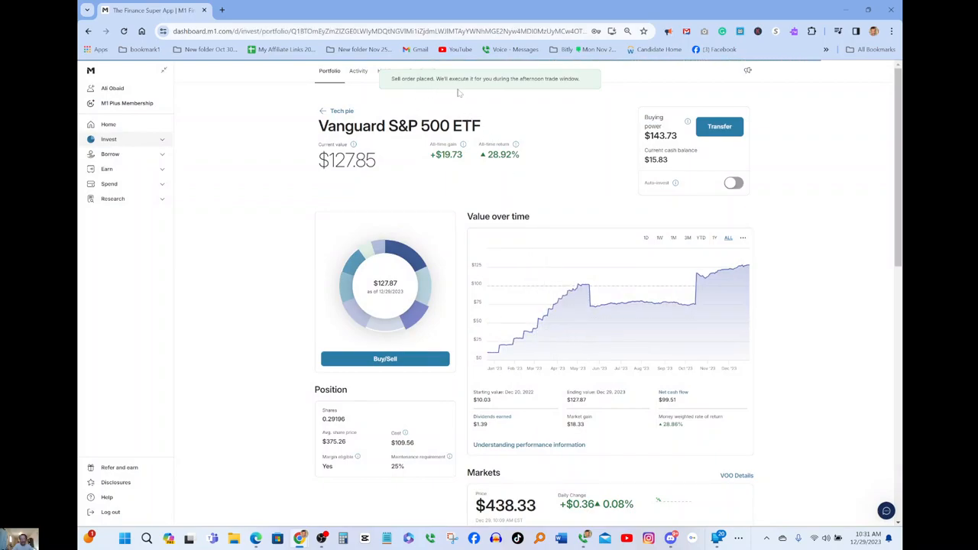
mouse_move(517, 90)
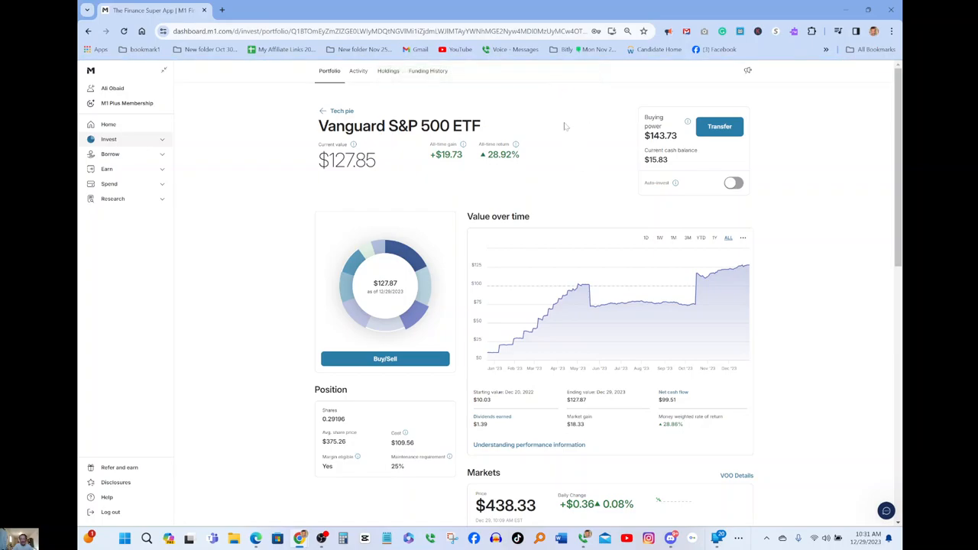
mouse_move(568, 266)
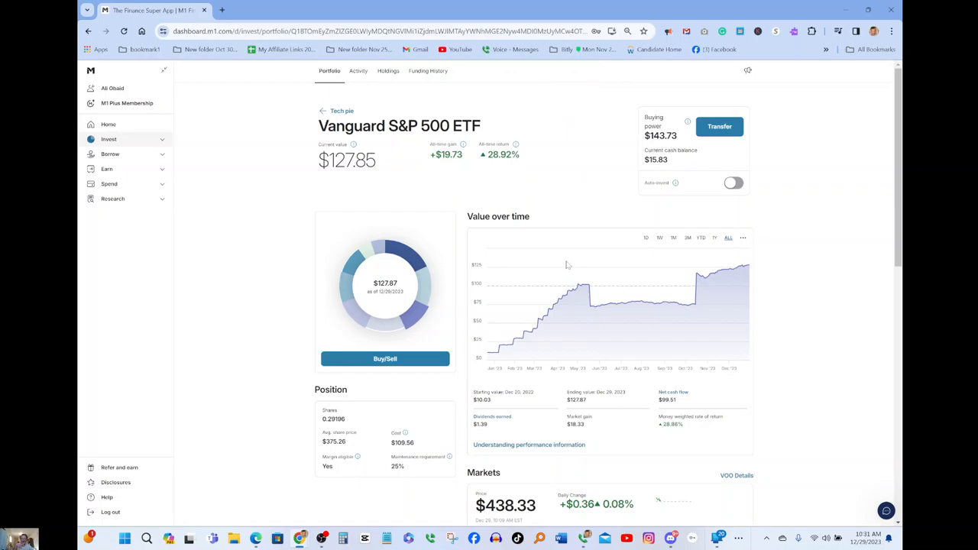
mouse_move(546, 229)
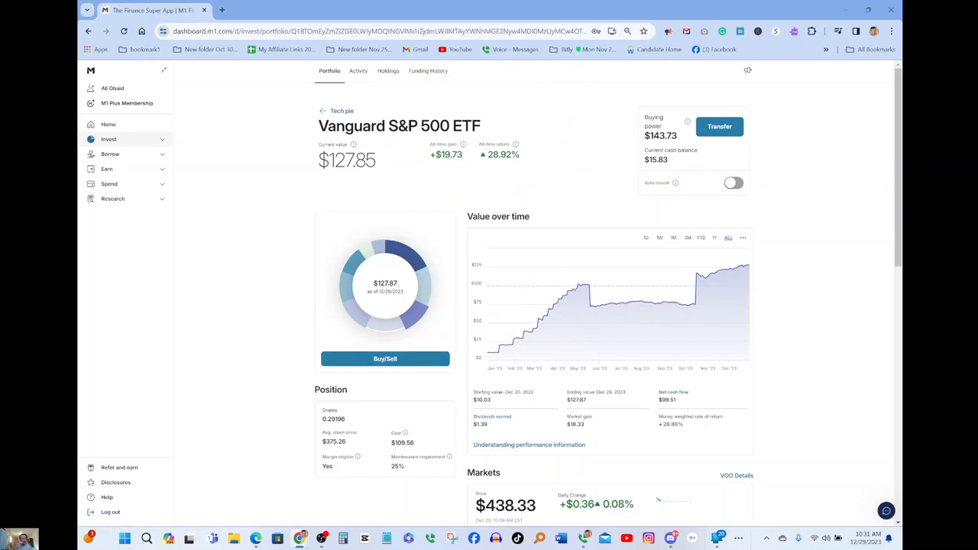
left_click(385, 357)
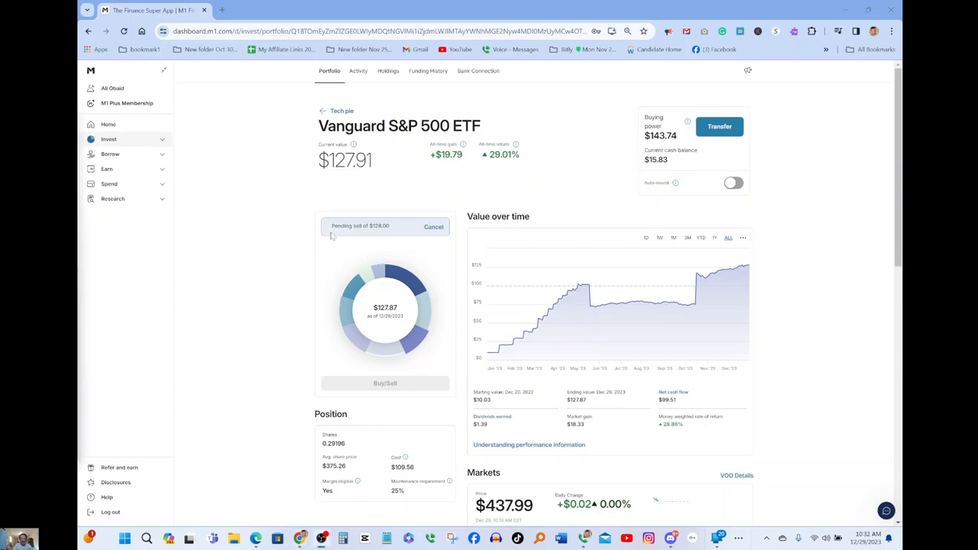
mouse_move(361, 236)
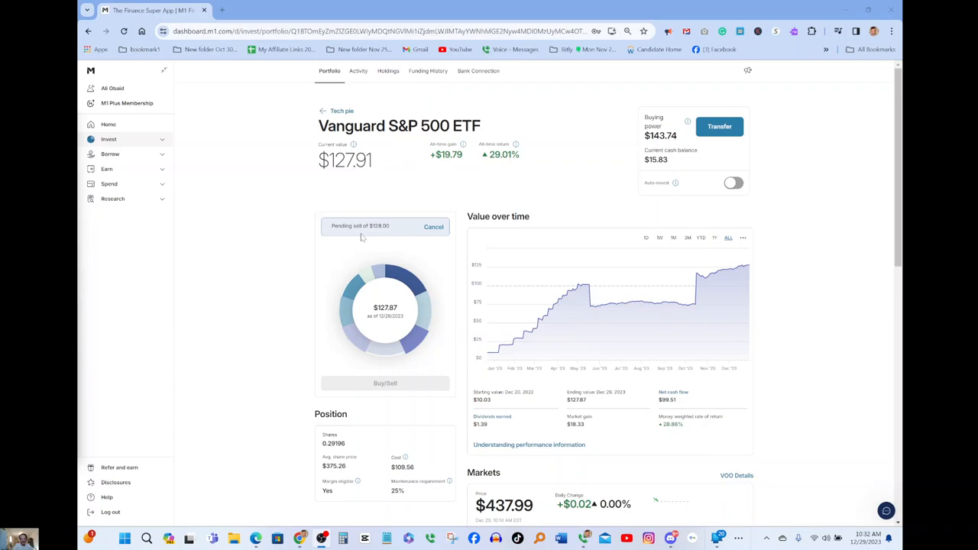
mouse_move(394, 223)
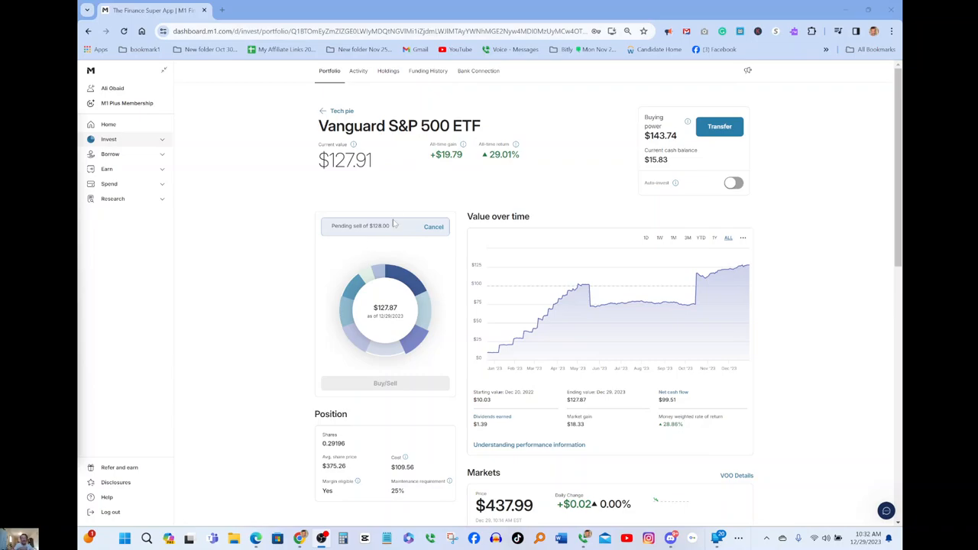
mouse_move(388, 235)
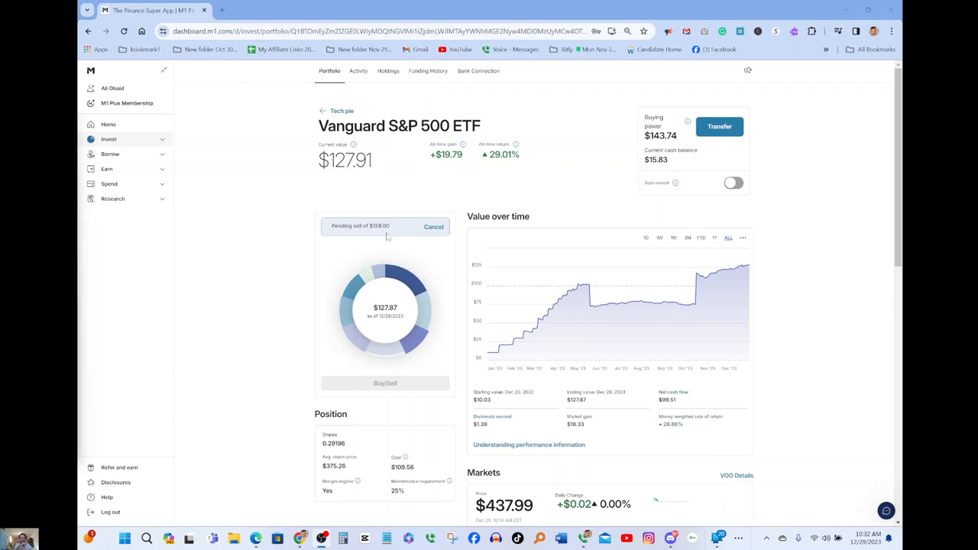
mouse_move(431, 238)
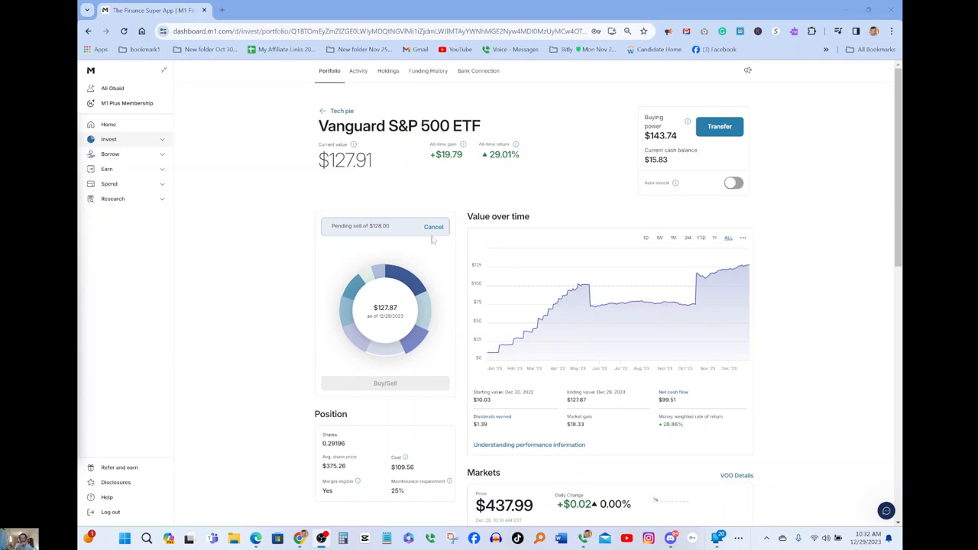
scroll("down", 3)
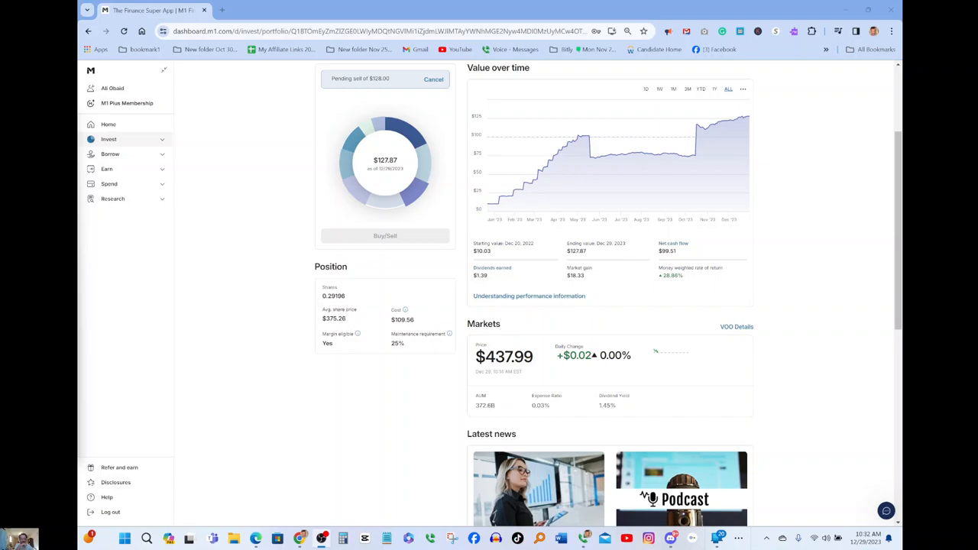
mouse_move(352, 321)
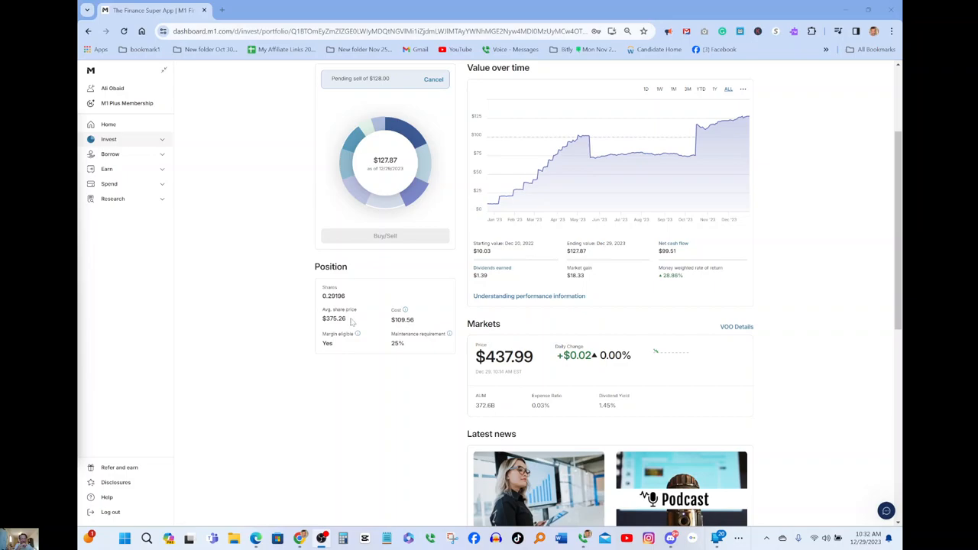
mouse_move(409, 333)
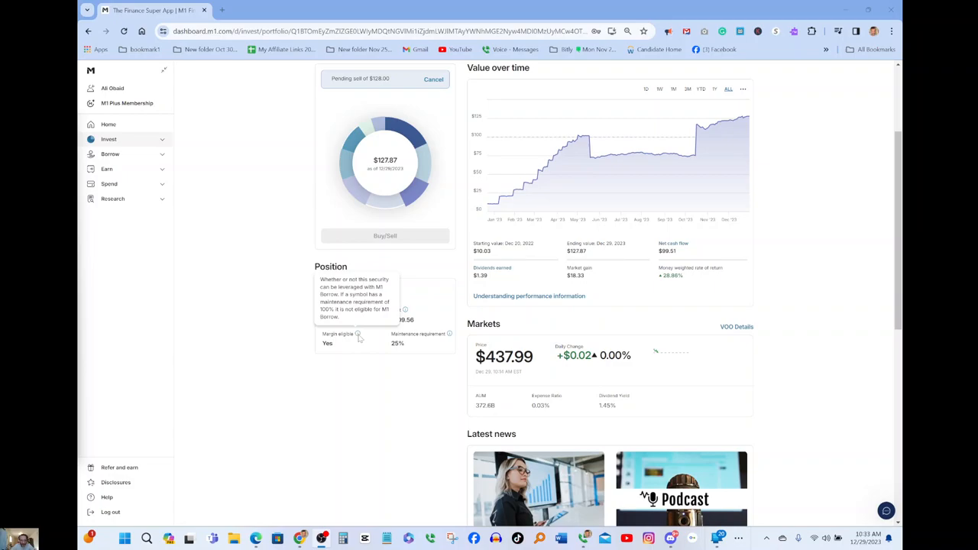
mouse_move(358, 339)
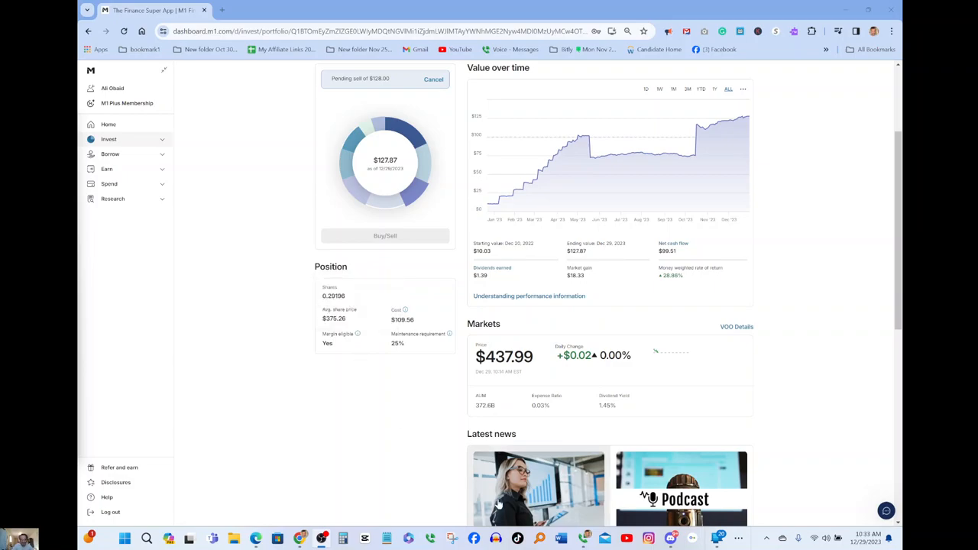
mouse_move(397, 328)
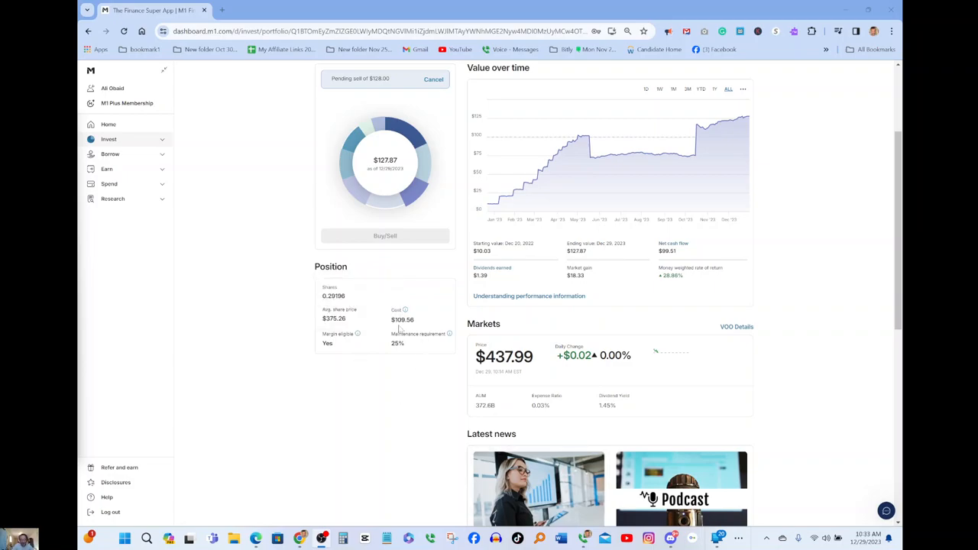
mouse_move(401, 328)
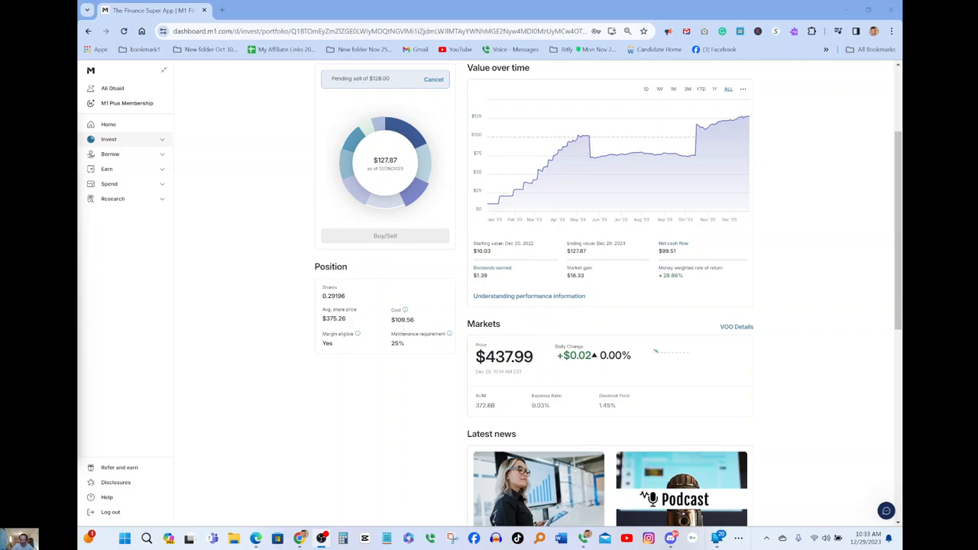
mouse_move(396, 350)
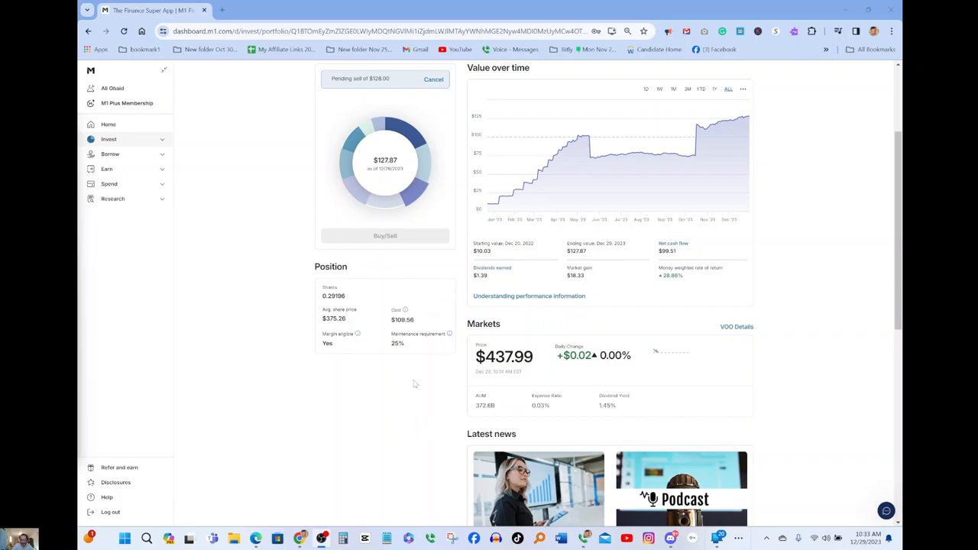
mouse_move(104, 333)
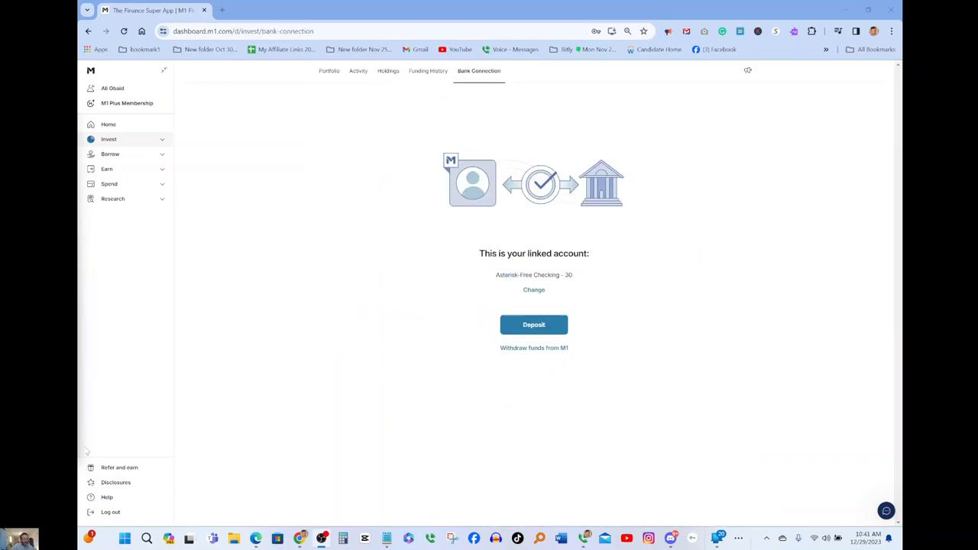
mouse_move(487, 111)
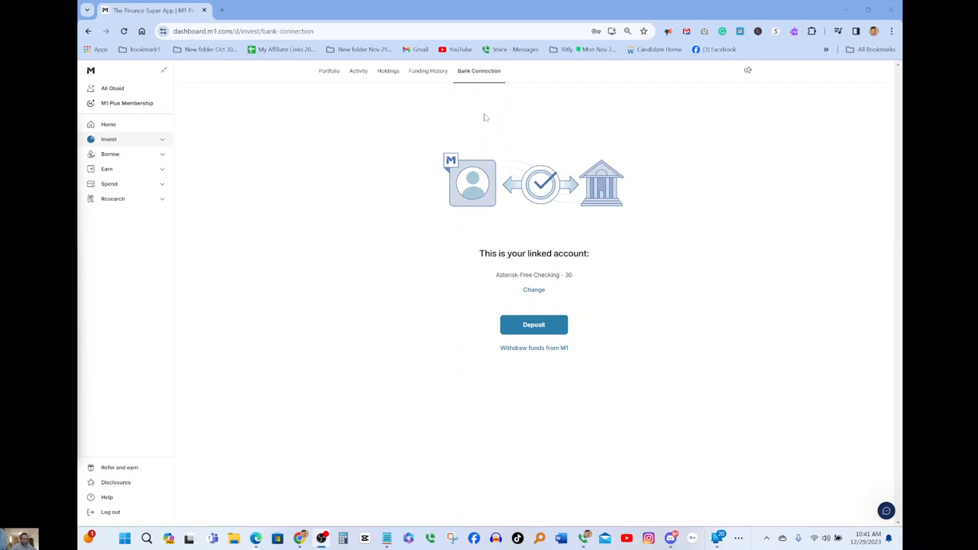
mouse_move(480, 71)
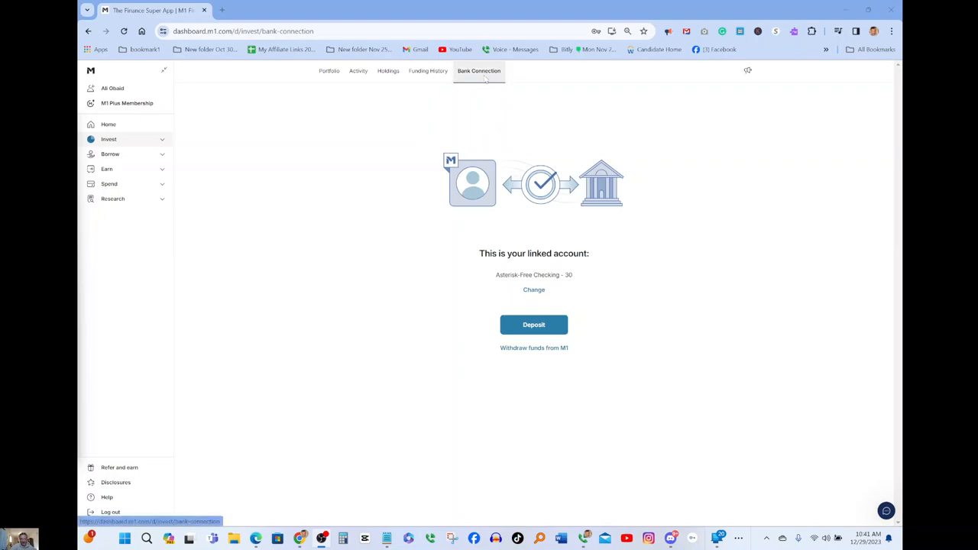
mouse_move(305, 85)
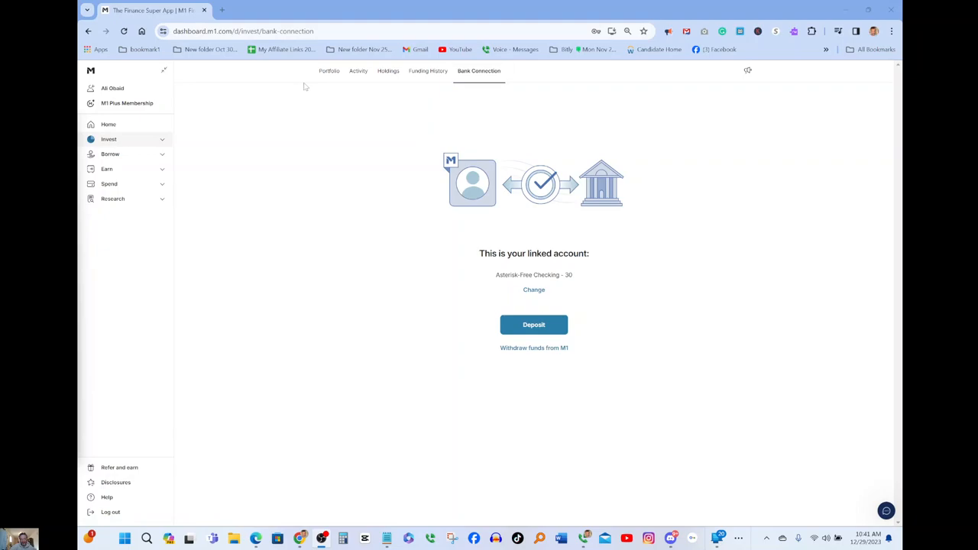
Go to the Portfolio tab and review the Tech pie's $716.94 value, chart and slices.
left_click(330, 71)
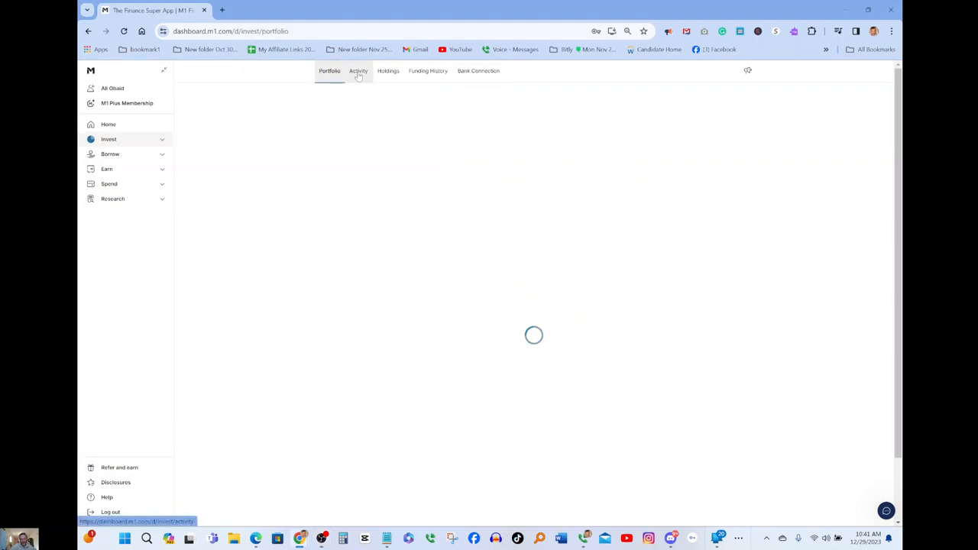
left_click(330, 71)
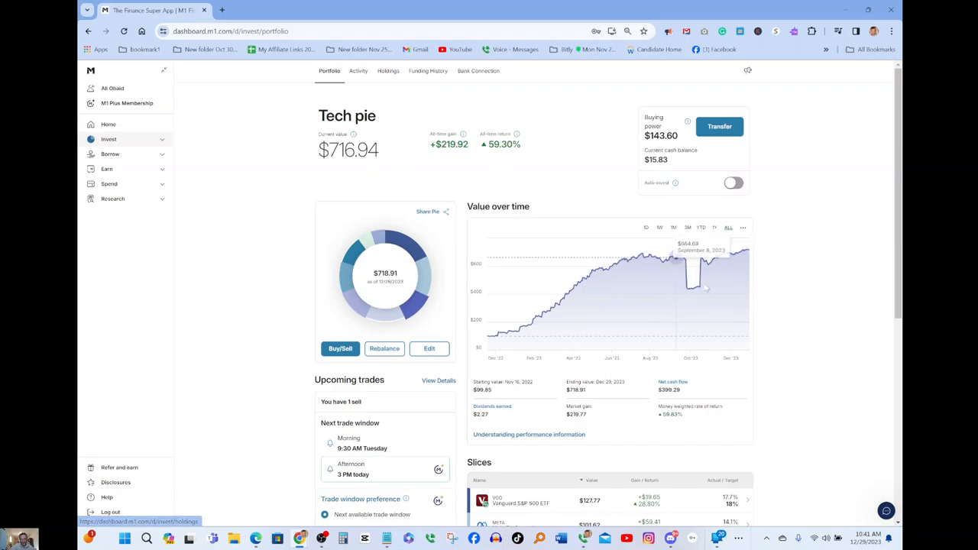
mouse_move(699, 289)
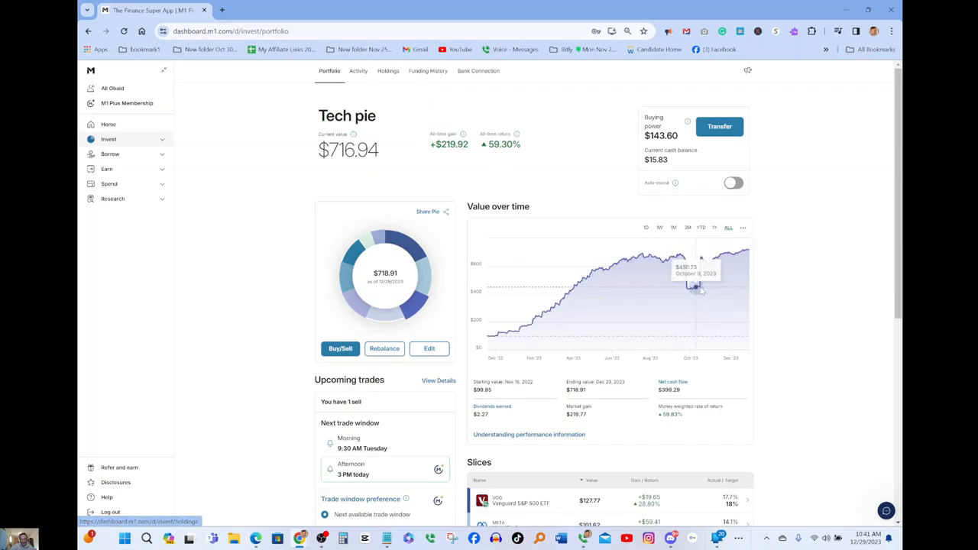
mouse_move(696, 292)
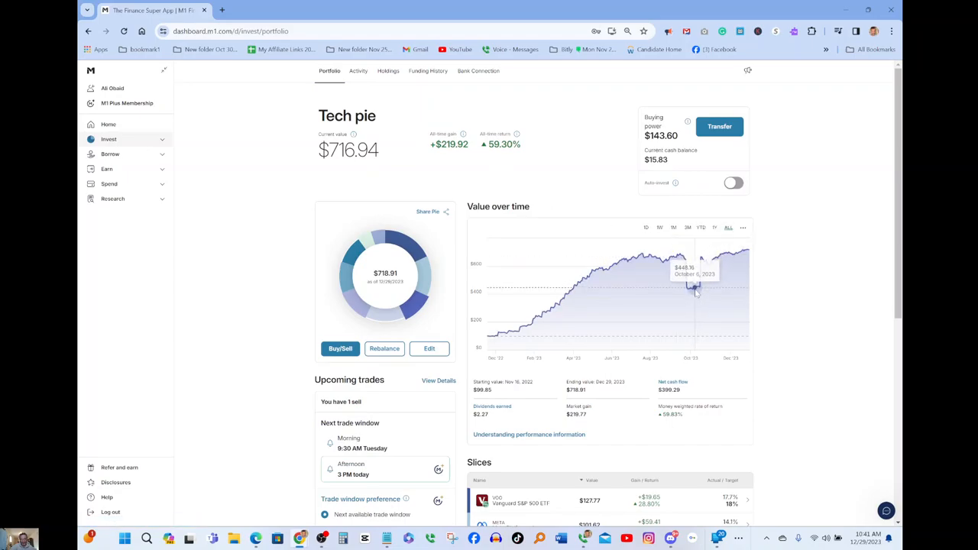
mouse_move(749, 283)
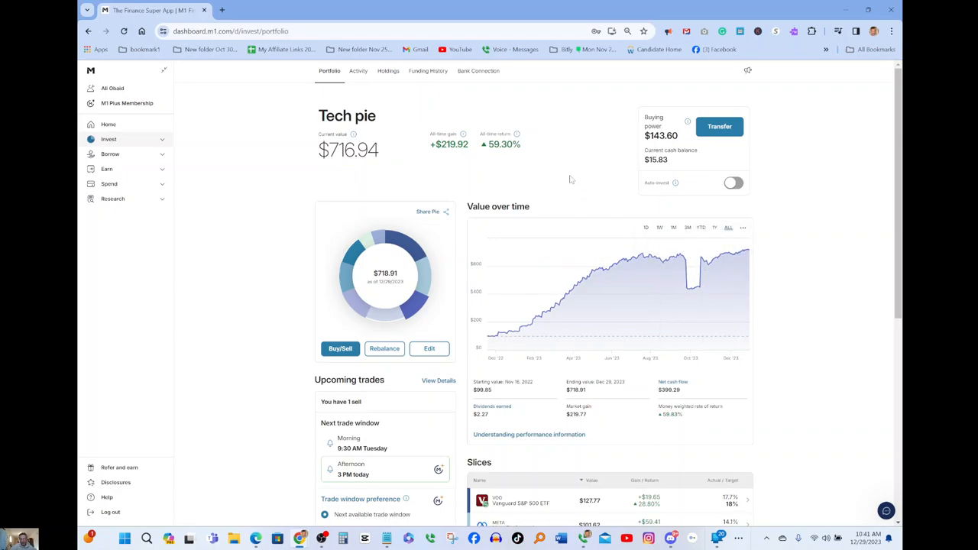
mouse_move(529, 159)
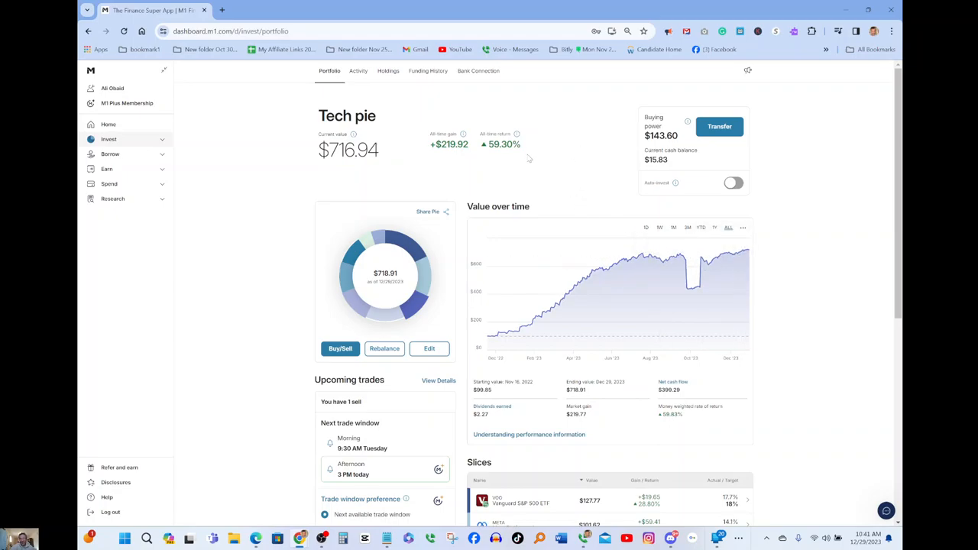
mouse_move(477, 104)
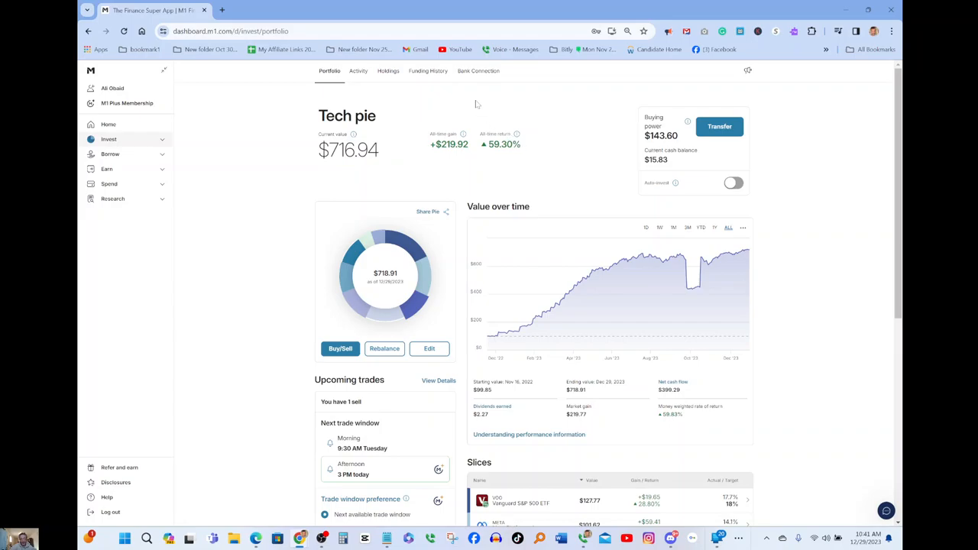
mouse_move(480, 110)
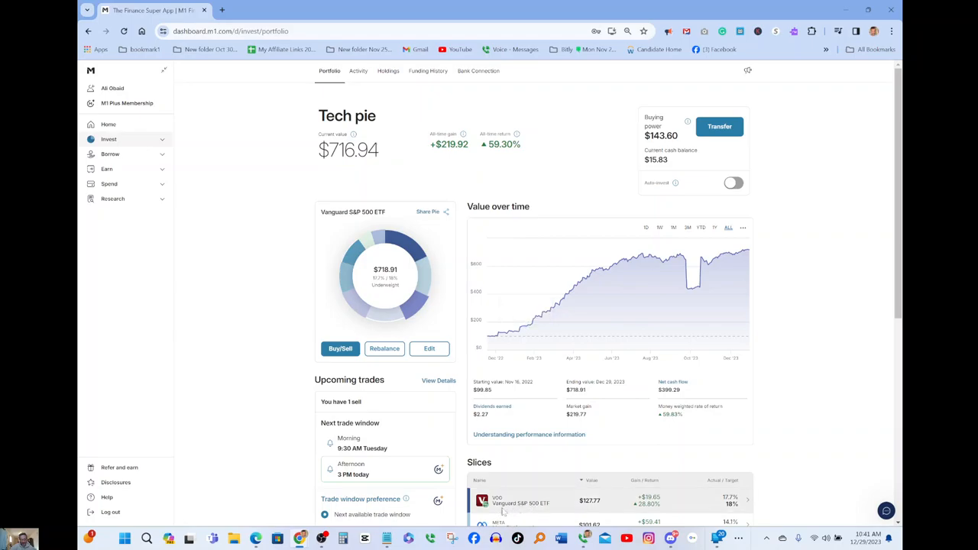
mouse_move(489, 503)
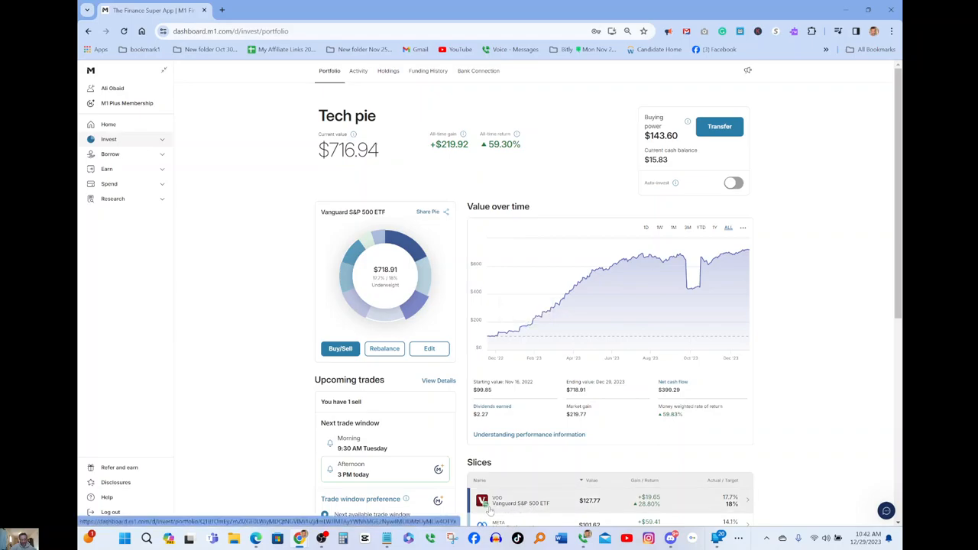
scroll("down", 3)
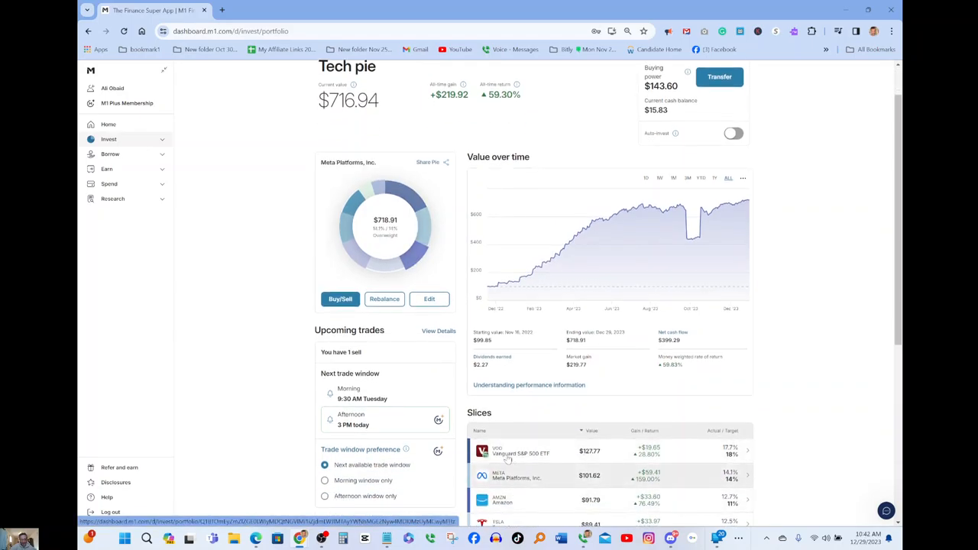
scroll("up", 3)
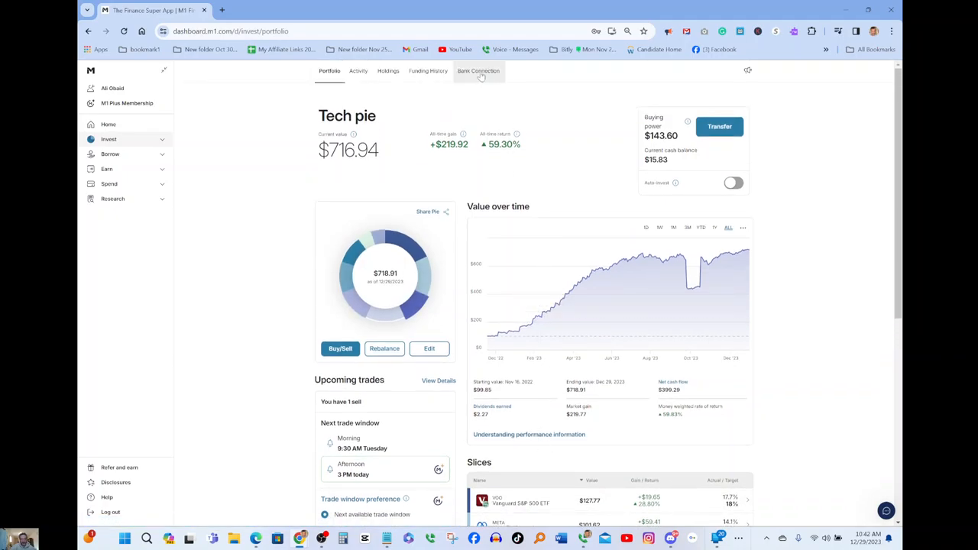
From the Bank Connection page, choose 'Withdraw funds from M1' to start a one-time transfer.
left_click(478, 71)
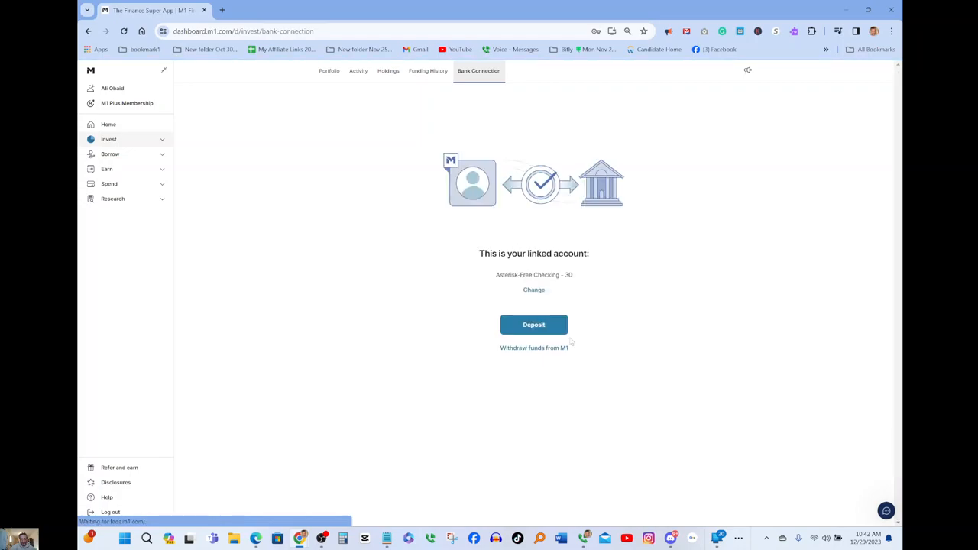
mouse_move(533, 348)
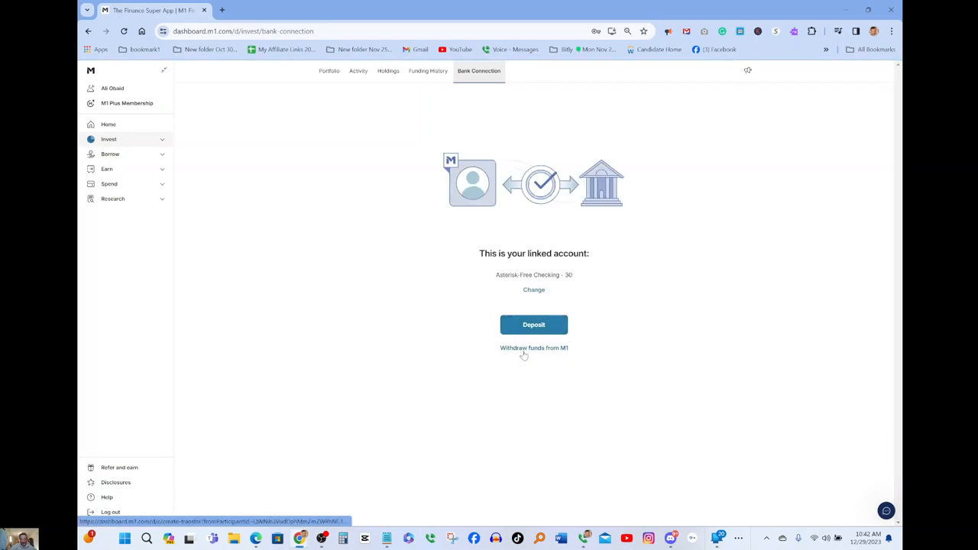
left_click(533, 349)
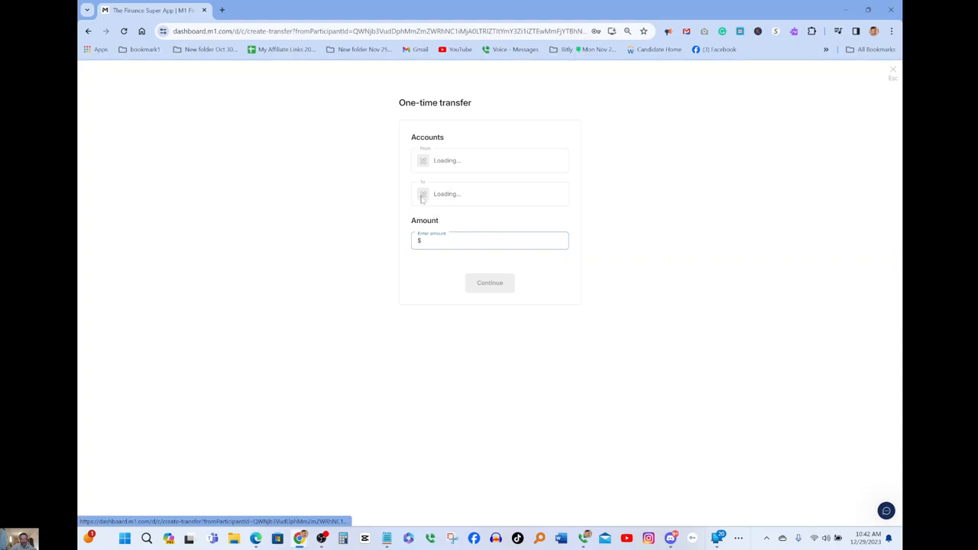
mouse_move(507, 214)
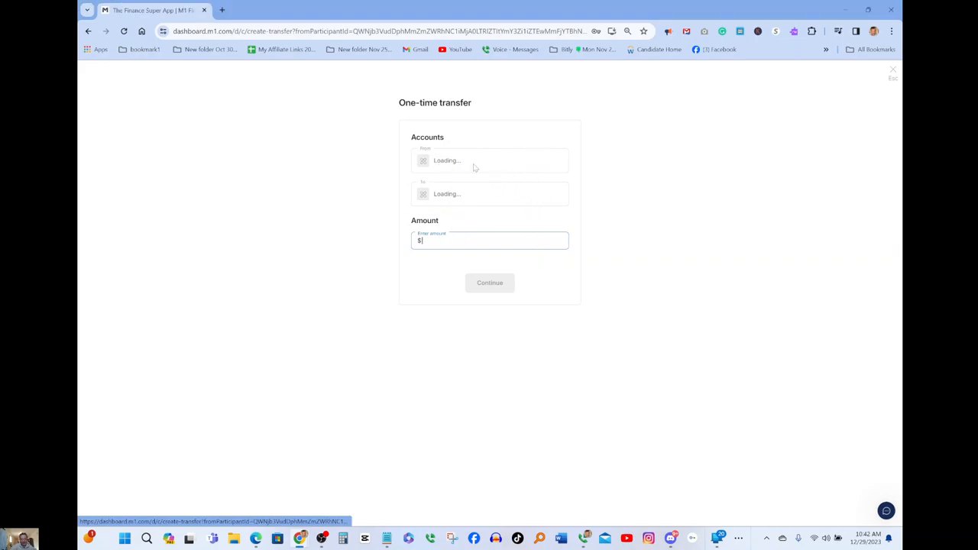
mouse_move(451, 191)
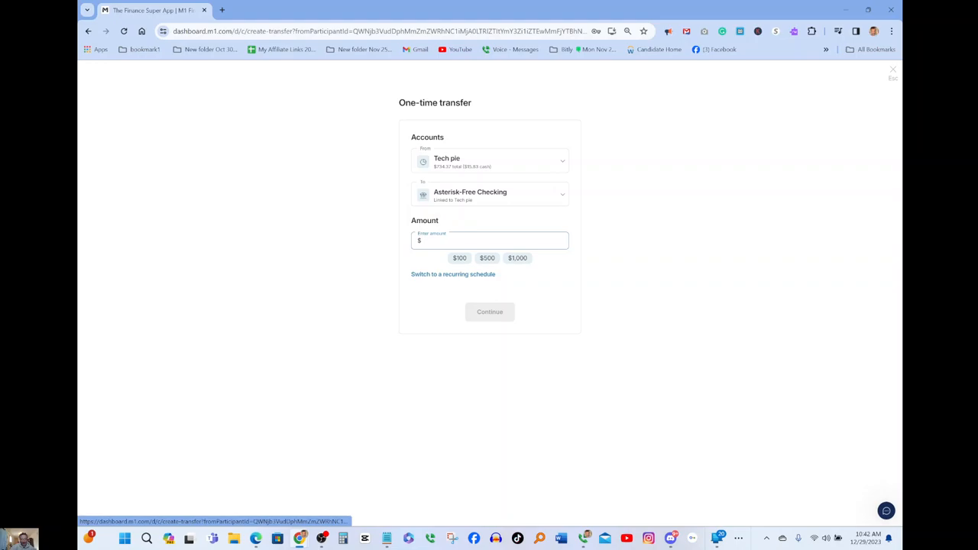
Enter a transfer amount of 100 and follow 'Learn more' about transfer completion times.
left_click(458, 257)
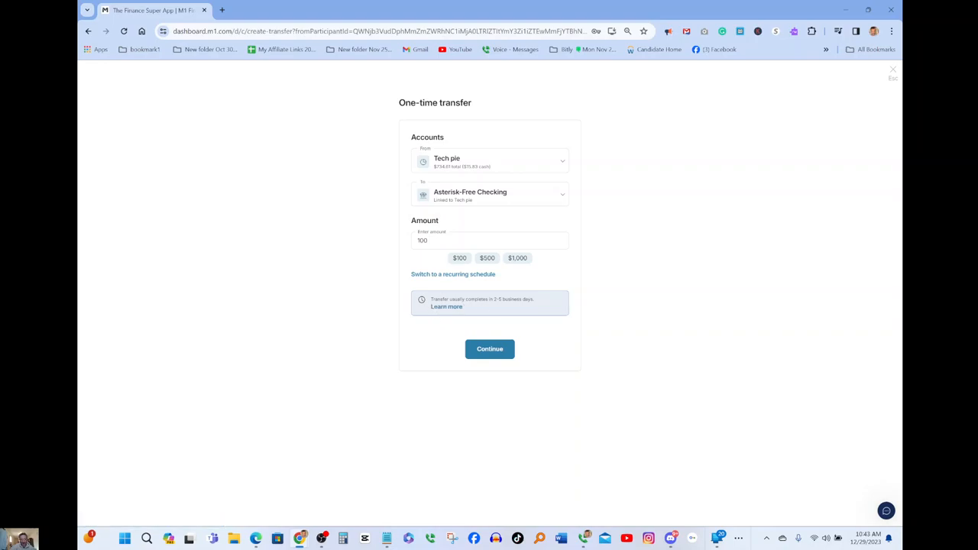
mouse_move(502, 308)
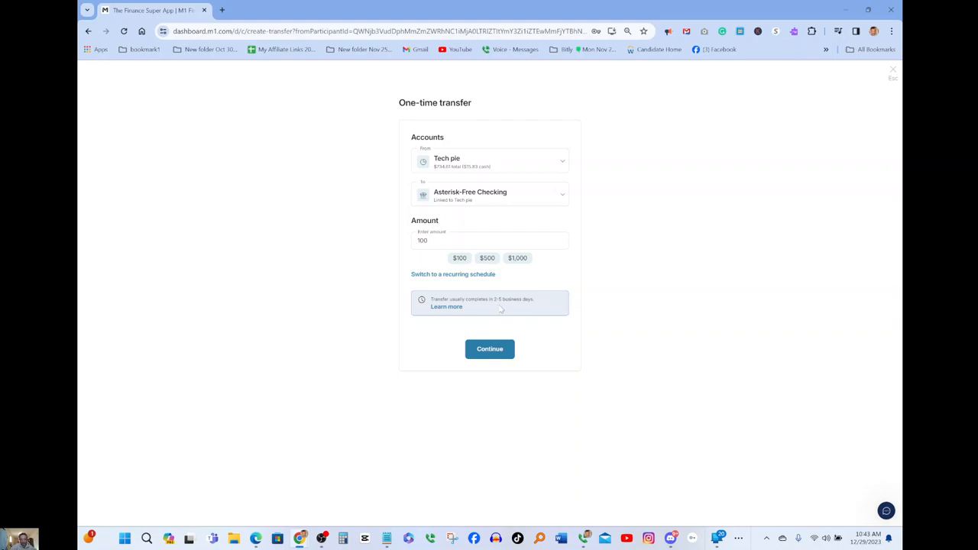
mouse_move(524, 309)
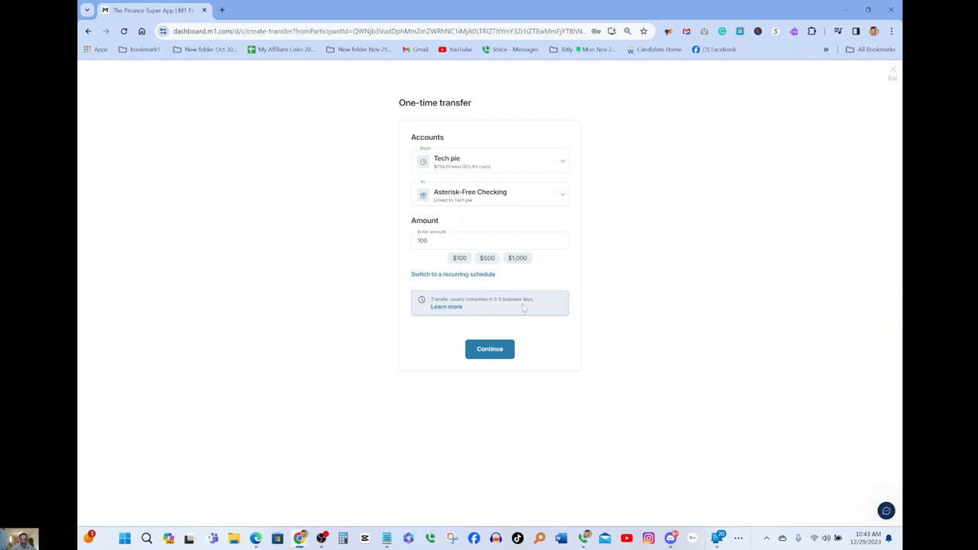
left_click(446, 305)
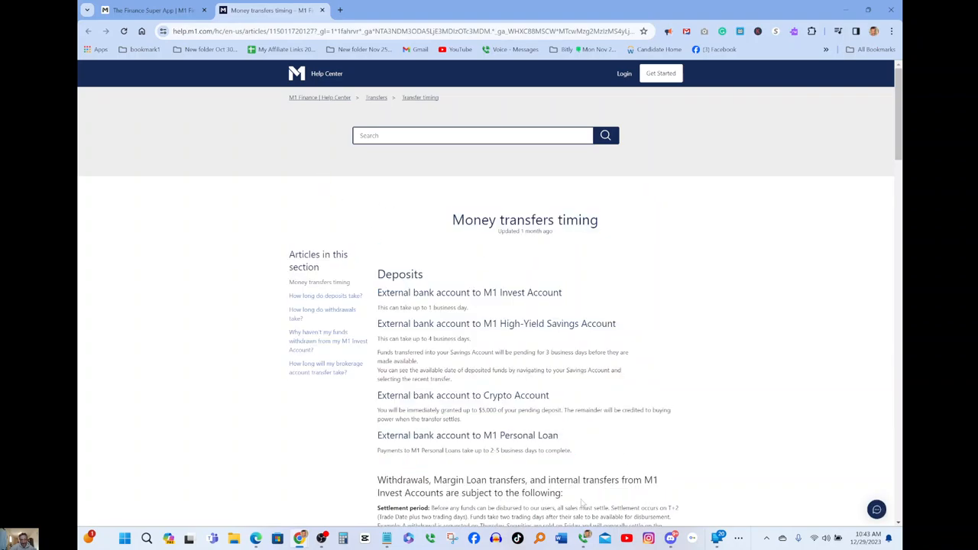
left_click_drag(420, 307, 564, 492)
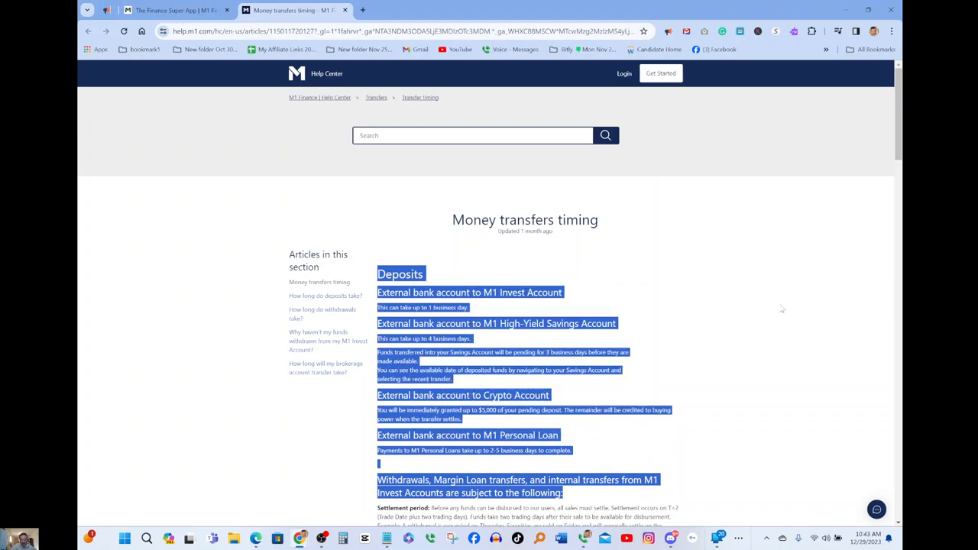
mouse_move(758, 292)
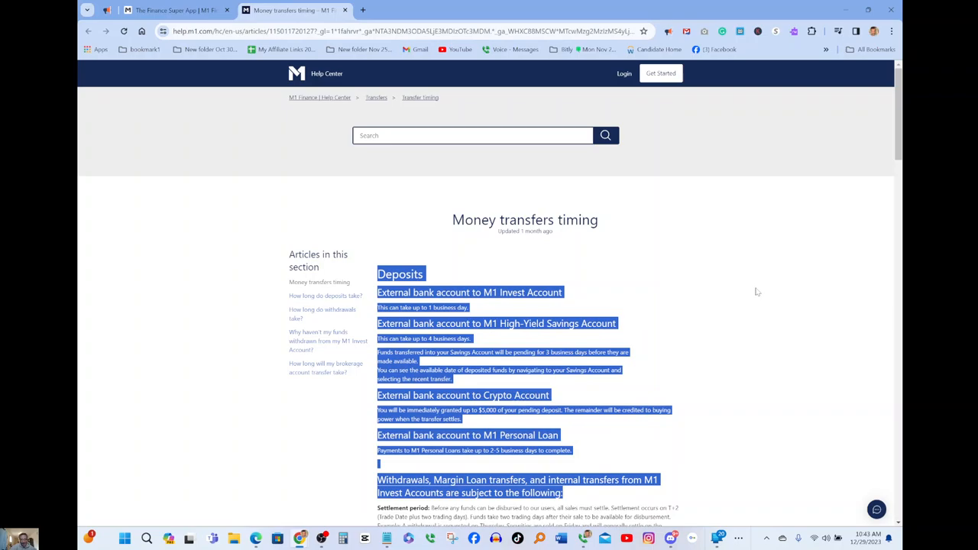
mouse_move(782, 319)
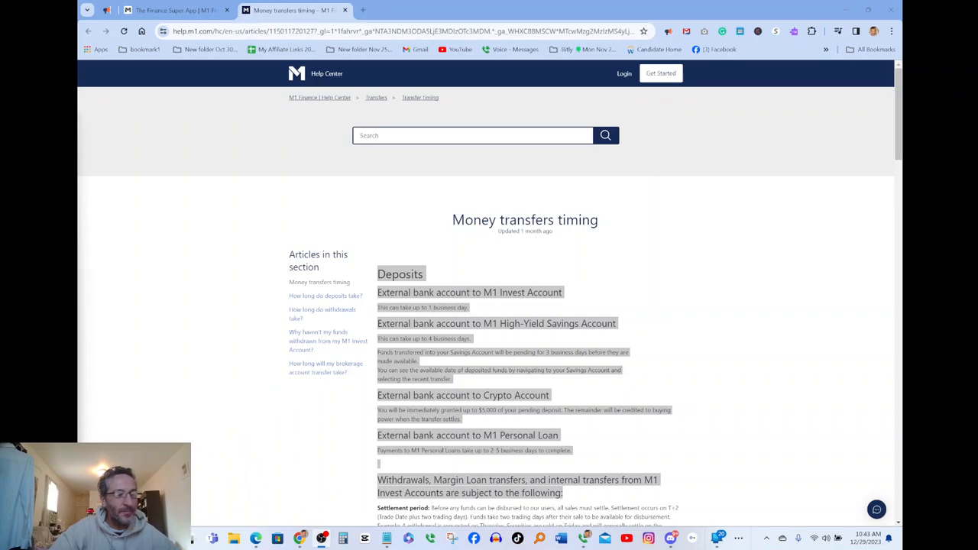
mouse_move(733, 319)
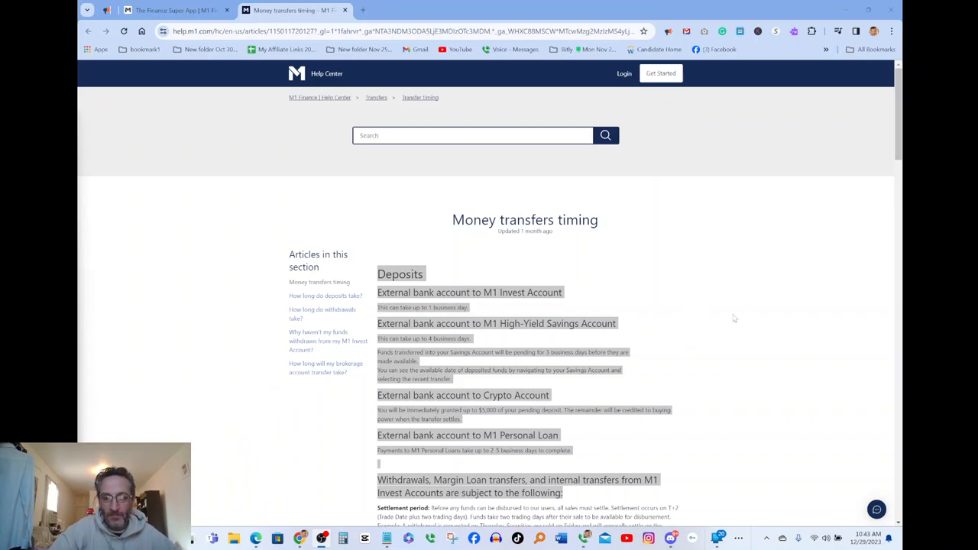
scroll("down", 3)
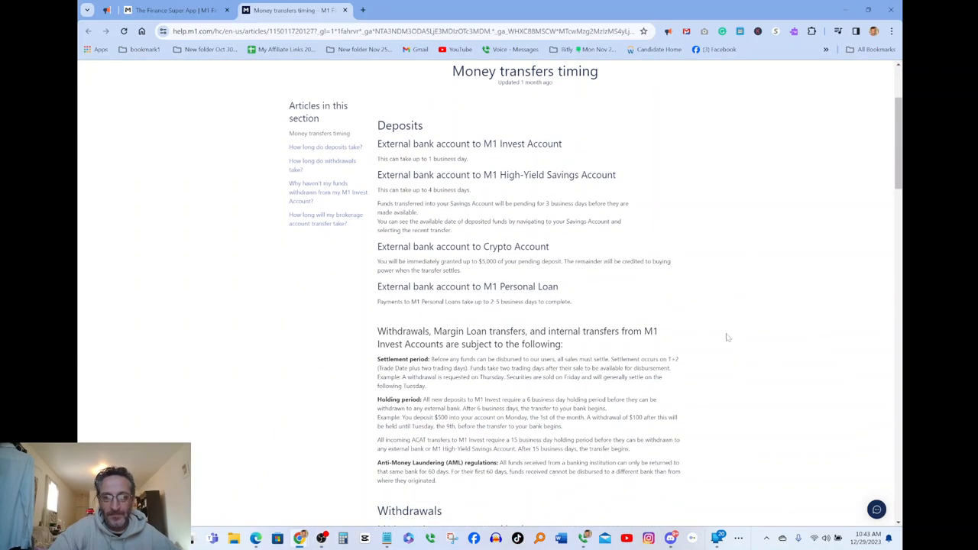
mouse_move(745, 352)
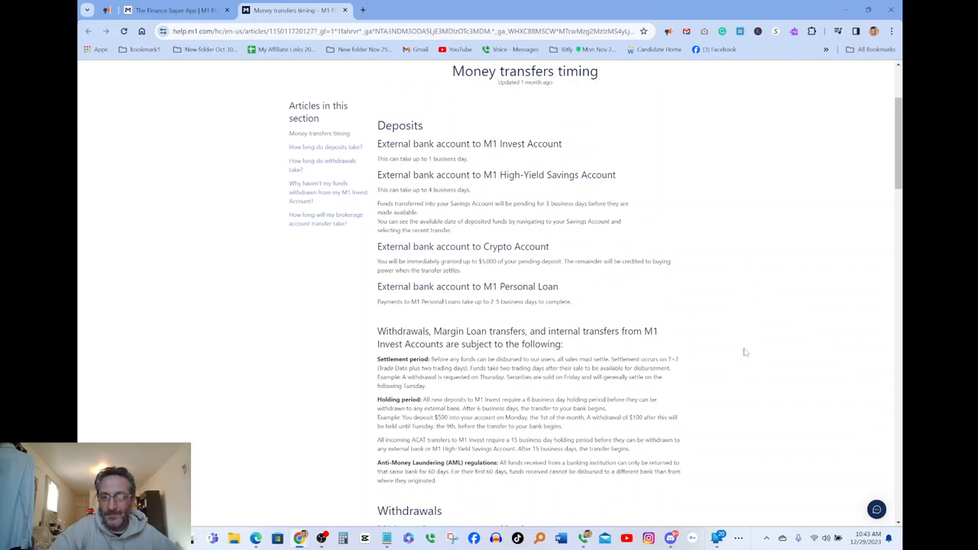
mouse_move(752, 365)
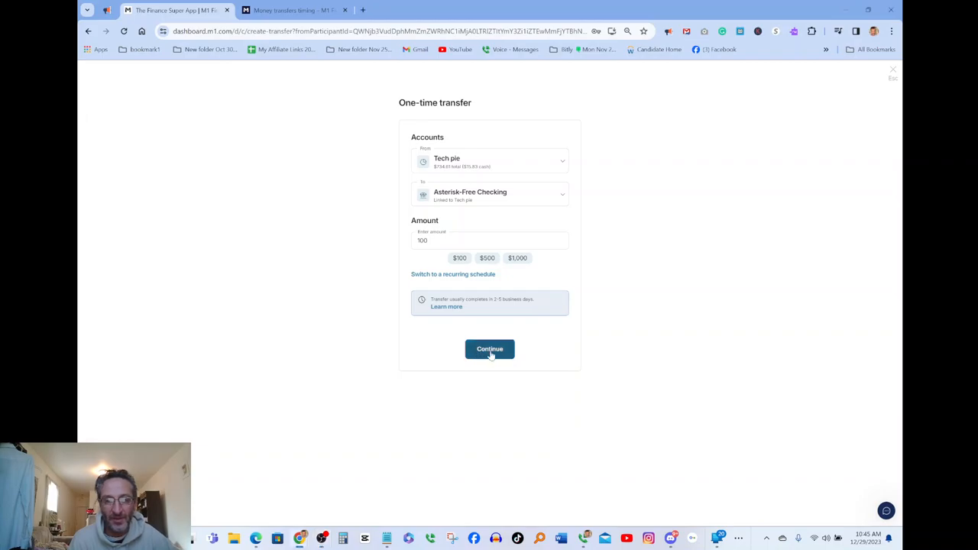
Continue from the $100 one-time transfer form to its confirmation step.
left_click(489, 348)
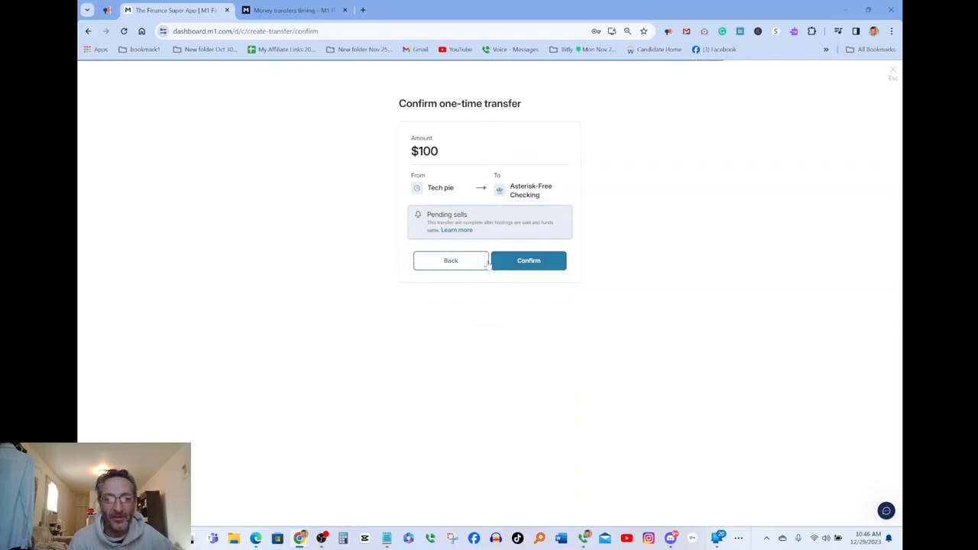
mouse_move(440, 196)
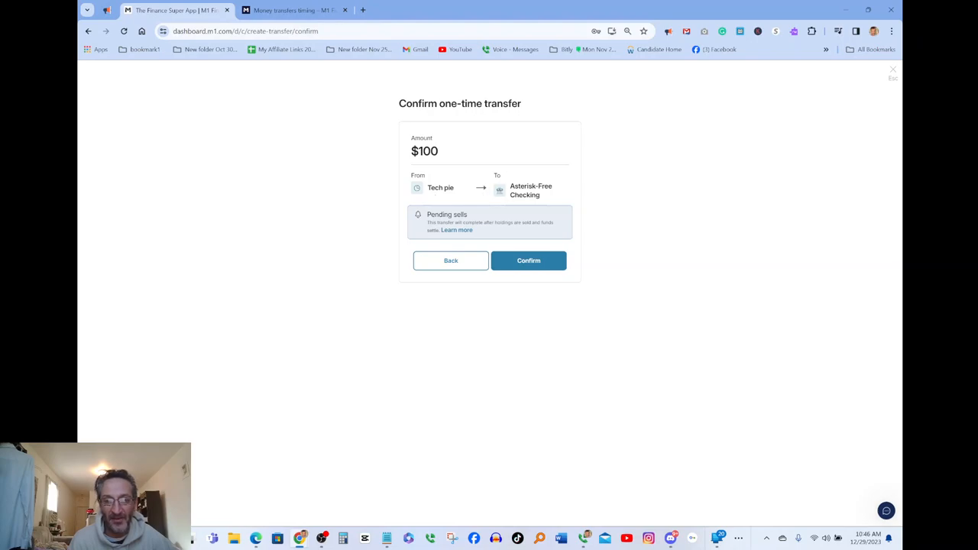
mouse_move(525, 202)
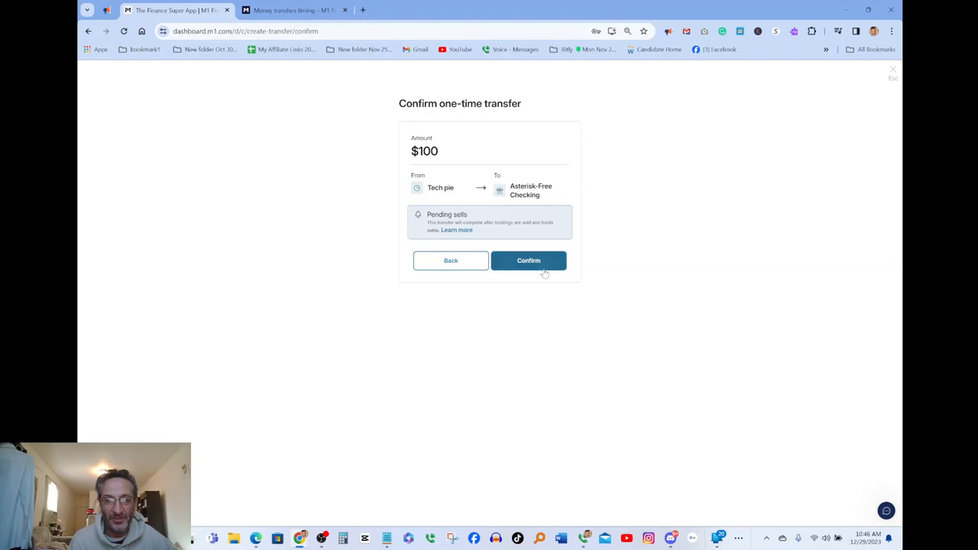
Confirm the $100 transfer to Asterisk-Free Checking so it is created as pending.
left_click(528, 259)
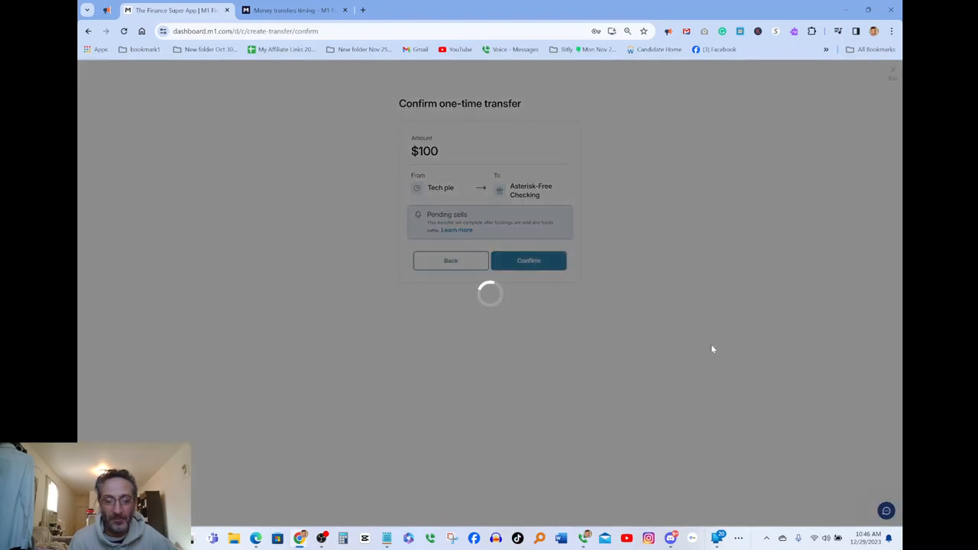
left_click(528, 259)
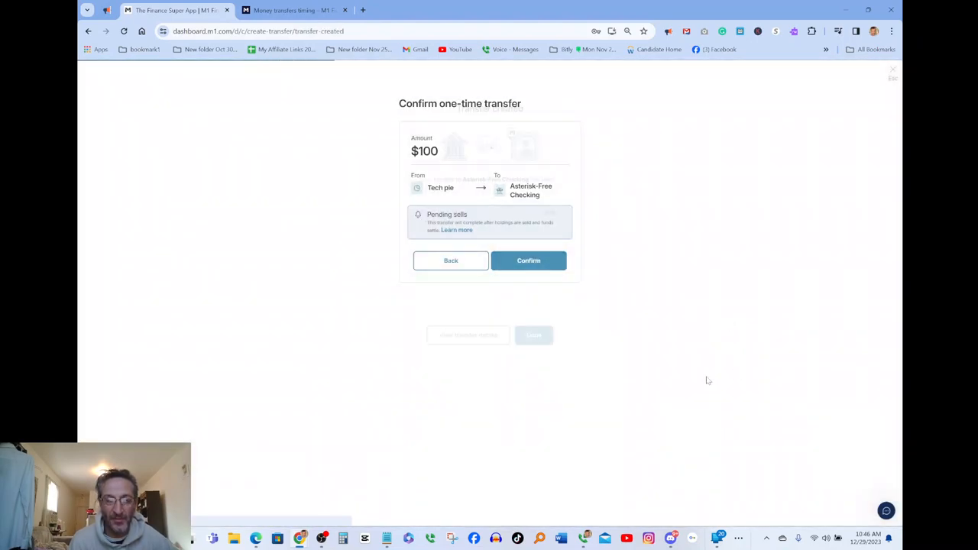
left_click(528, 260)
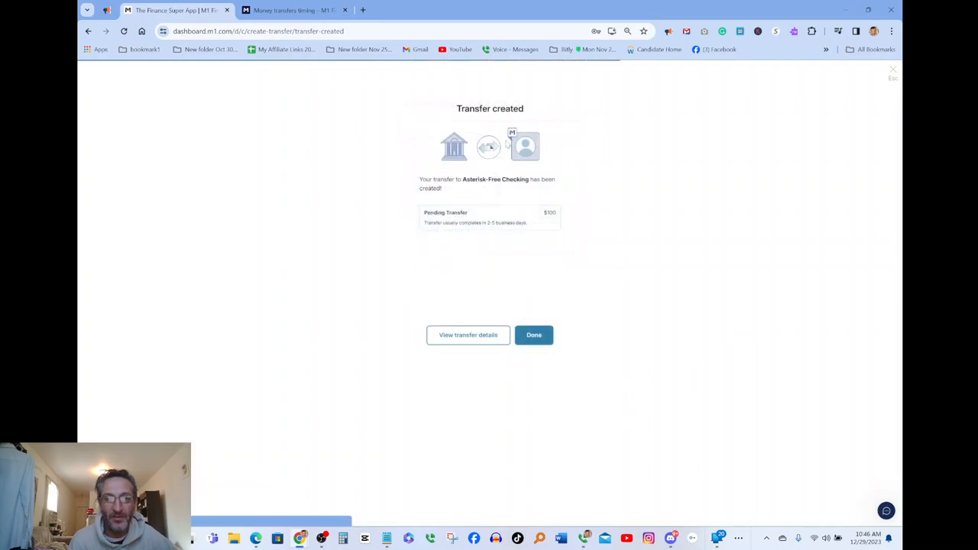
mouse_move(485, 191)
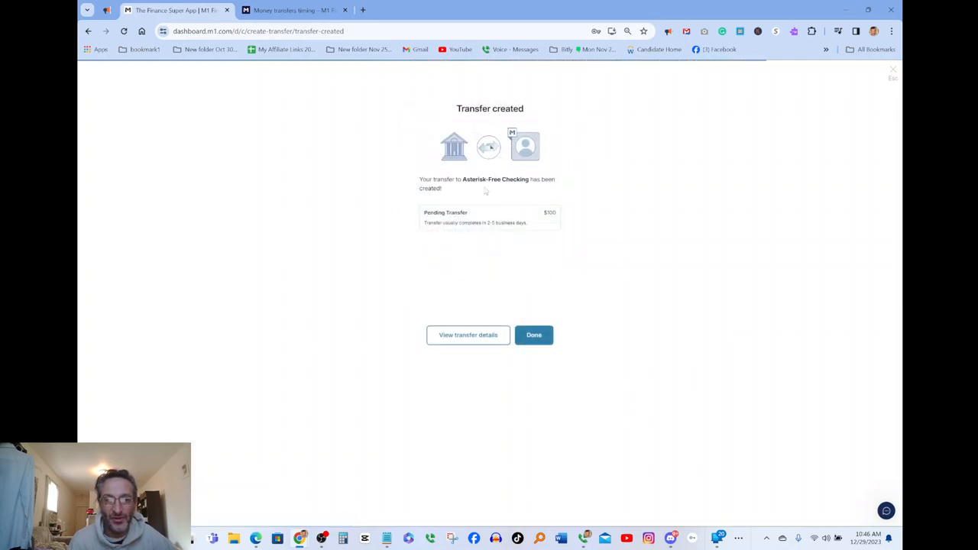
mouse_move(559, 193)
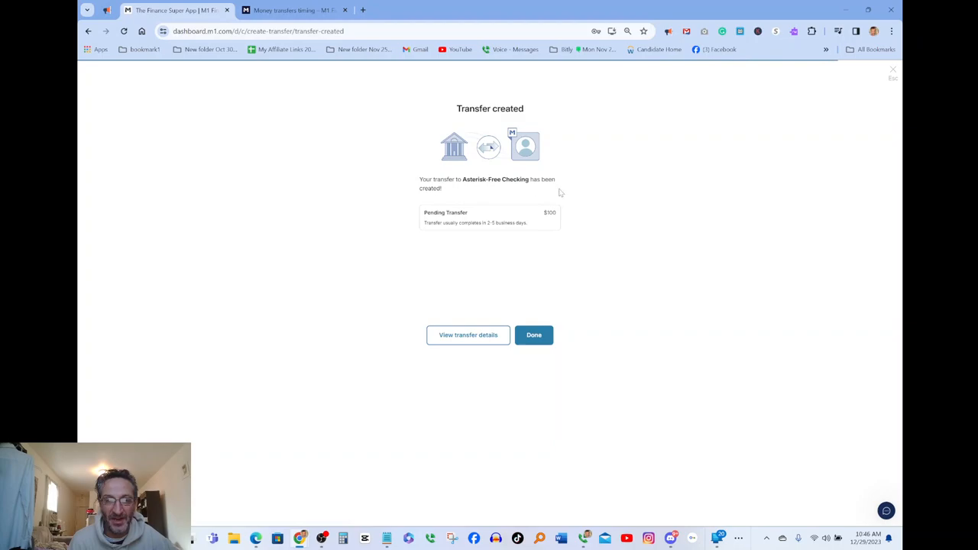
mouse_move(552, 233)
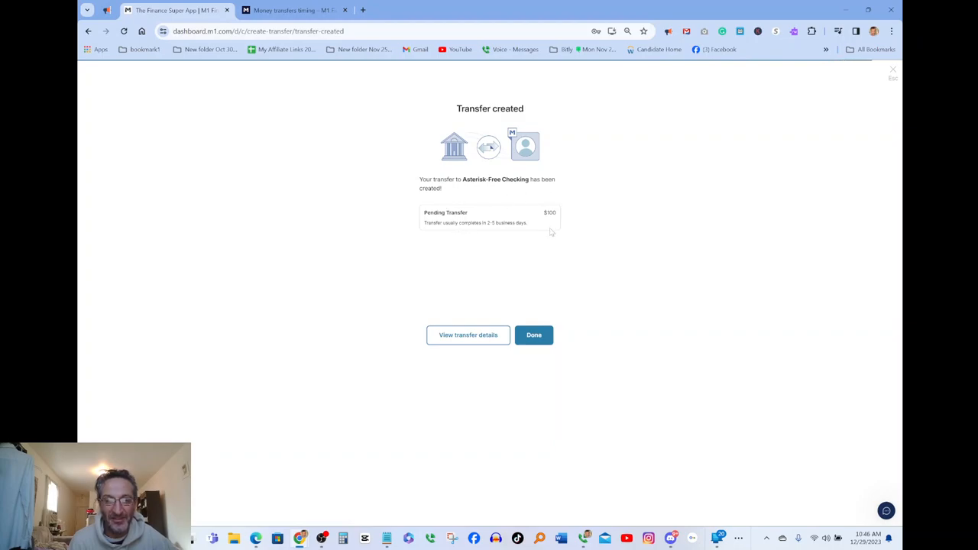
mouse_move(469, 236)
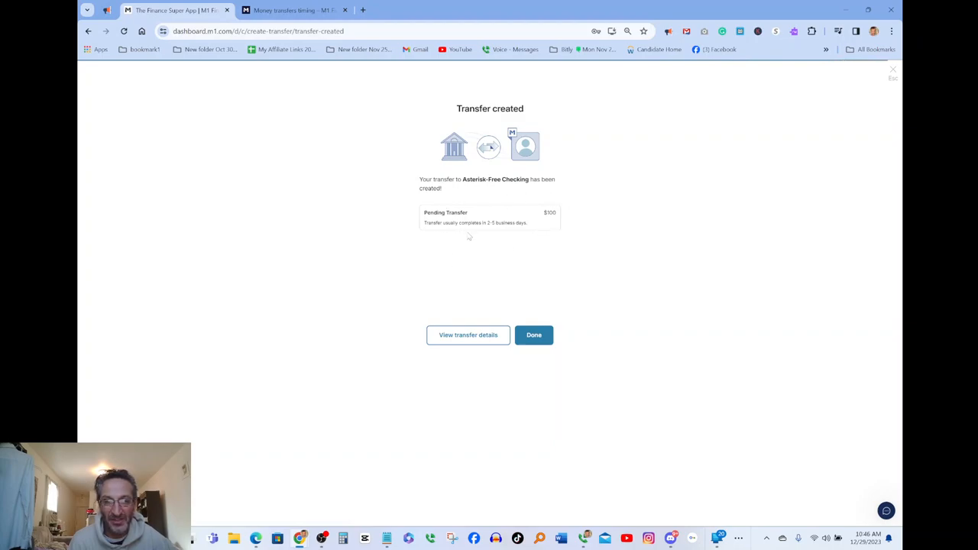
mouse_move(519, 243)
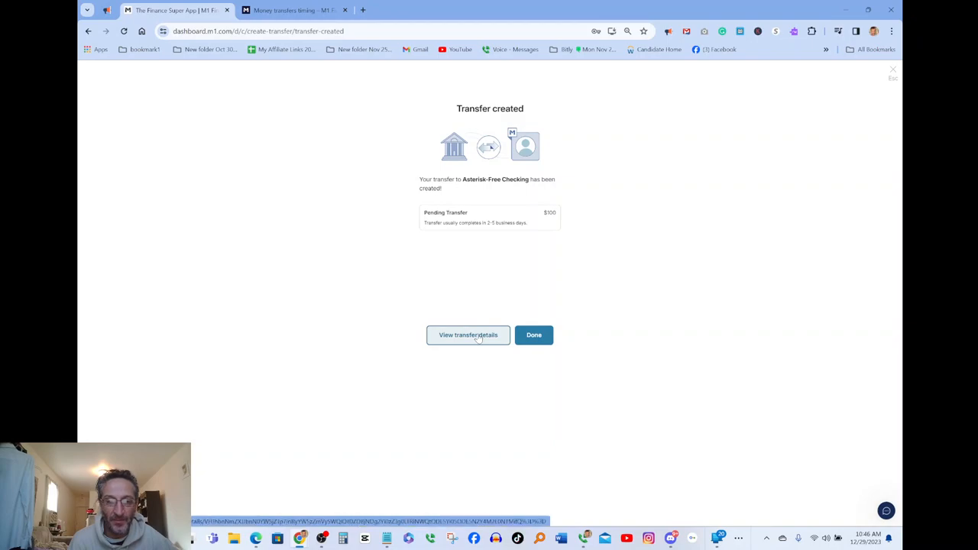
View the details of the new $100 pending transfer to Asterisk-Free Checking.
left_click(468, 335)
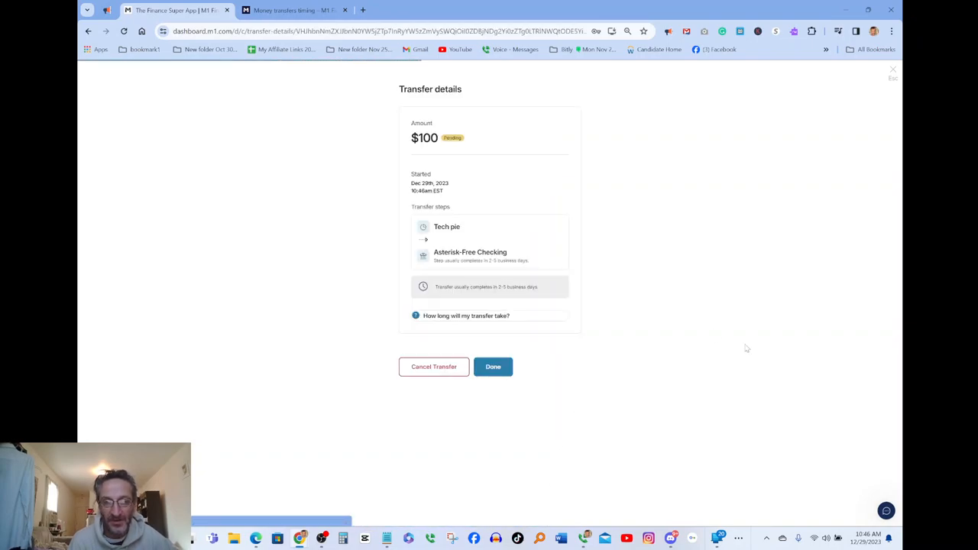
mouse_move(408, 157)
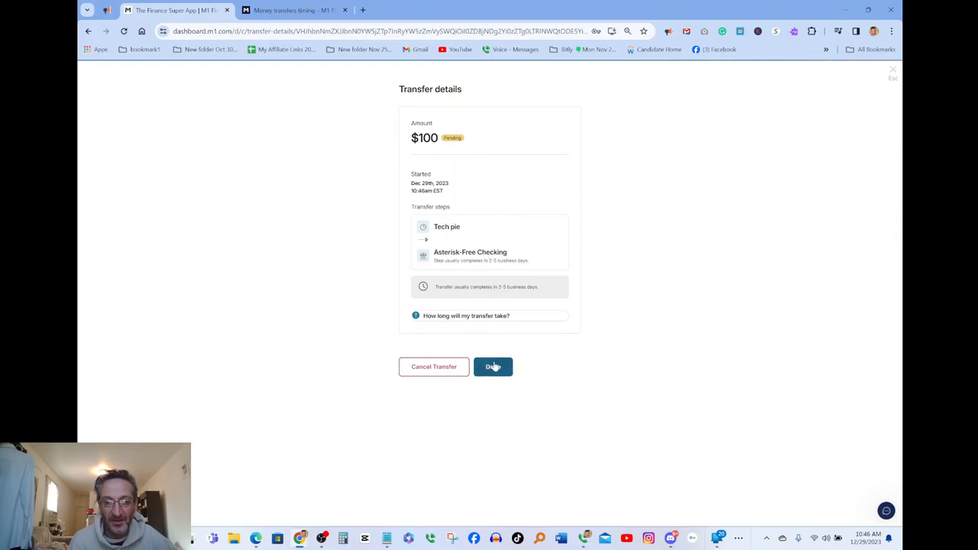
Finish with the transfer details via Done, heading back toward the Tech pie portfolio.
left_click(492, 366)
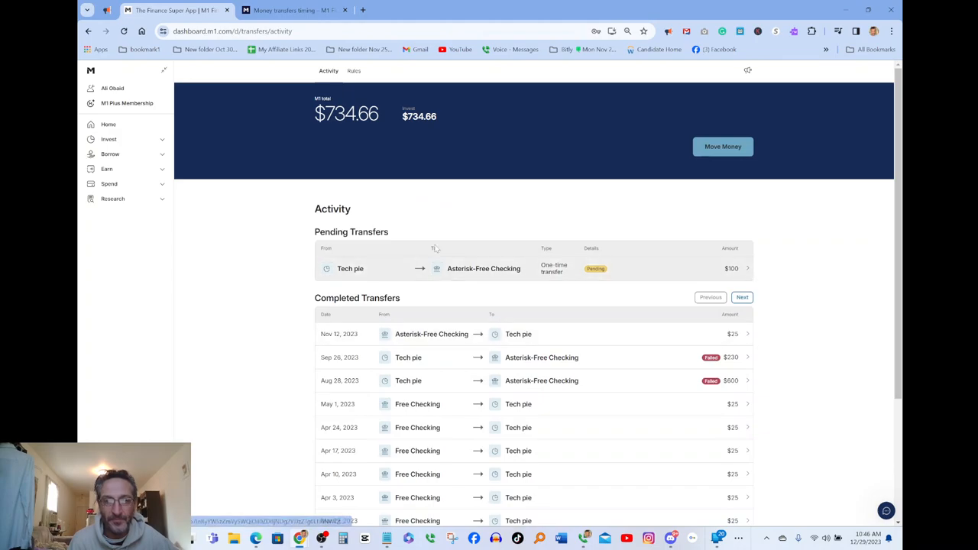
mouse_move(659, 289)
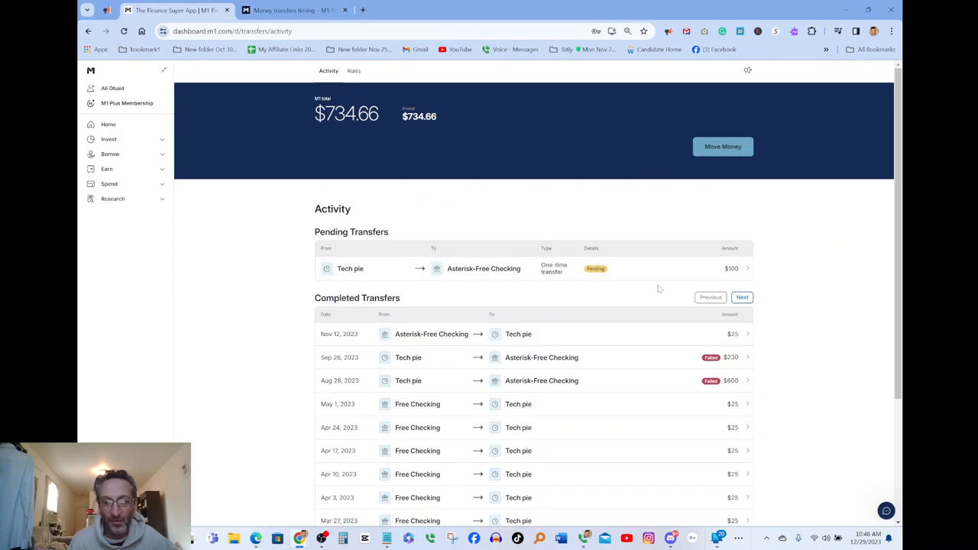
mouse_move(783, 288)
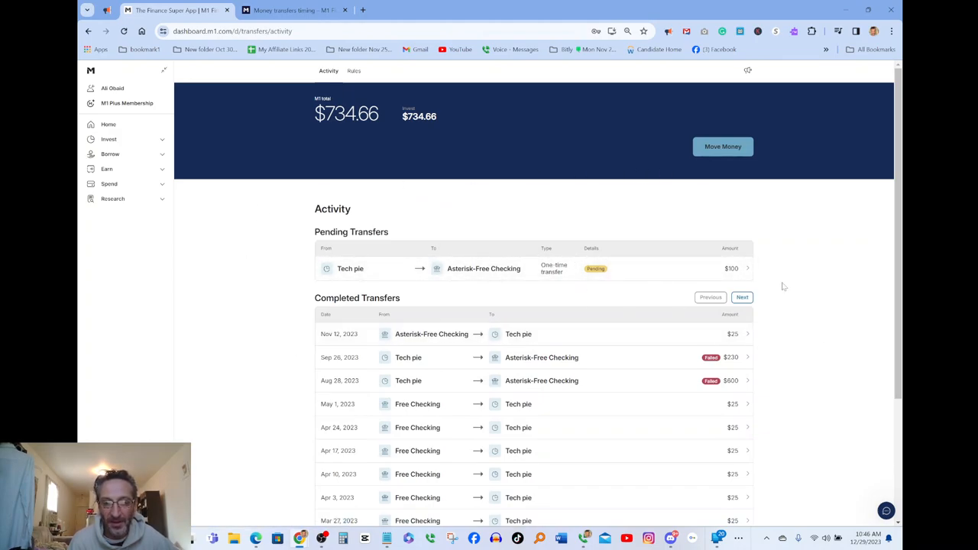
mouse_move(723, 146)
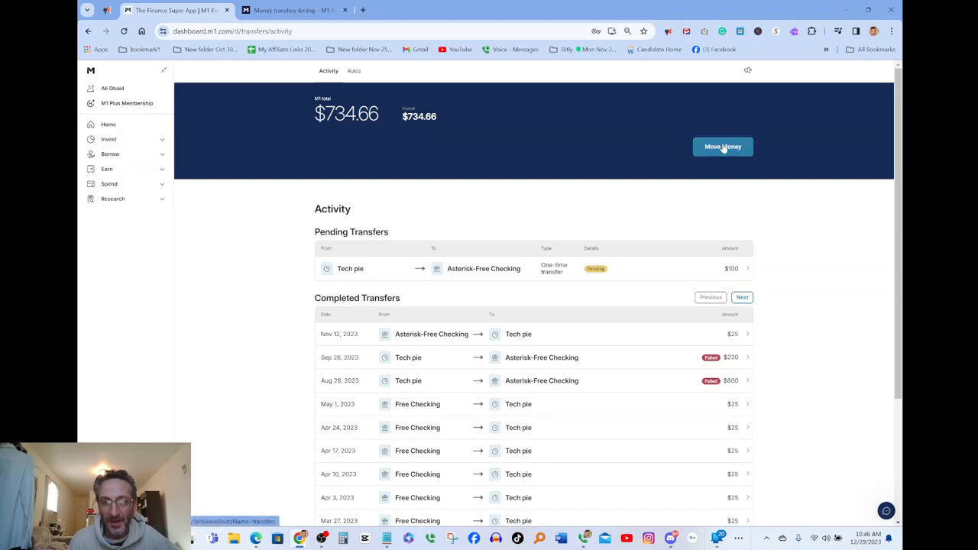
mouse_move(160, 400)
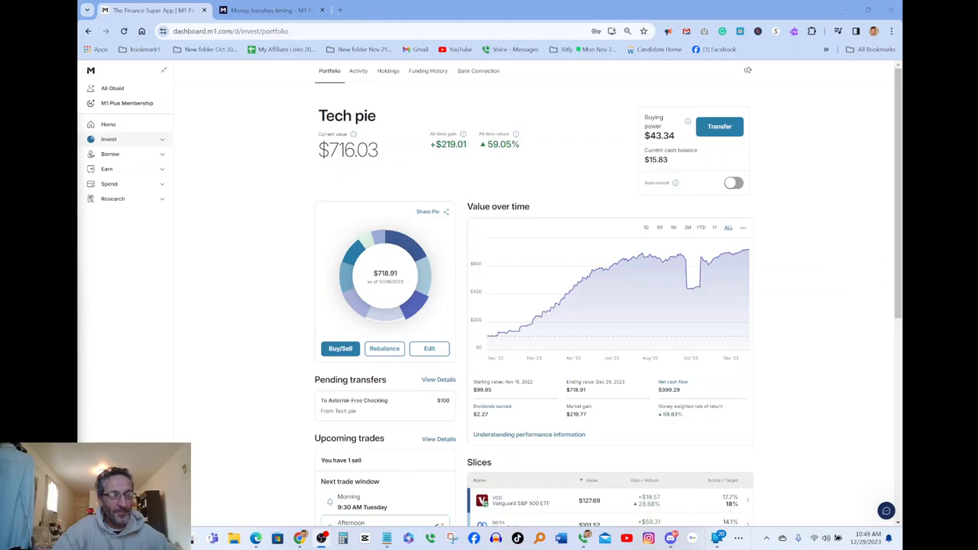
mouse_move(684, 259)
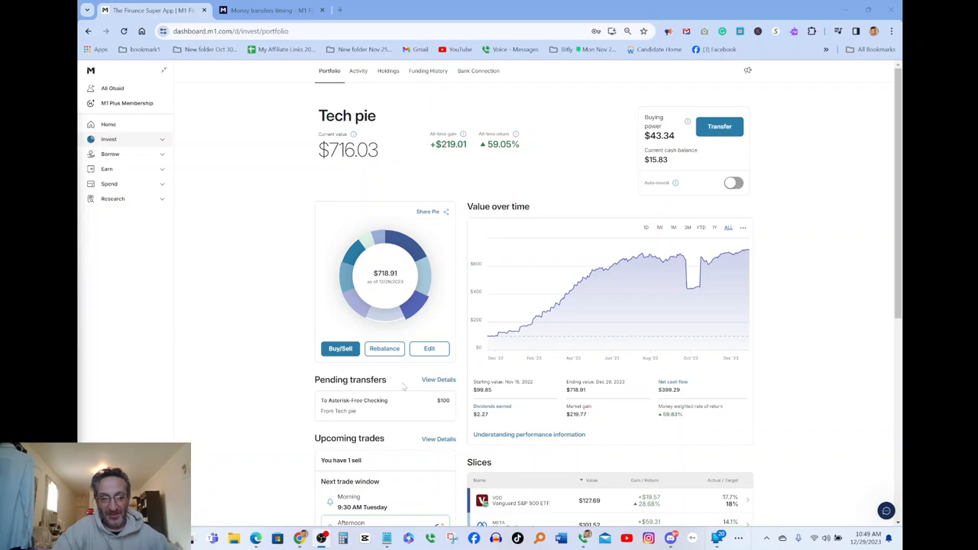
View the pending $100 transfer's details from the Tech pie's Pending transfers.
left_click(438, 379)
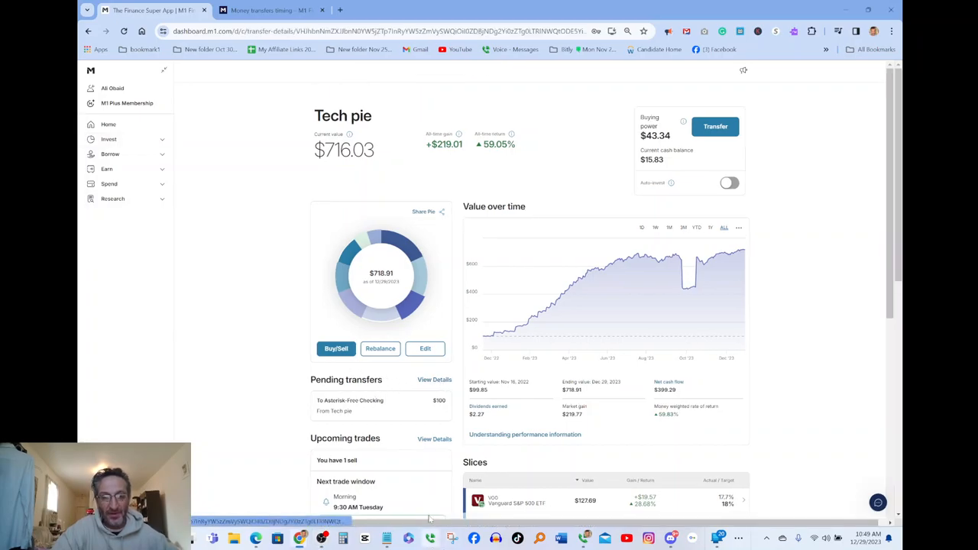
left_click(434, 379)
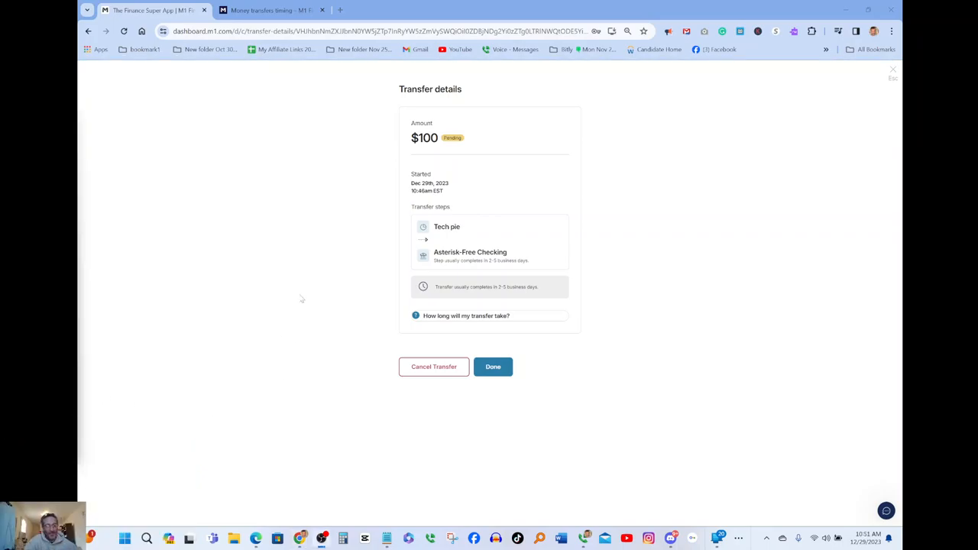
mouse_move(492, 367)
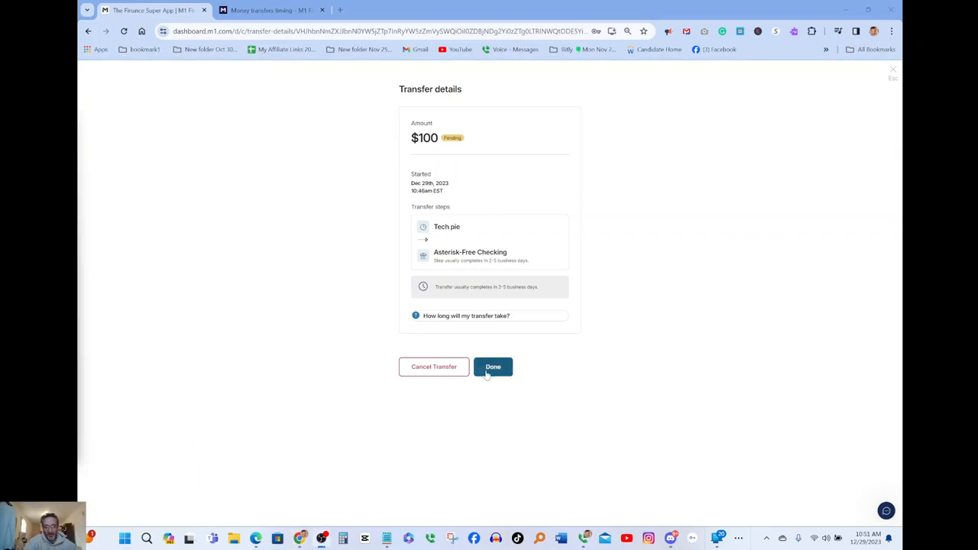
Close the transfer details with Done, returning to the Tech pie portfolio.
left_click(492, 366)
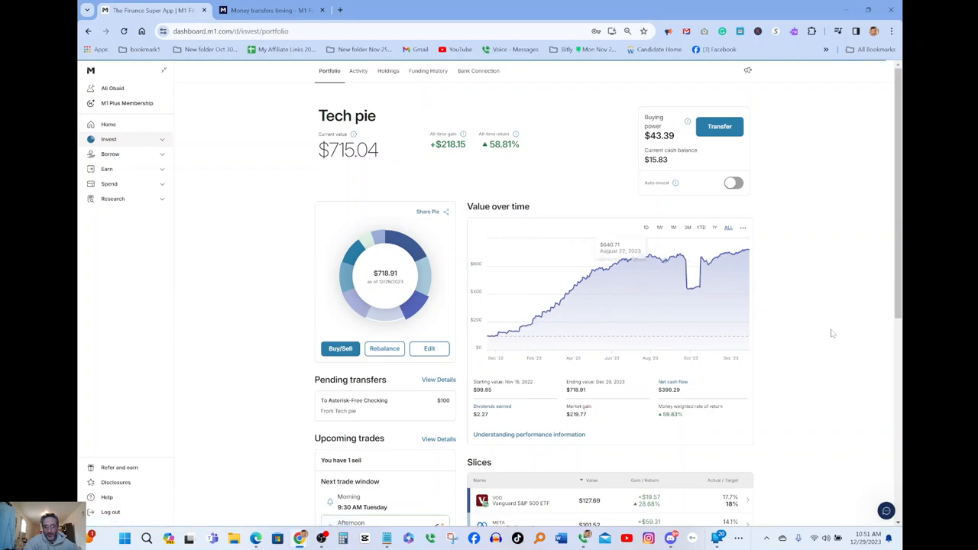
mouse_move(833, 269)
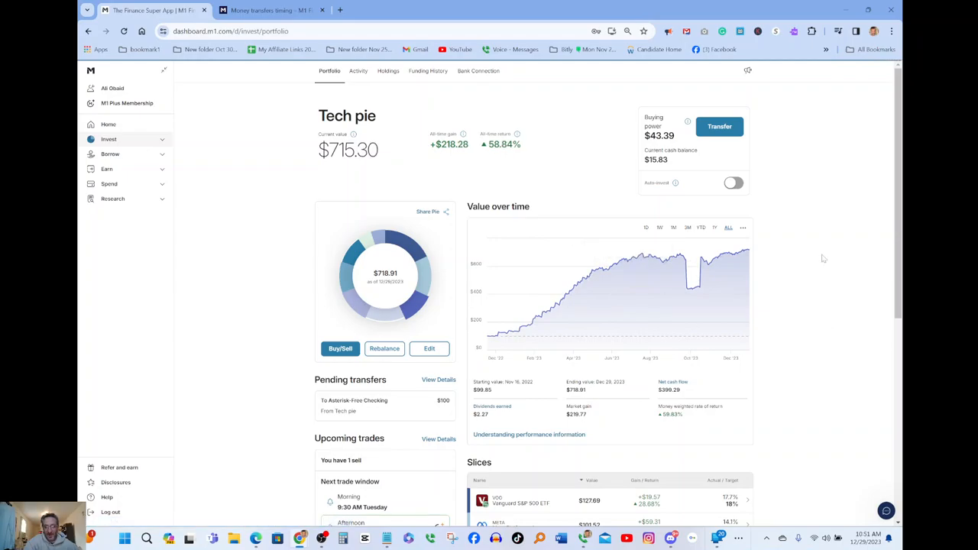
mouse_move(719, 126)
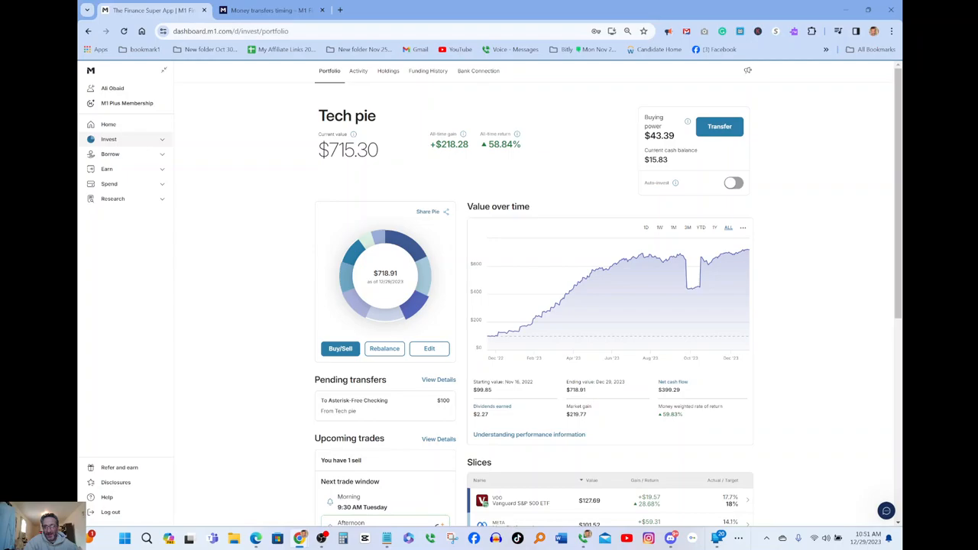
mouse_move(718, 125)
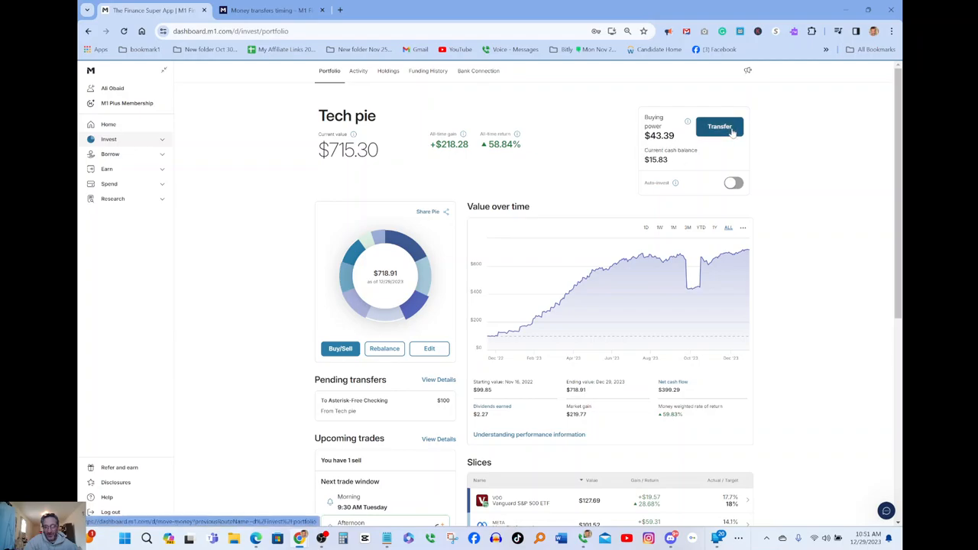
Begin a new one-time cash transfer from the Tech pie's Move money options.
left_click(718, 125)
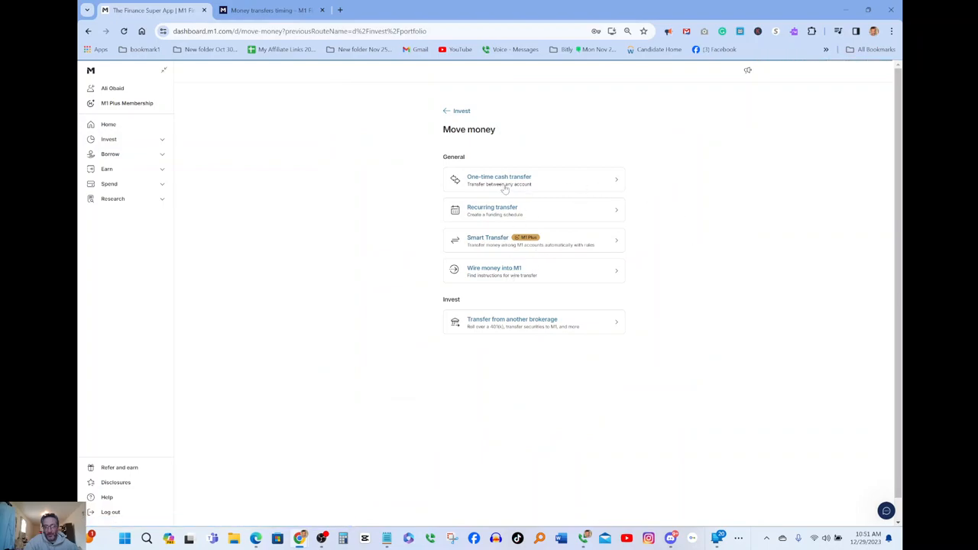
left_click(499, 180)
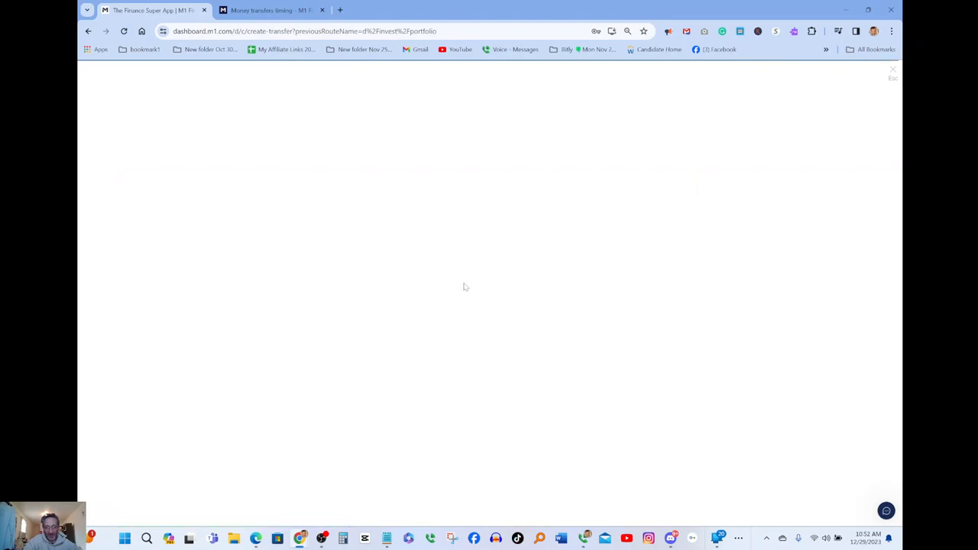
mouse_move(834, 269)
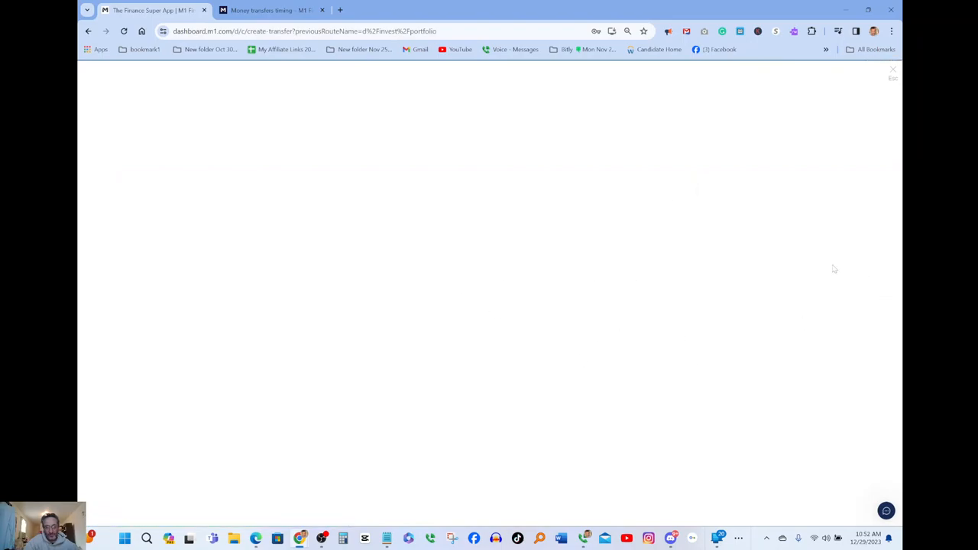
mouse_move(556, 190)
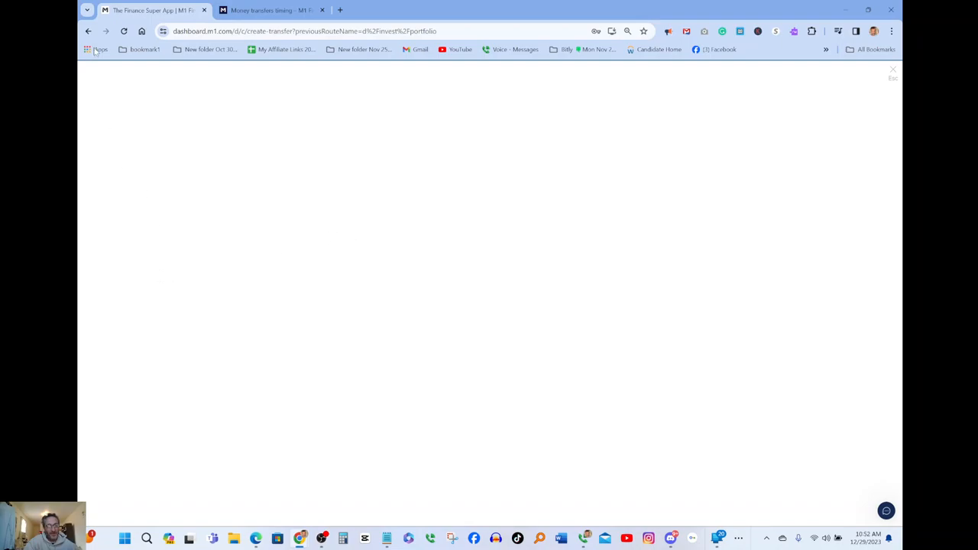
left_click(124, 31)
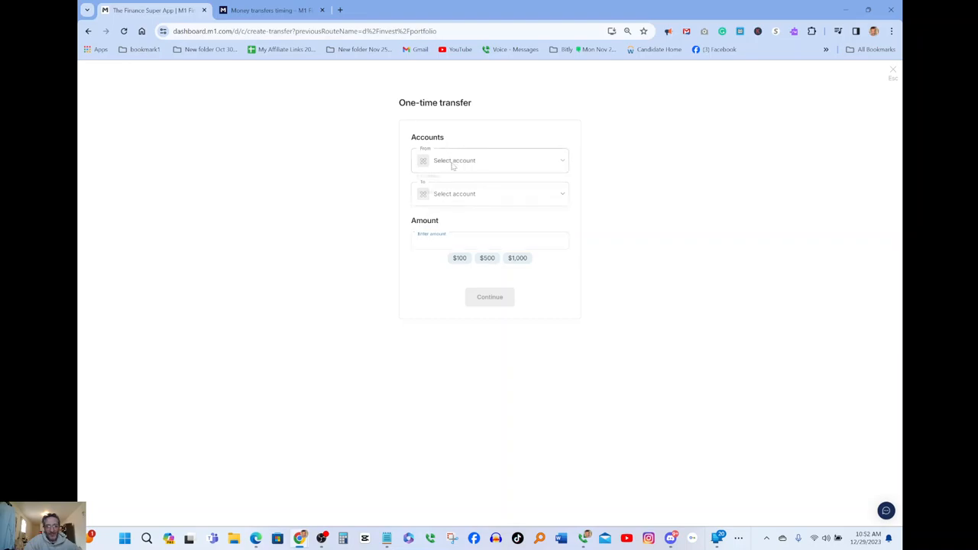
Fill a $40 transfer from Tech pie to Asterisk-Free Checking and continue to its confirmation.
left_click(489, 160)
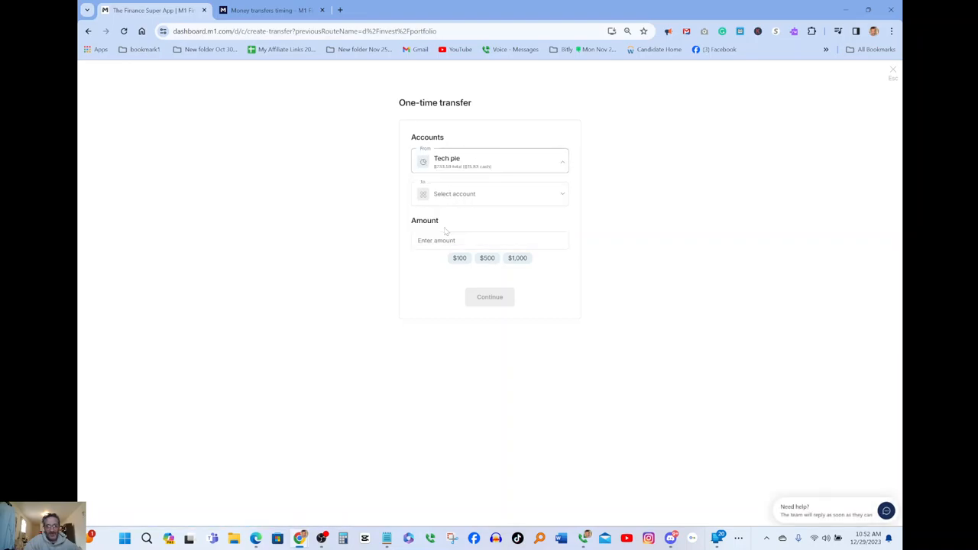
left_click(489, 192)
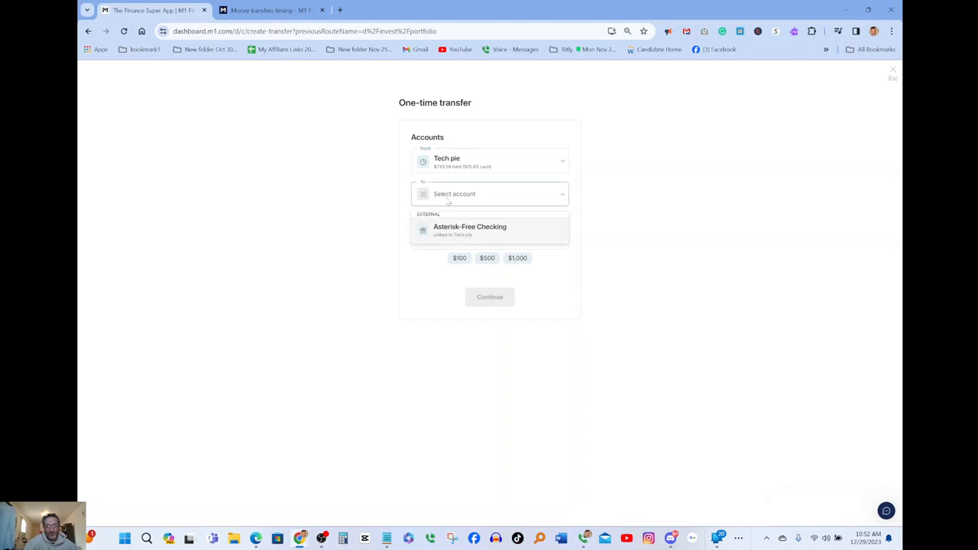
left_click(469, 229)
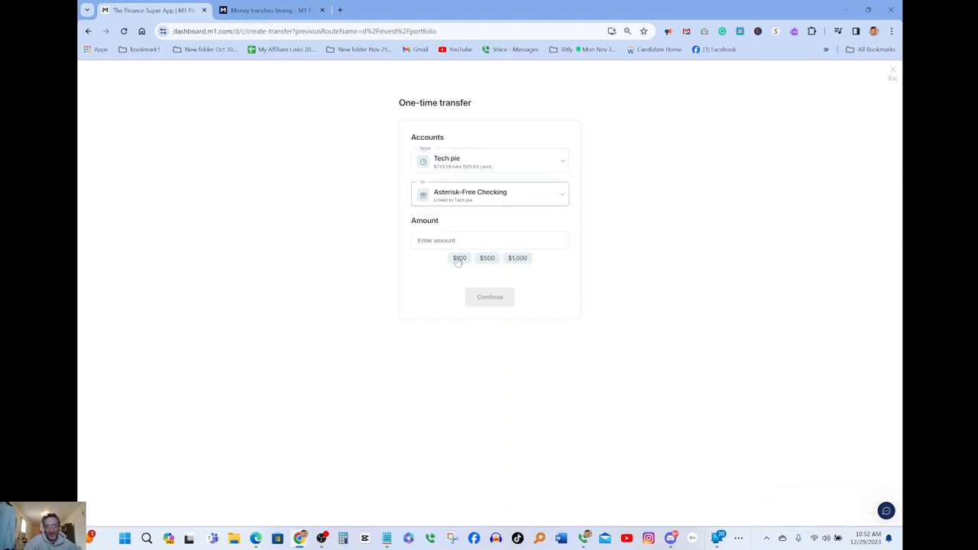
left_click(489, 240)
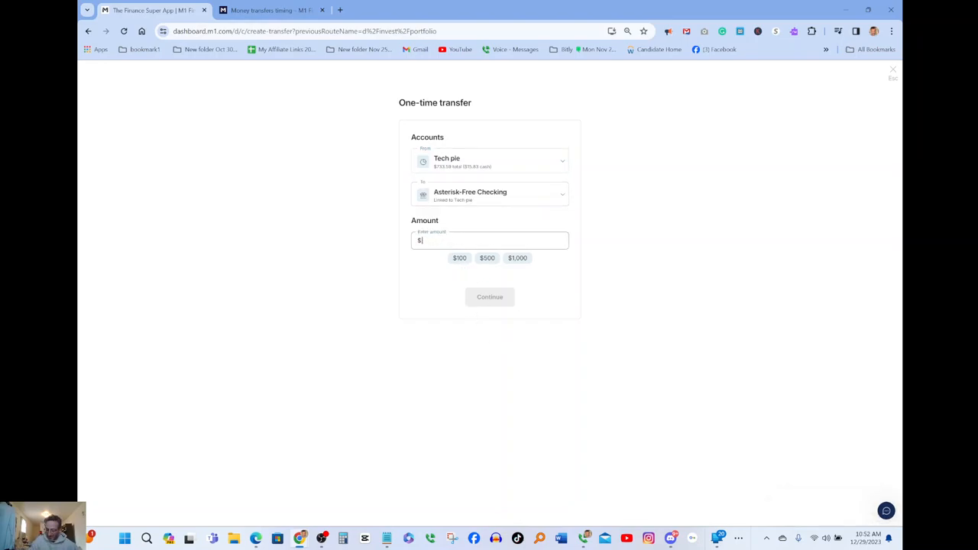
type("40")
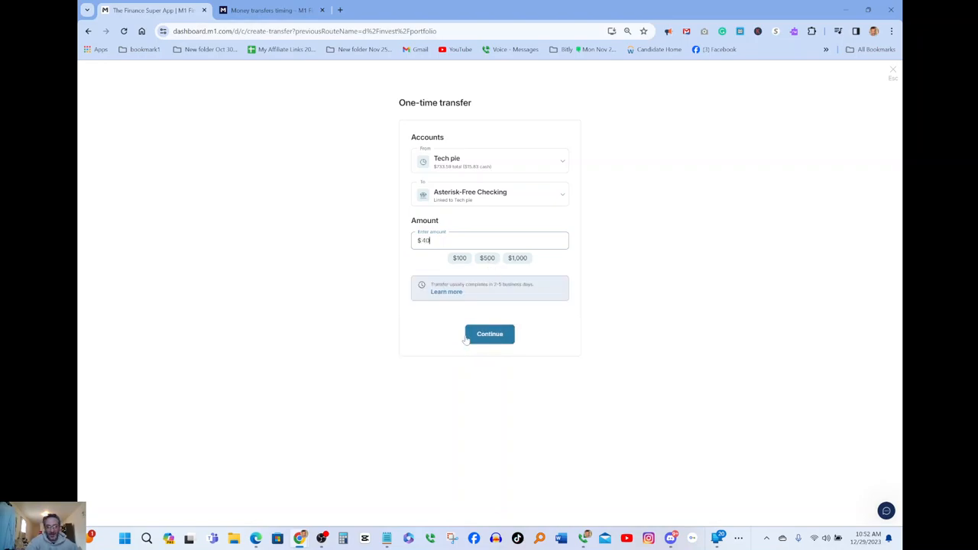
left_click(489, 333)
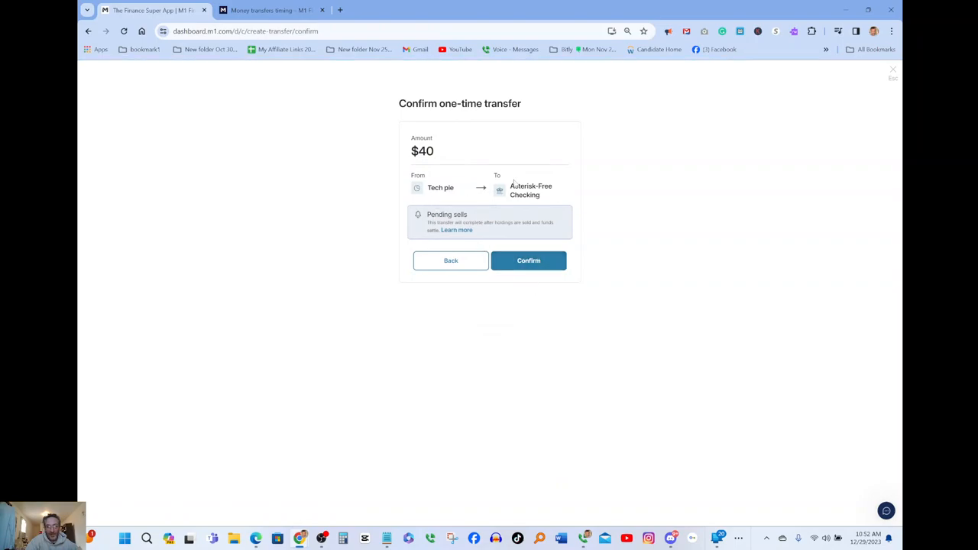
Confirm the $40 transfer, which is rejected with a pending-transfer error banner.
left_click(529, 259)
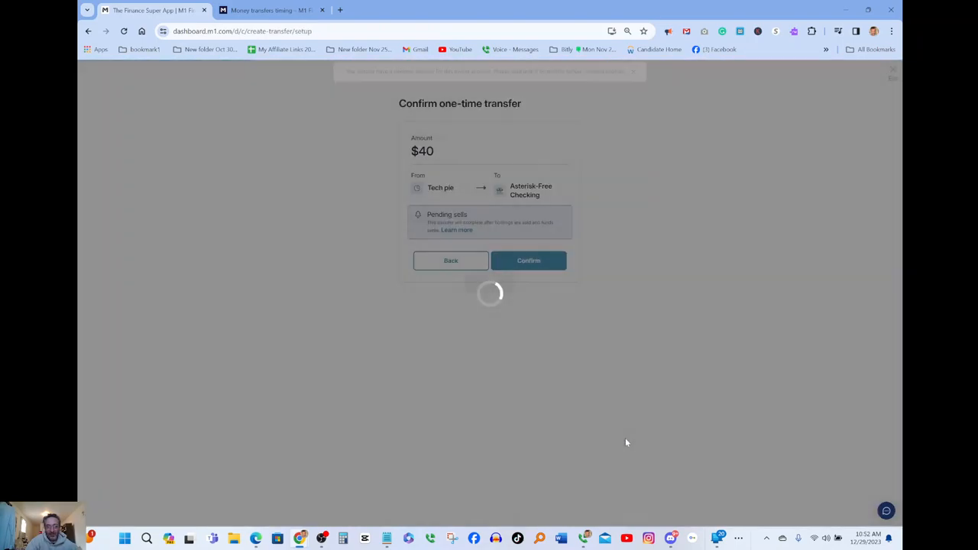
left_click(449, 260)
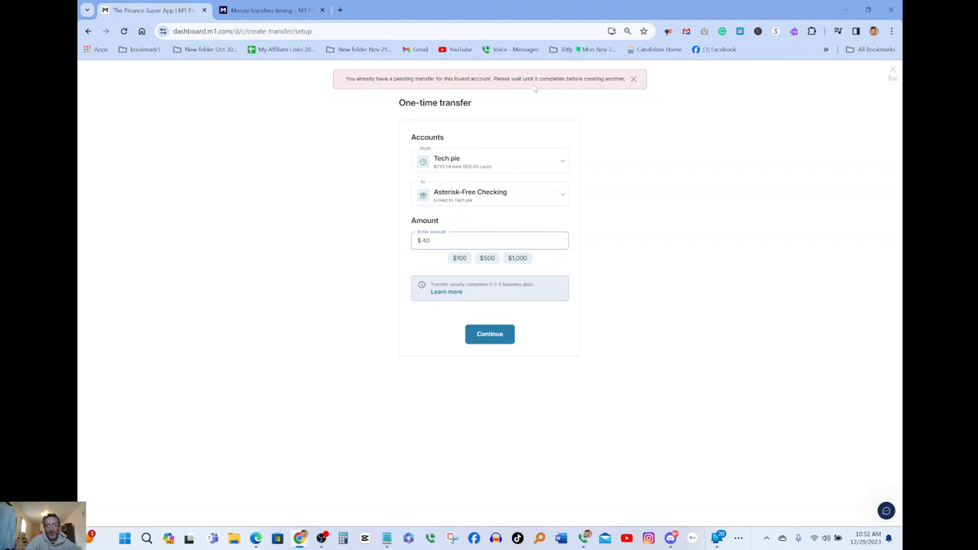
mouse_move(585, 280)
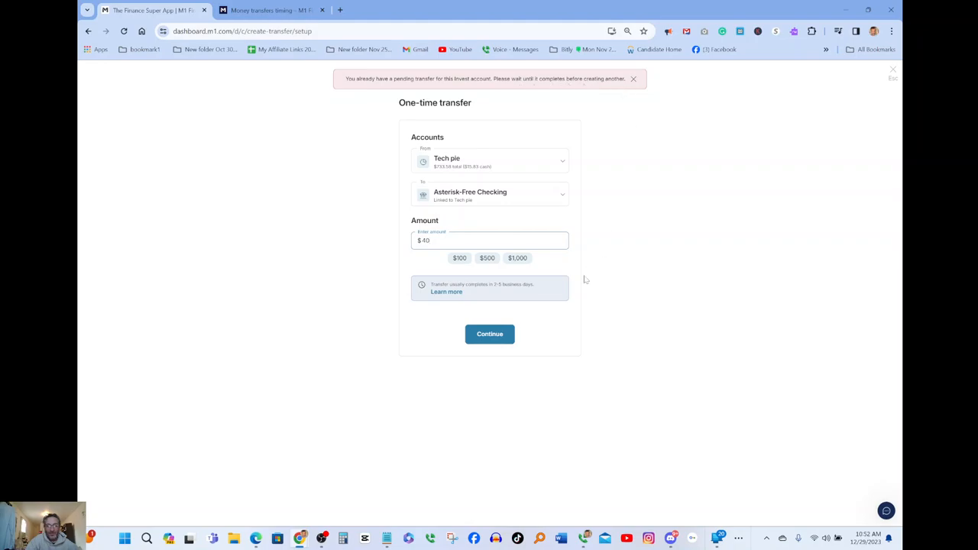
mouse_move(583, 58)
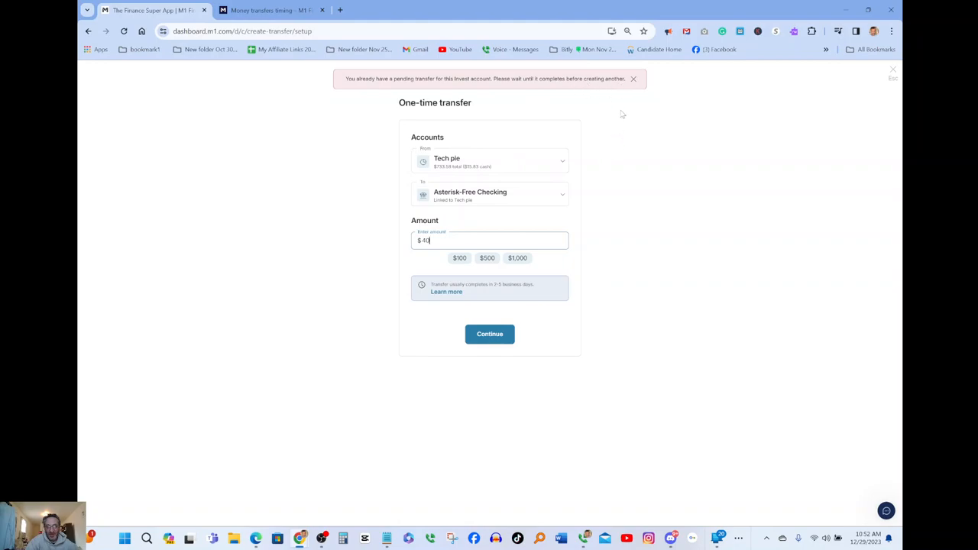
mouse_move(523, 307)
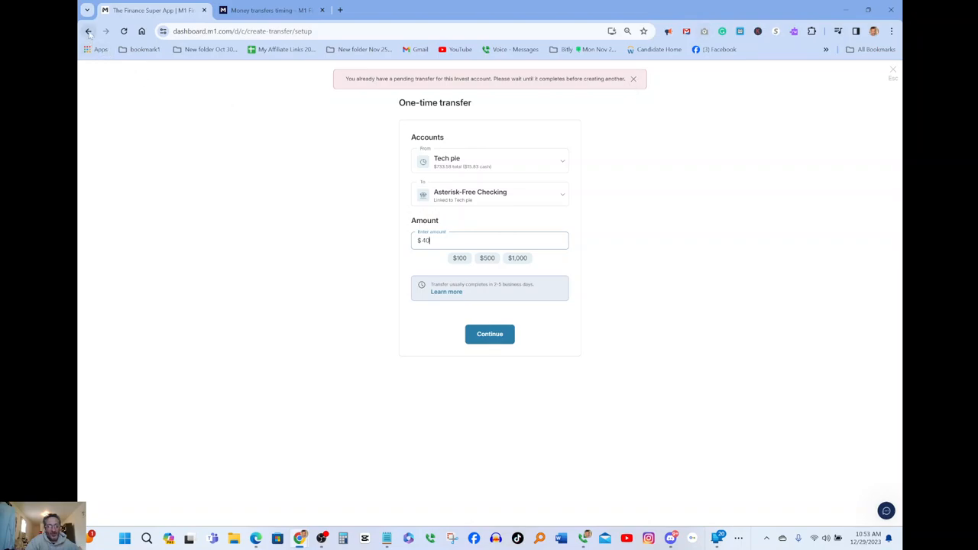
mouse_move(489, 333)
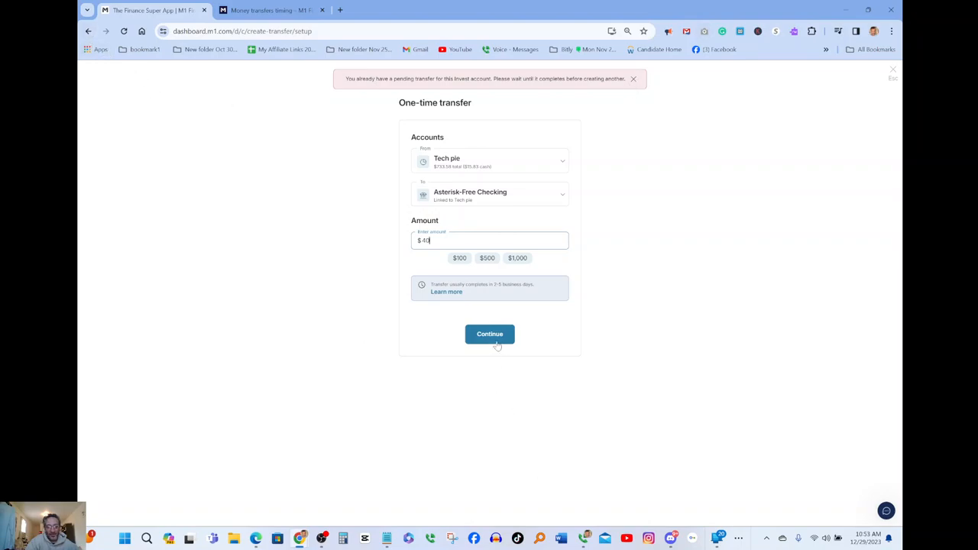
left_click(489, 333)
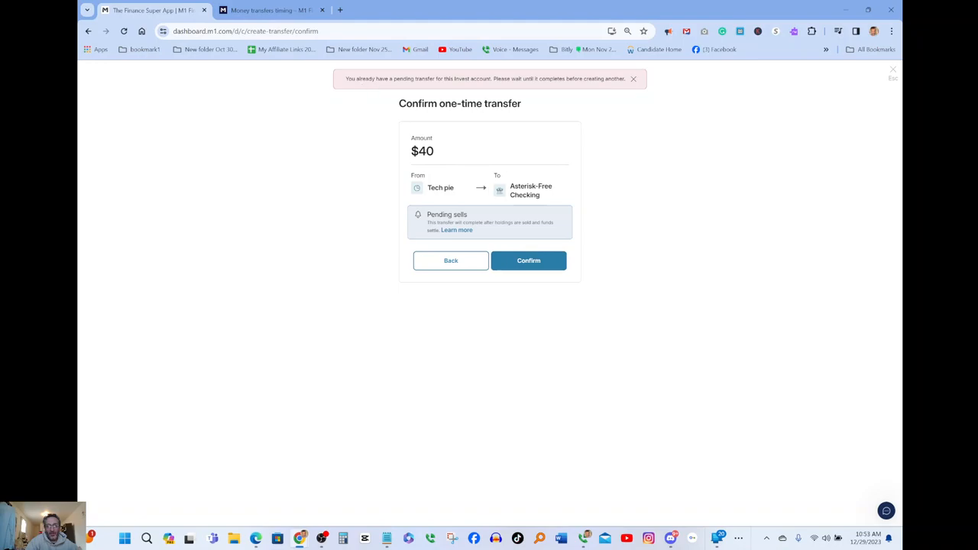
mouse_move(482, 87)
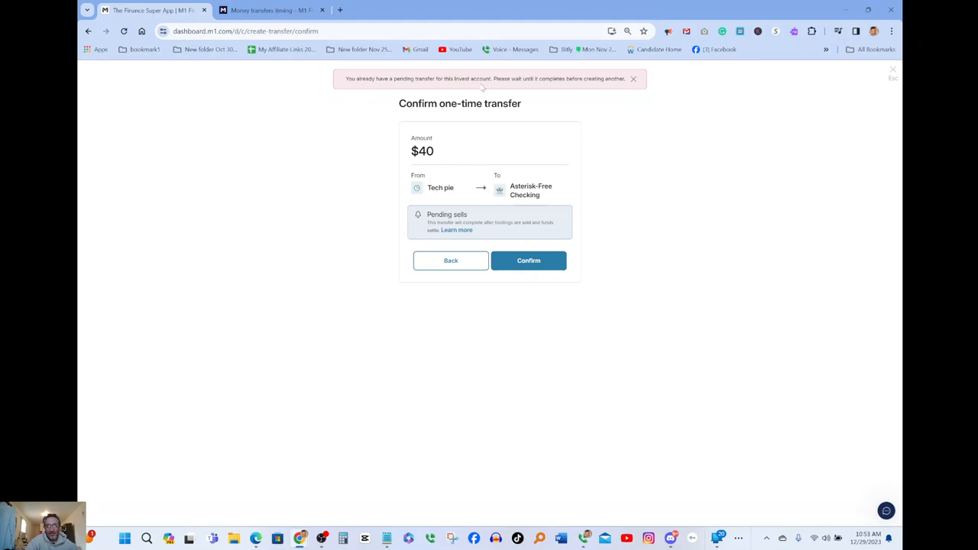
mouse_move(511, 86)
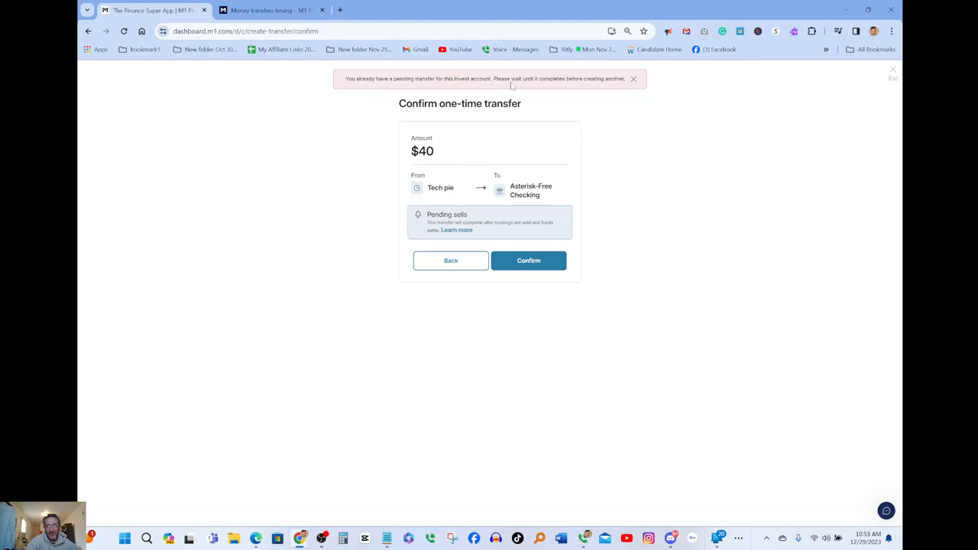
mouse_move(525, 92)
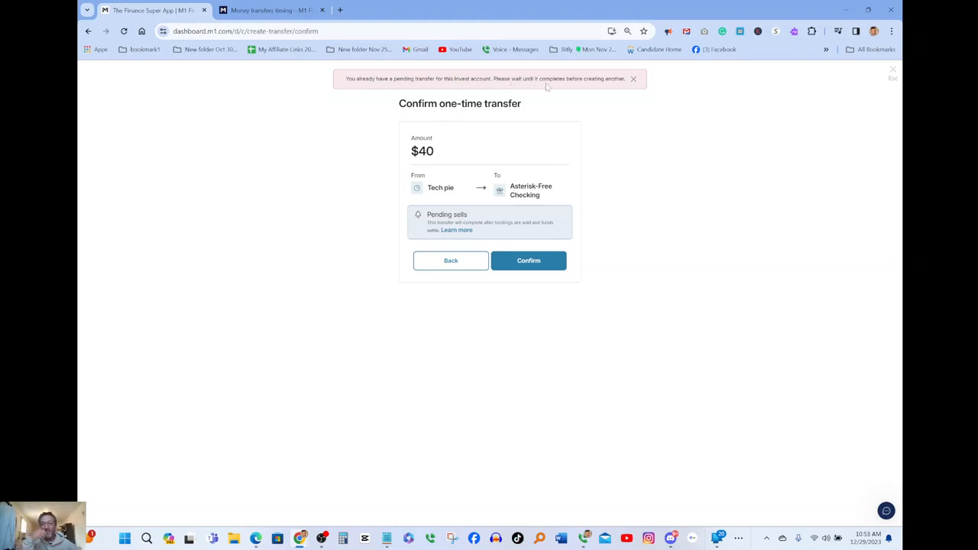
mouse_move(611, 126)
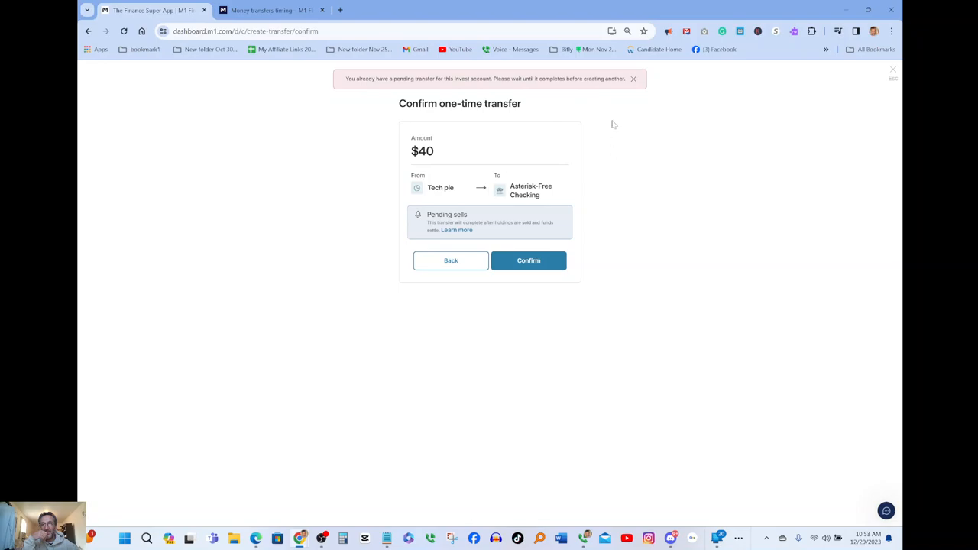
mouse_move(611, 153)
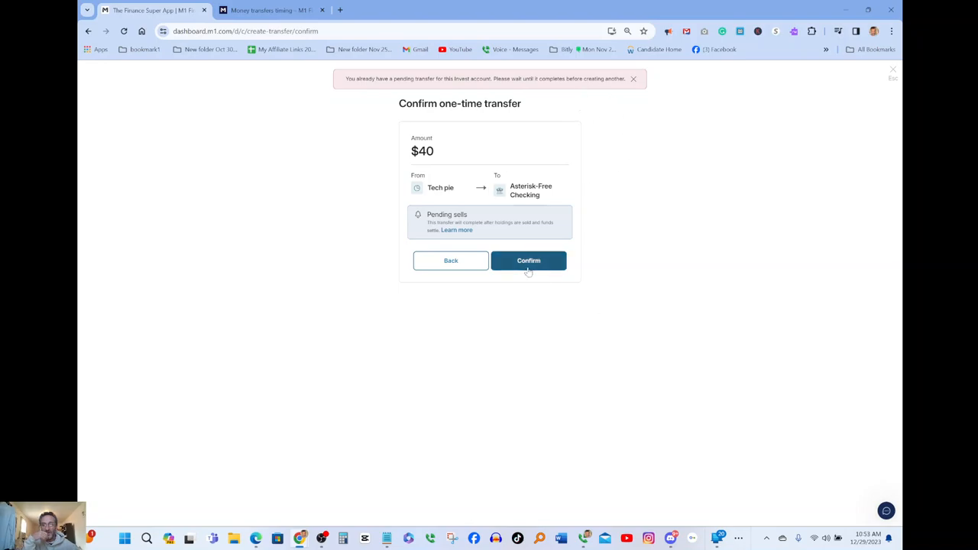
left_click(528, 260)
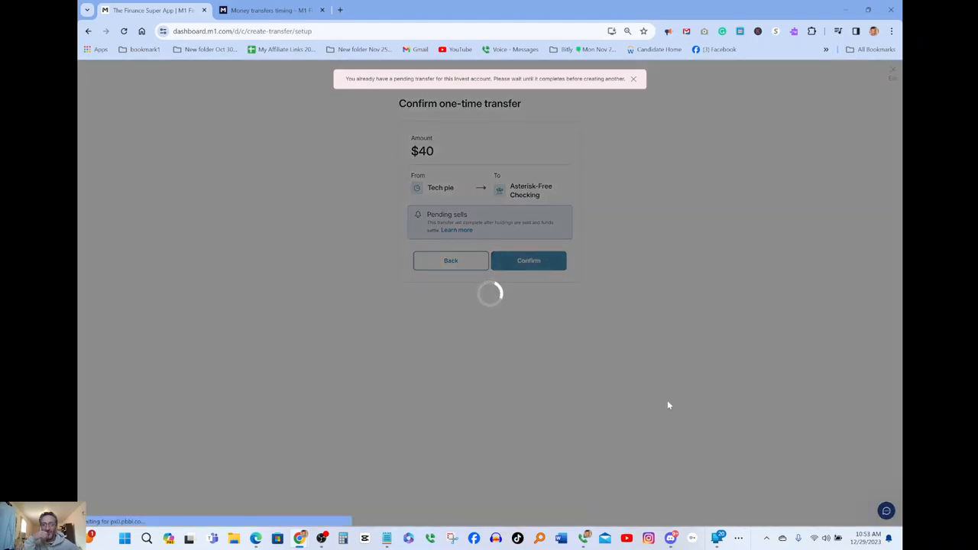
left_click(451, 260)
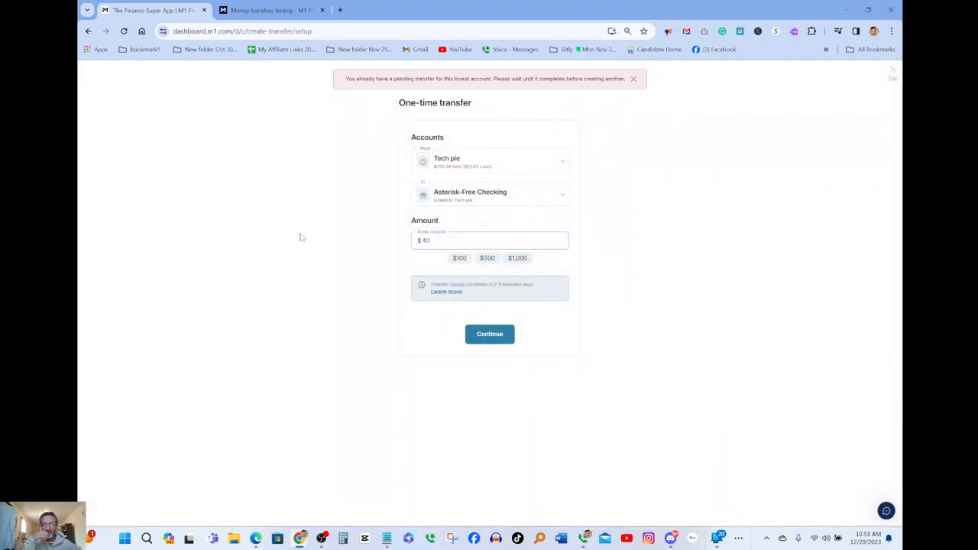
mouse_move(237, 185)
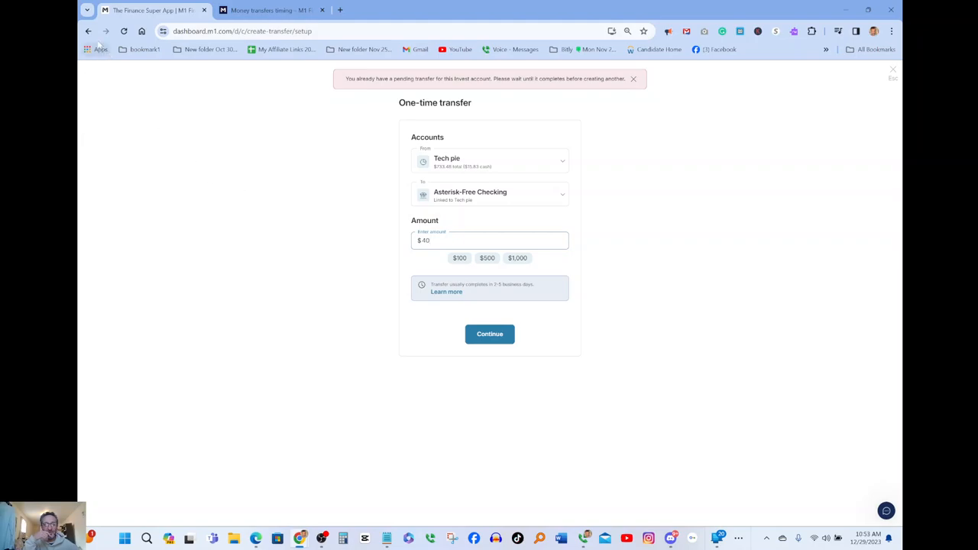
Review the $40 transfer once more, then back out to the Move money page.
left_click(489, 333)
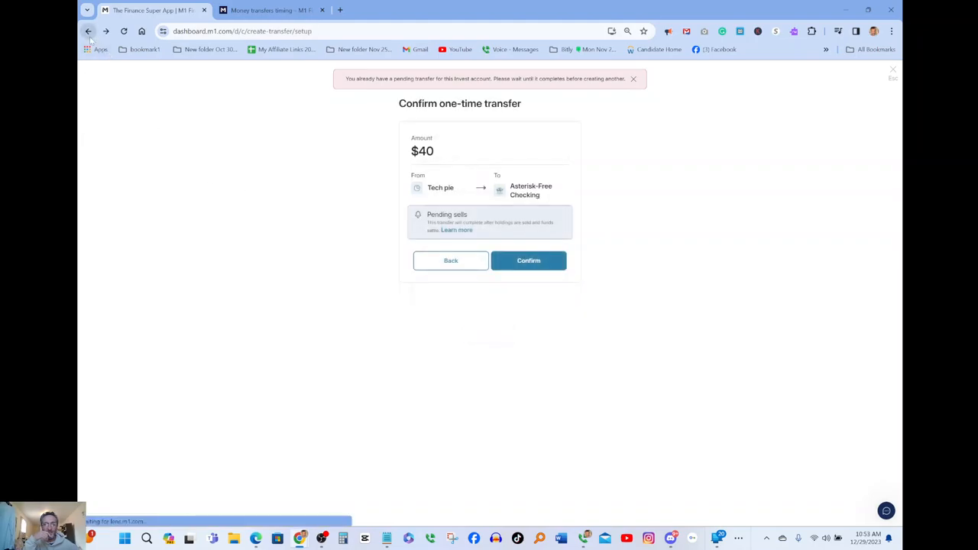
left_click(529, 260)
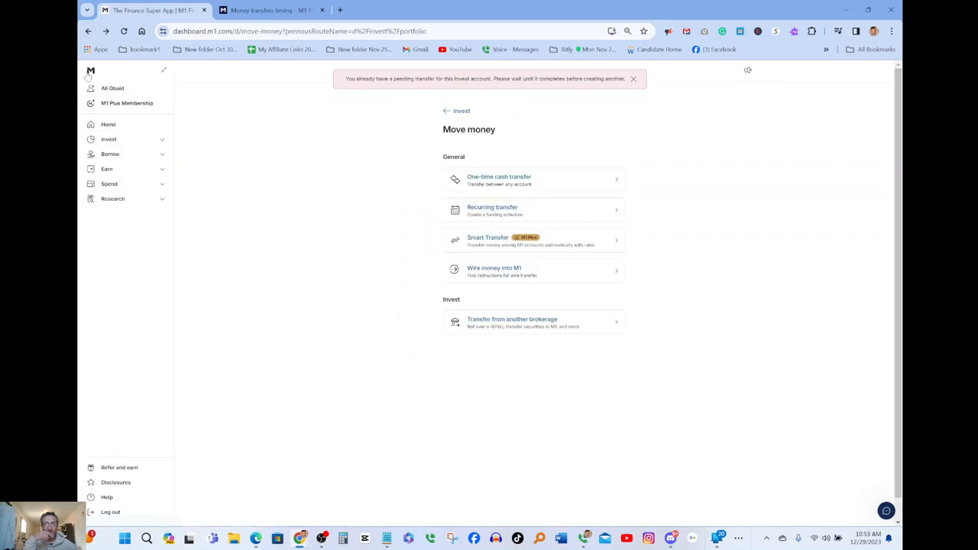
Go Home, then into Invest to reach the Tech pie portfolio with its $100 pending transfer.
left_click(109, 124)
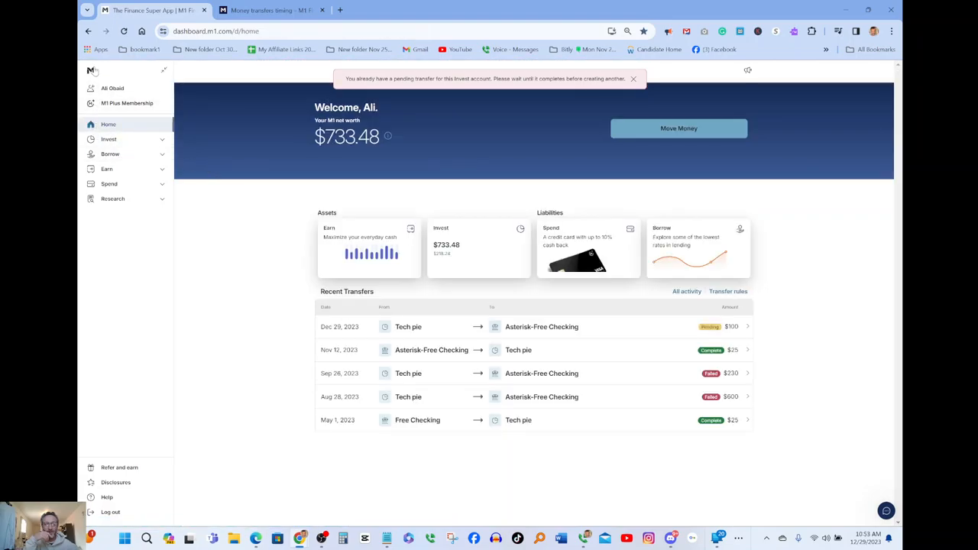
mouse_move(505, 296)
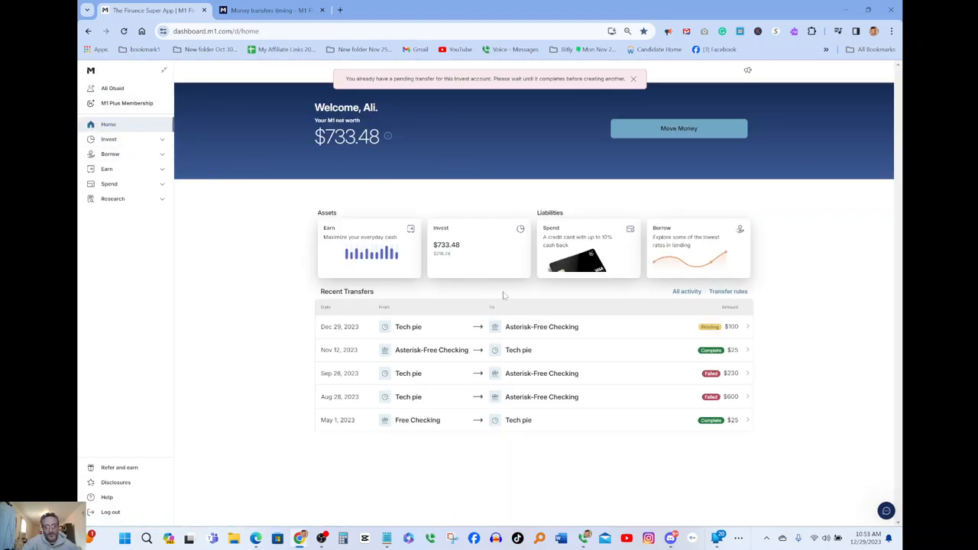
left_click(109, 139)
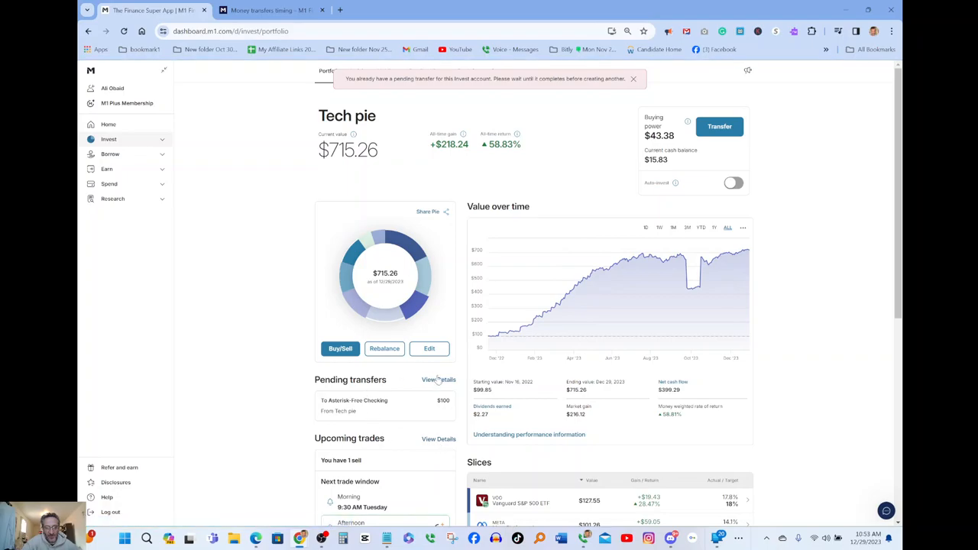
left_click(439, 379)
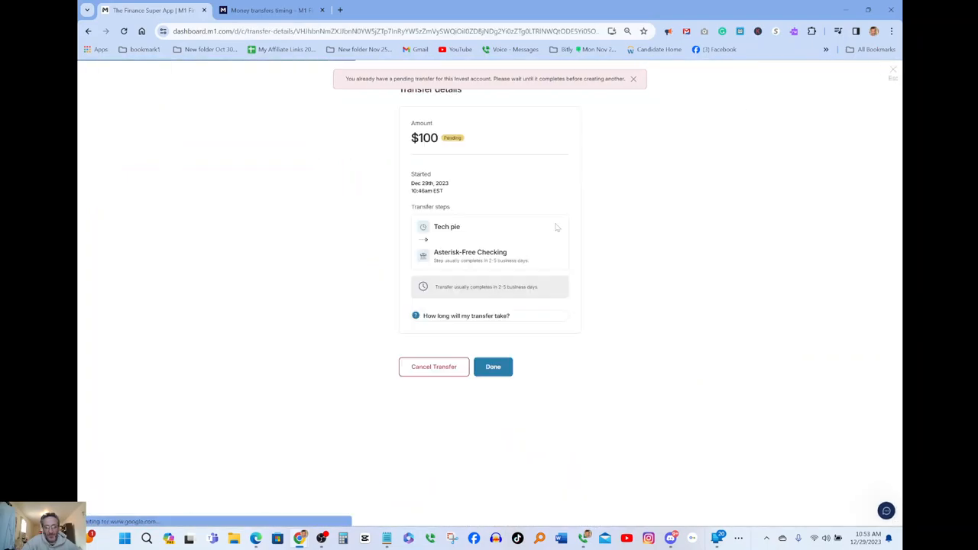
mouse_move(459, 359)
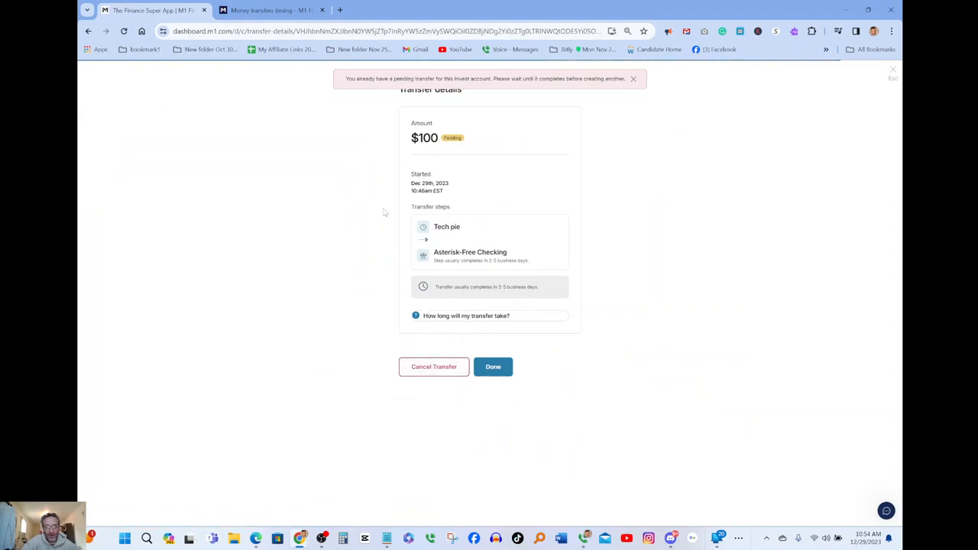
mouse_move(411, 150)
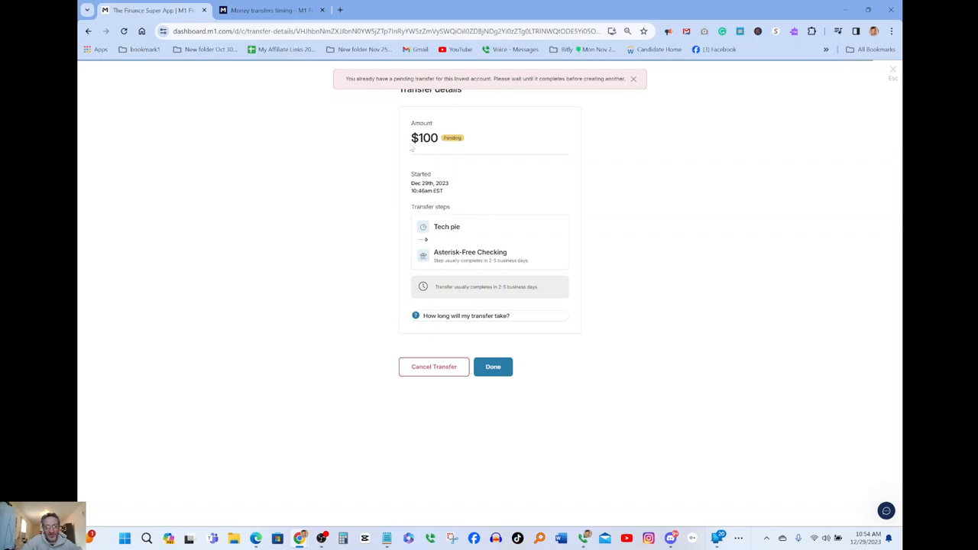
mouse_move(394, 252)
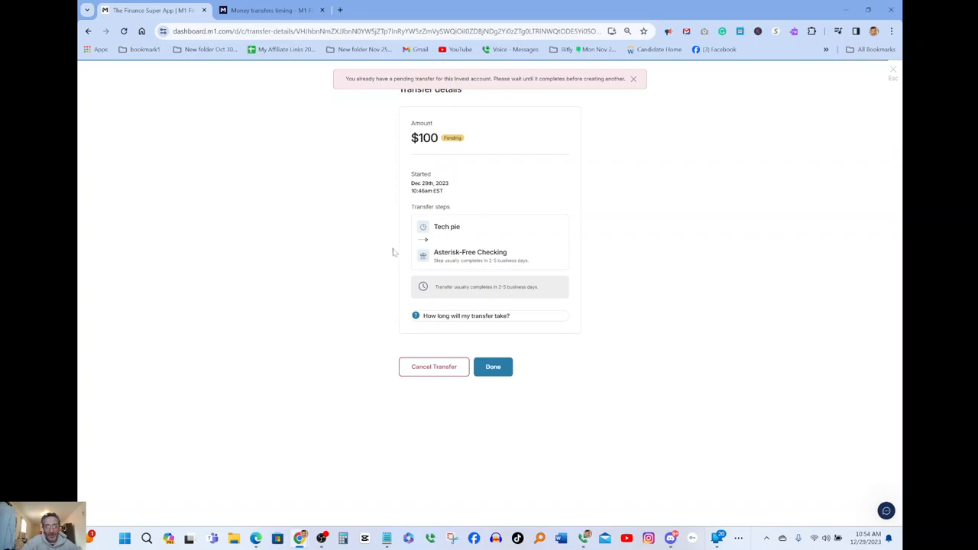
mouse_move(234, 275)
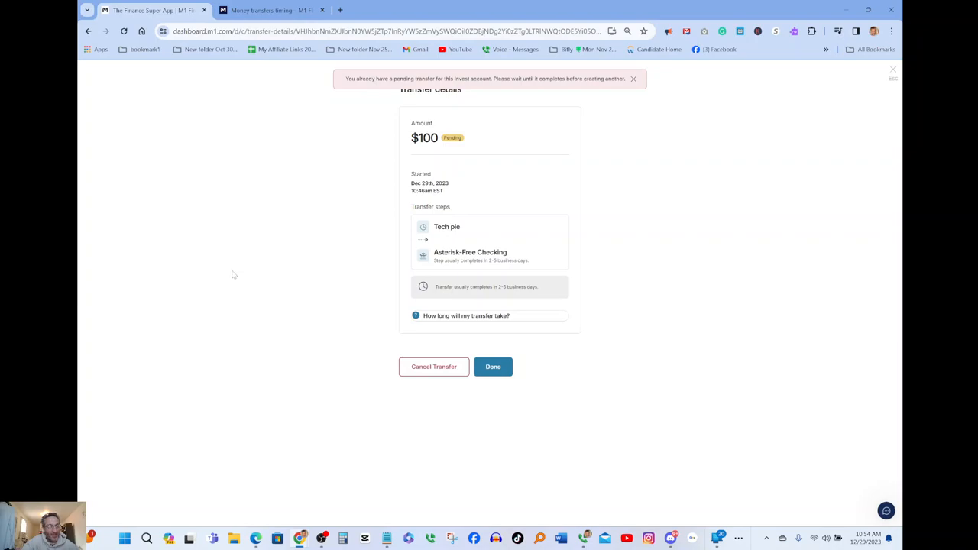
mouse_move(180, 278)
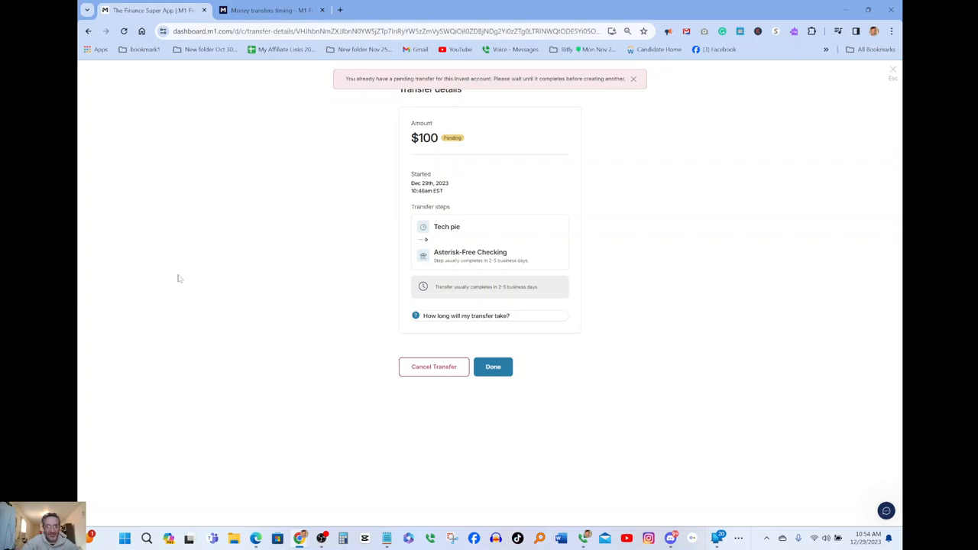
mouse_move(269, 329)
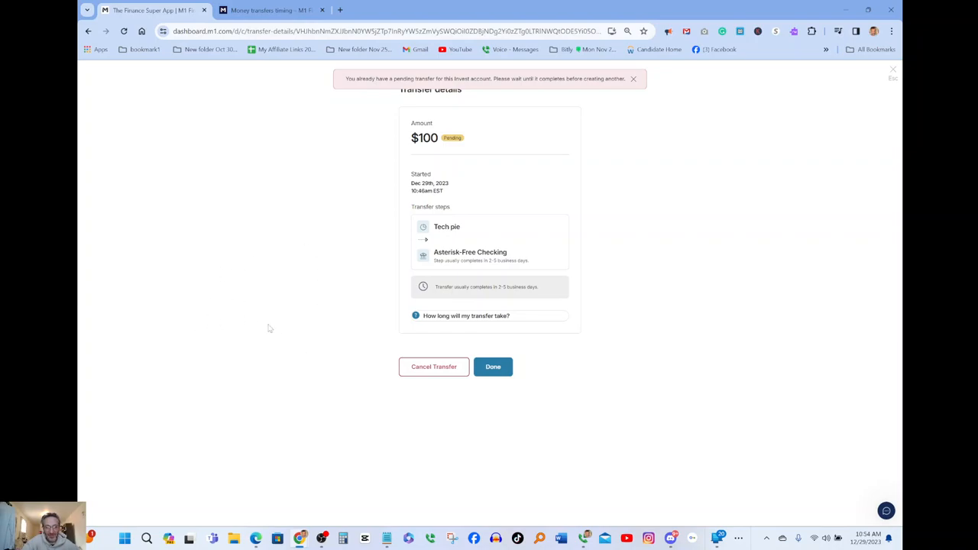
mouse_move(363, 385)
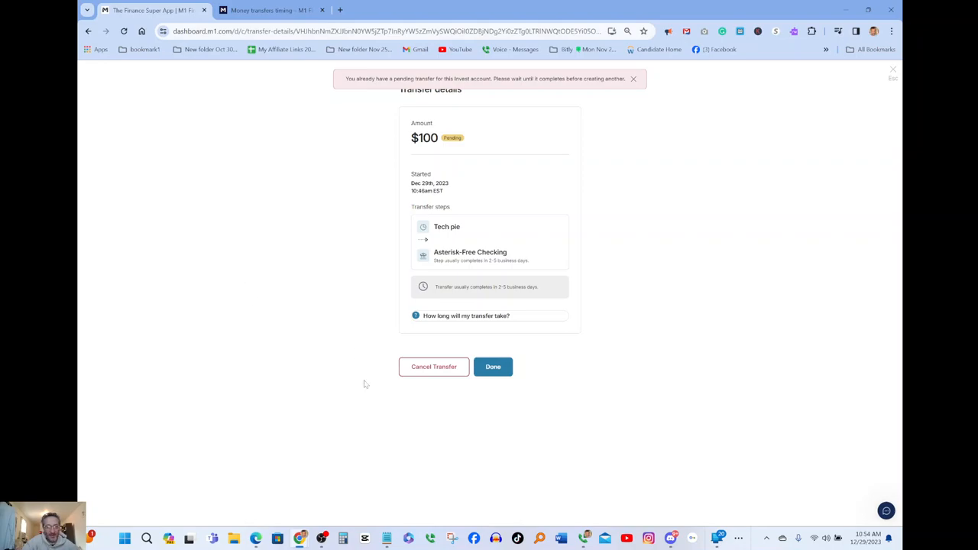
mouse_move(504, 398)
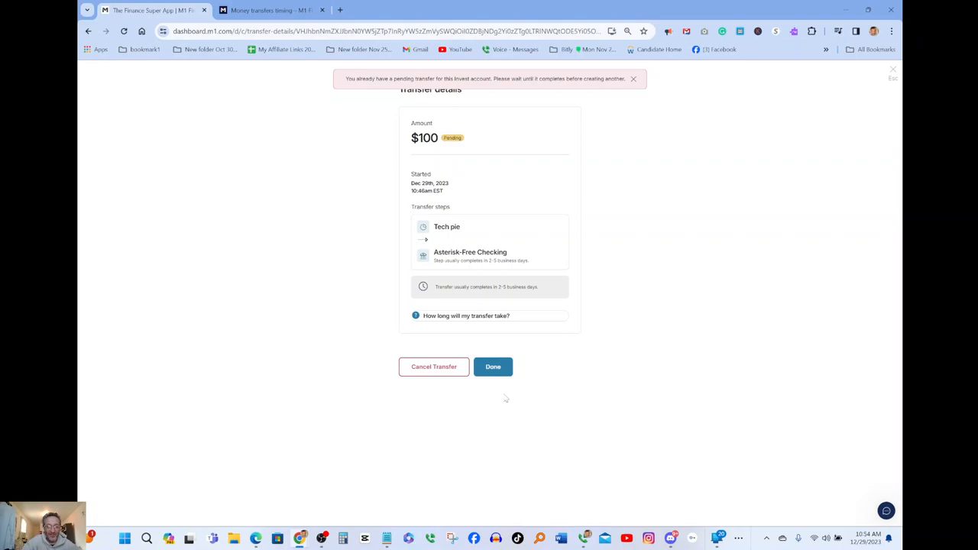
mouse_move(716, 475)
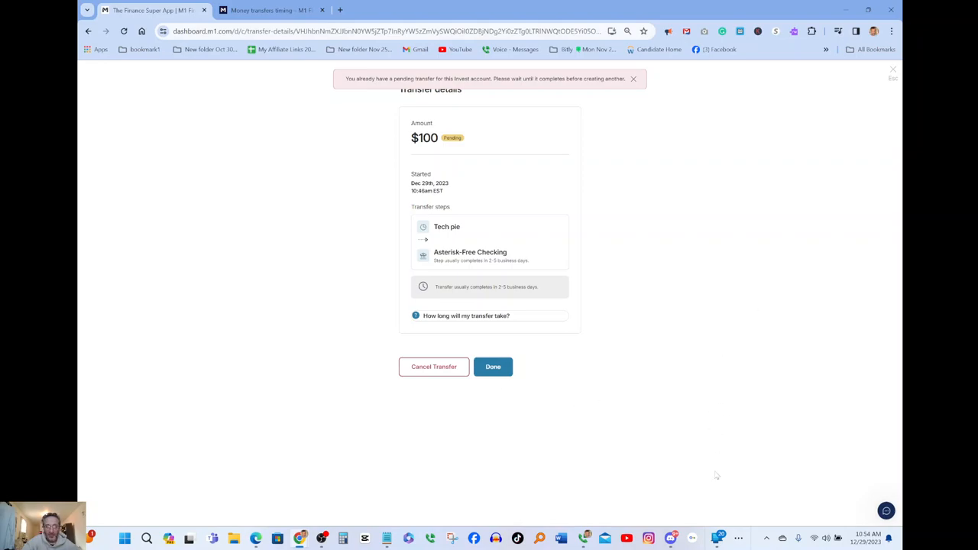
mouse_move(504, 435)
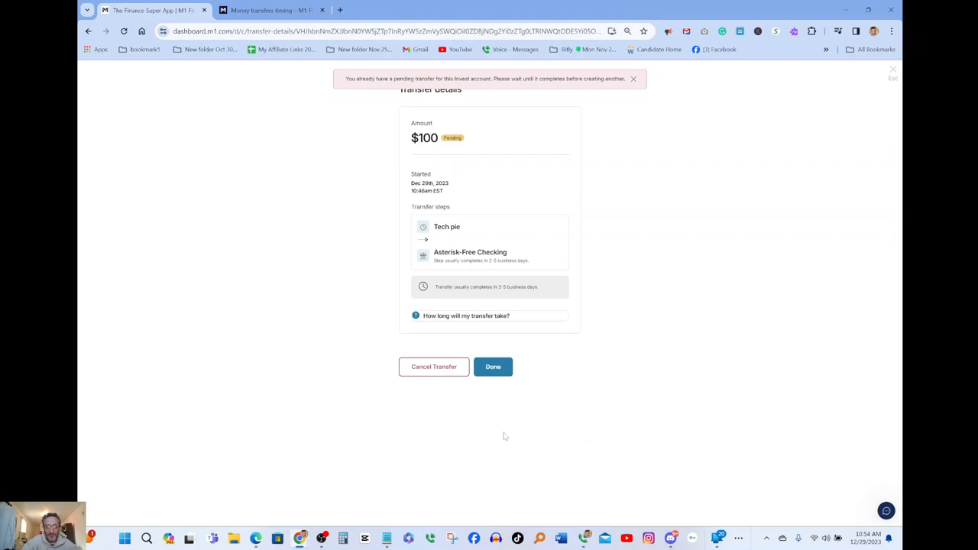
mouse_move(524, 471)
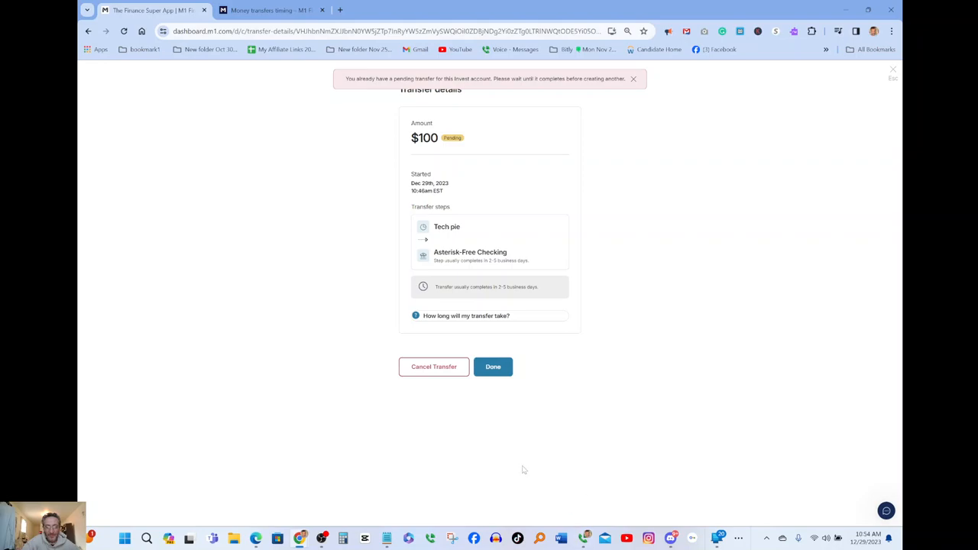
mouse_move(513, 431)
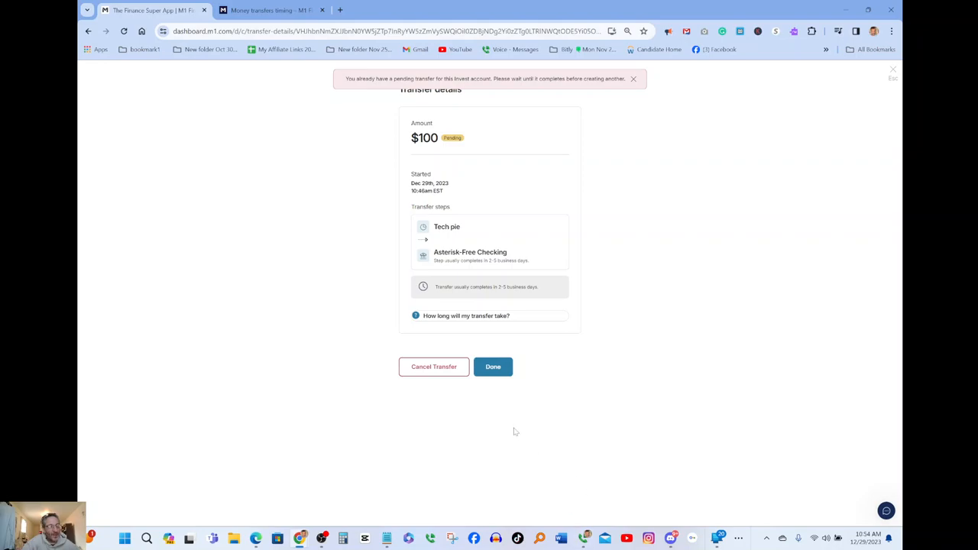
mouse_move(527, 434)
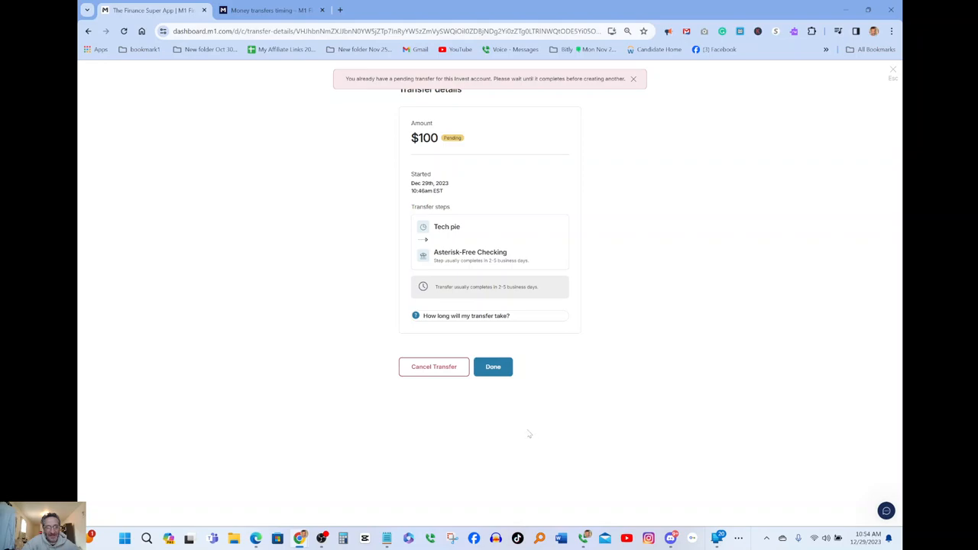
mouse_move(462, 431)
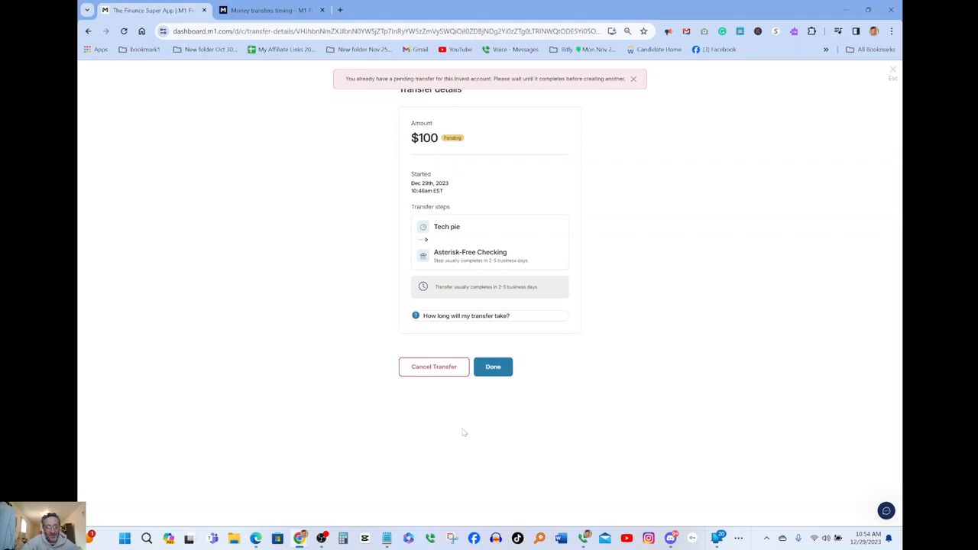
mouse_move(437, 427)
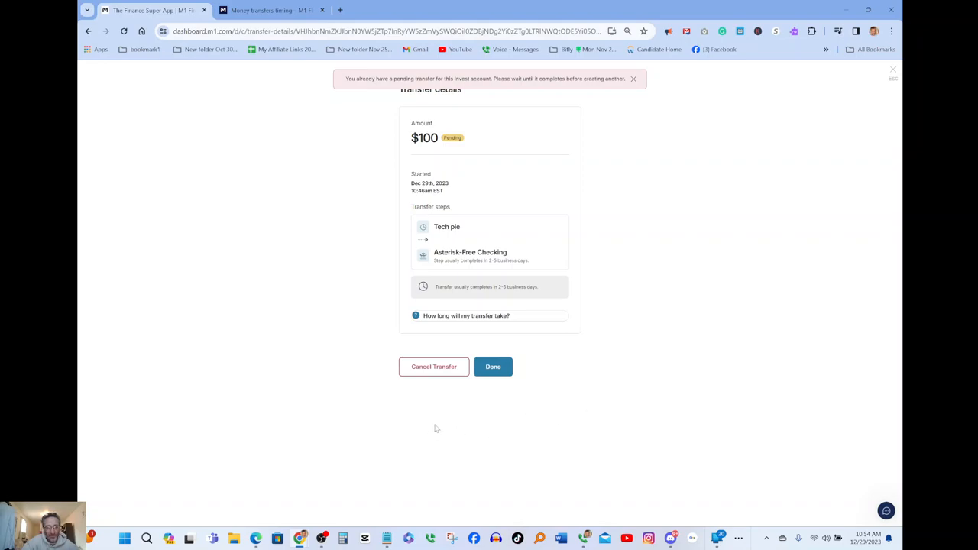
mouse_move(453, 423)
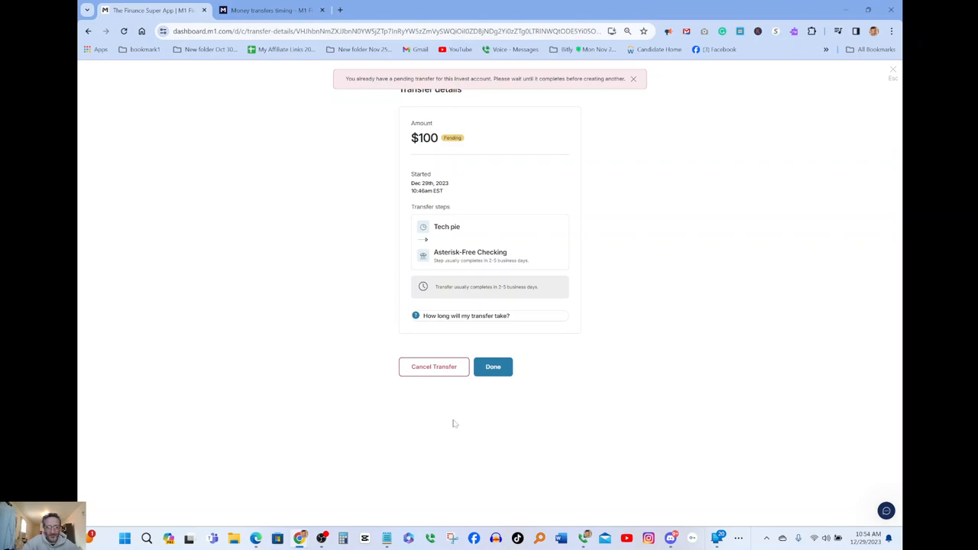
mouse_move(497, 417)
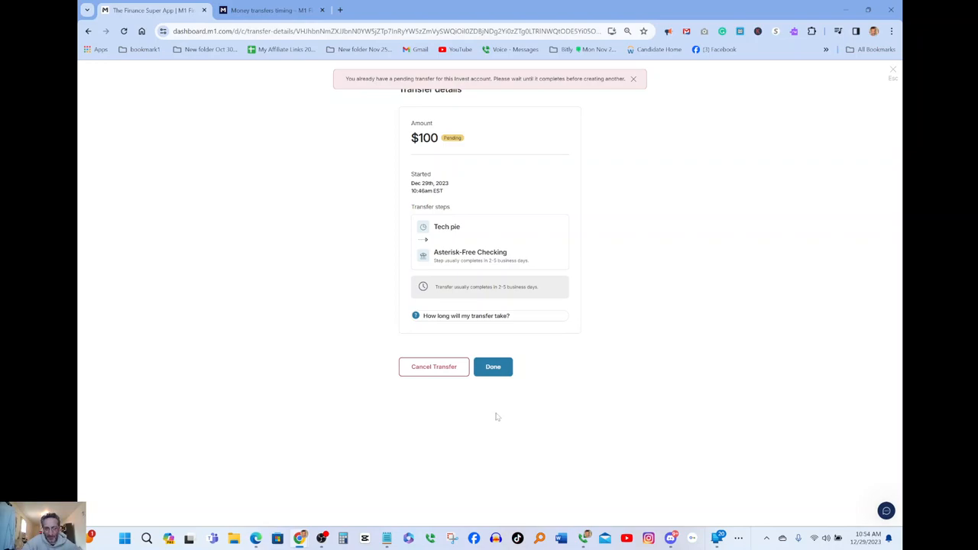
mouse_move(272, 137)
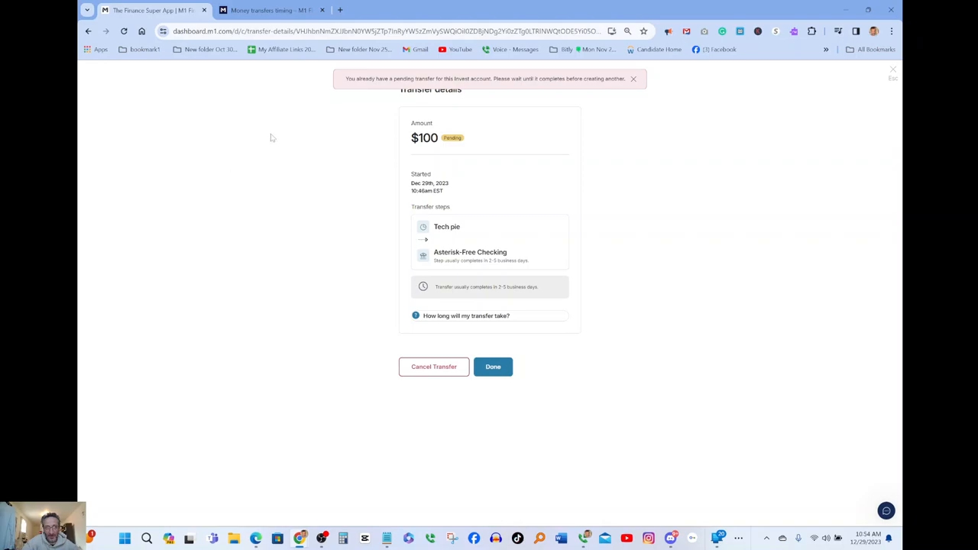
mouse_move(320, 272)
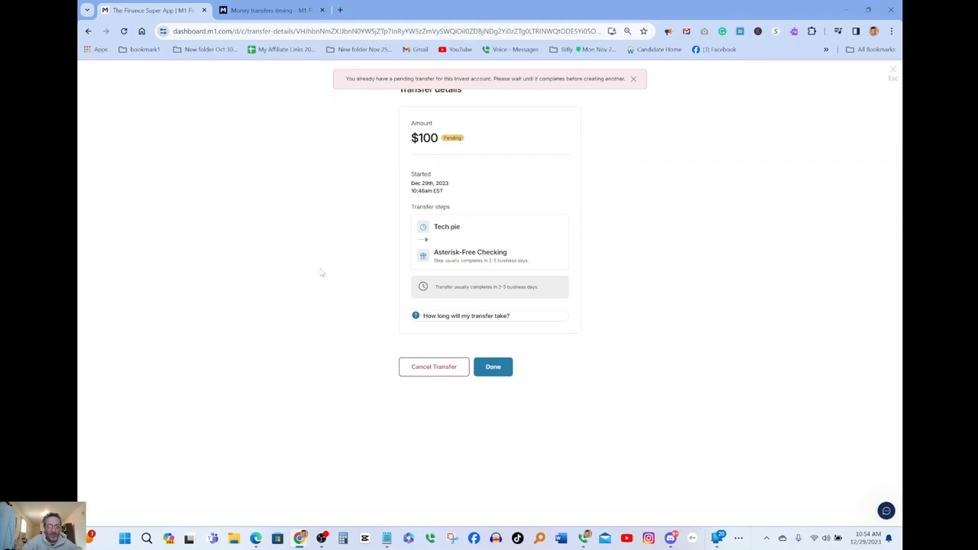
mouse_move(237, 217)
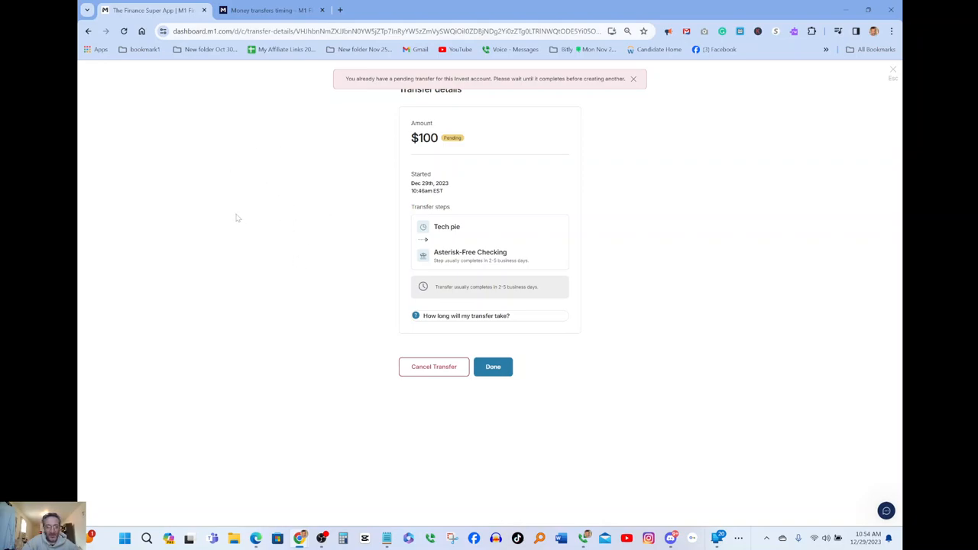
mouse_move(300, 321)
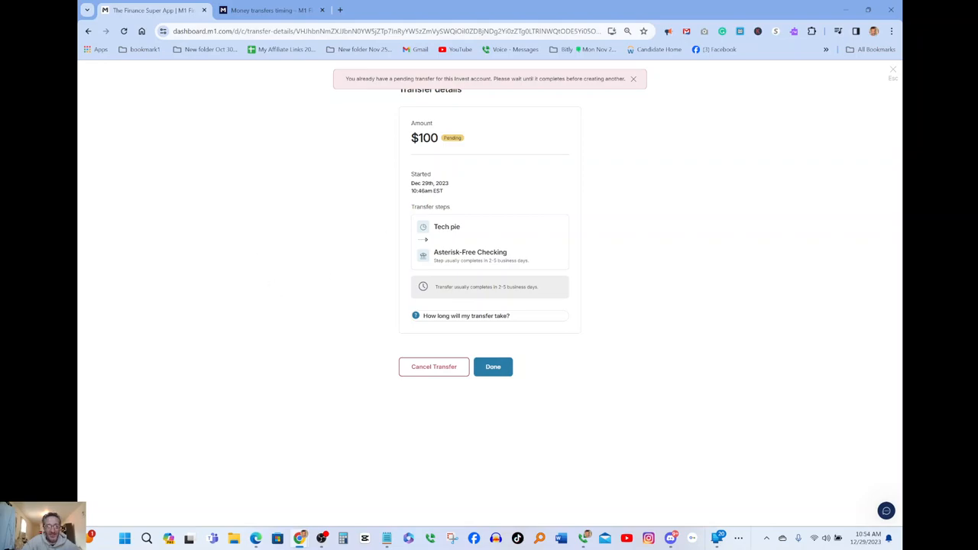
mouse_move(121, 125)
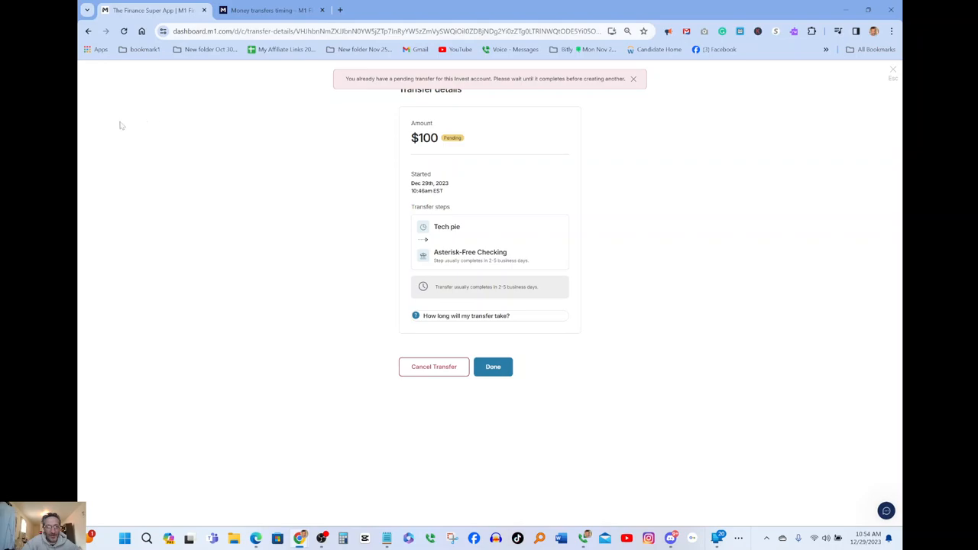
mouse_move(90, 101)
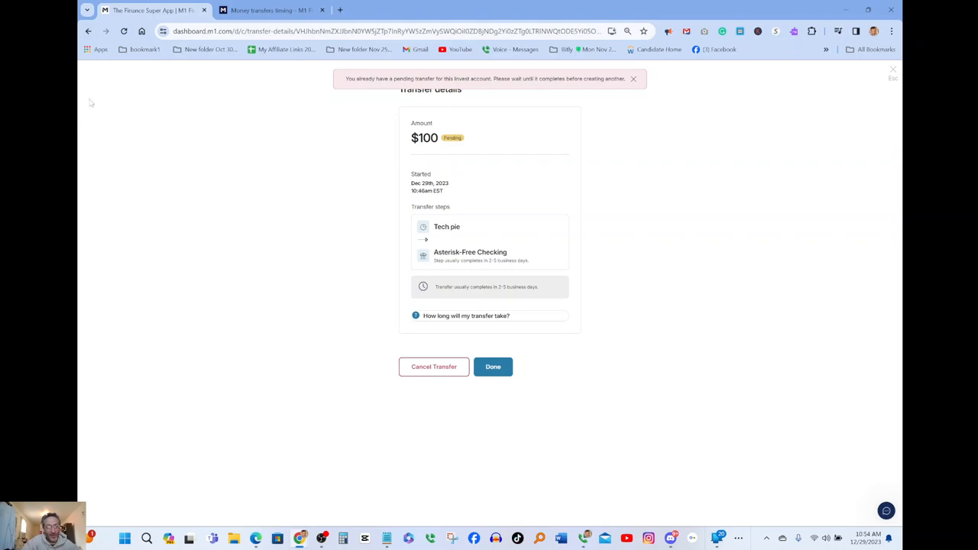
Leave the transfer details for Home and reopen the Tech pie portfolio.
left_click(88, 31)
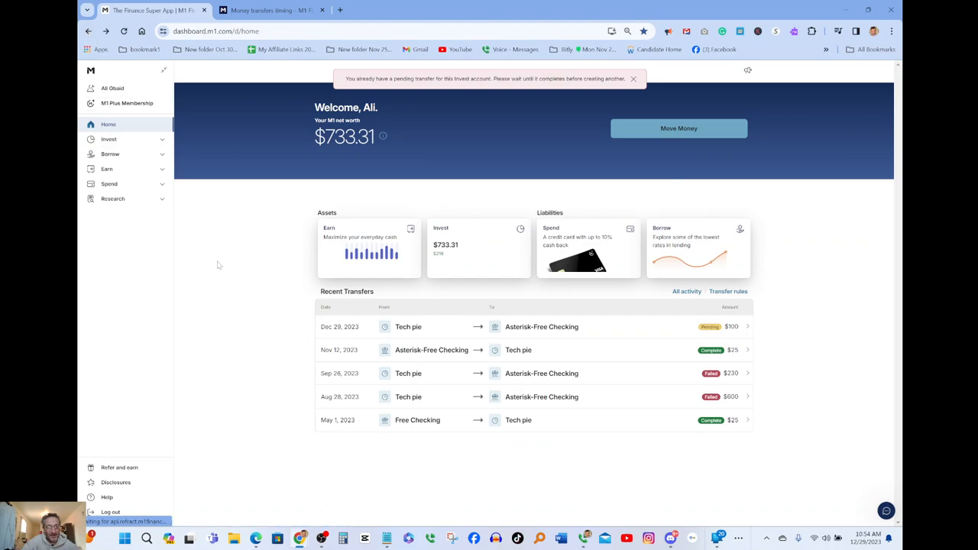
left_click(109, 139)
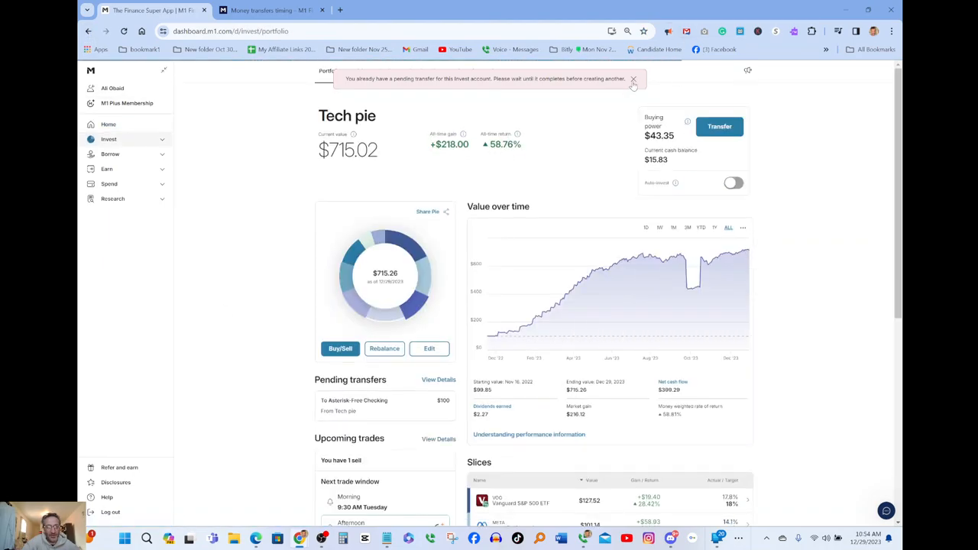
Dismiss the red already-pending-transfer error banner and hover the Value over time chart.
left_click(632, 79)
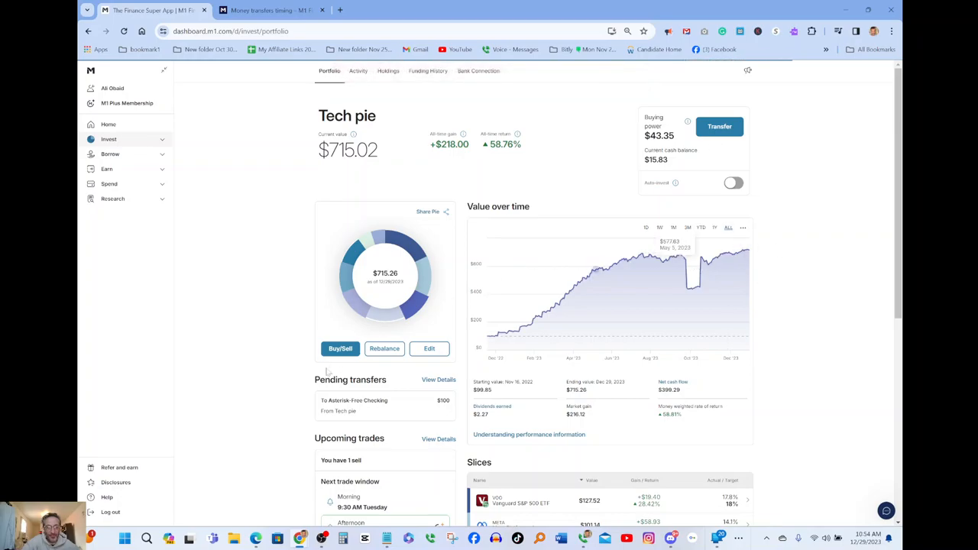
mouse_move(481, 352)
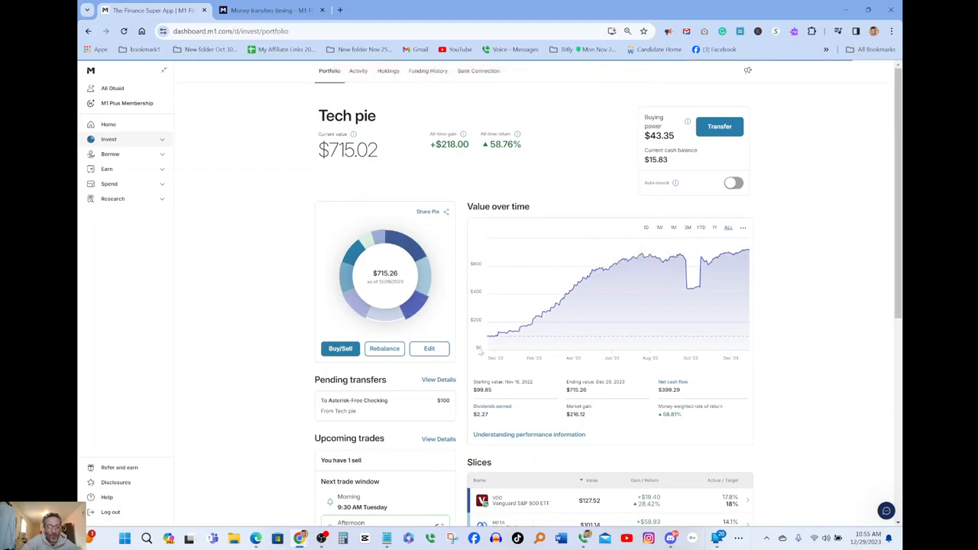
mouse_move(663, 263)
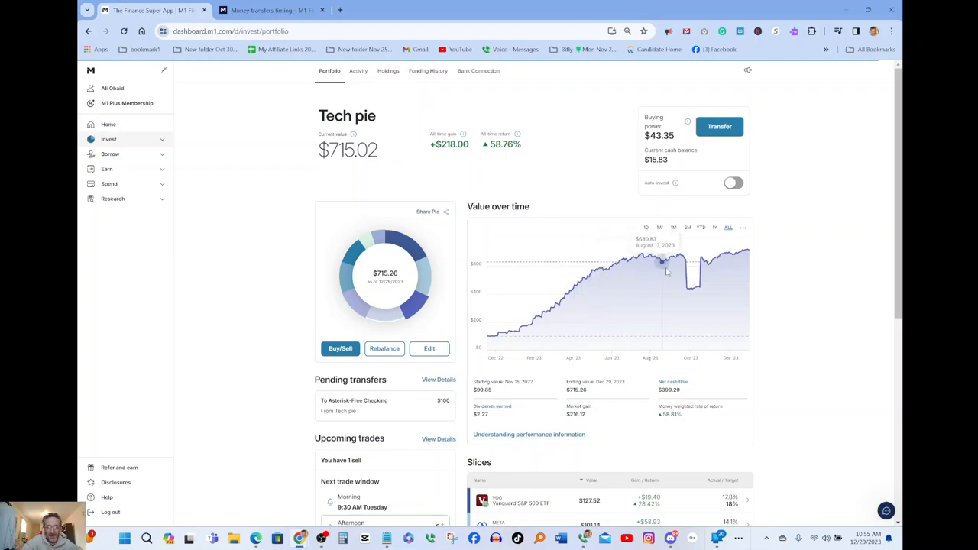
mouse_move(457, 156)
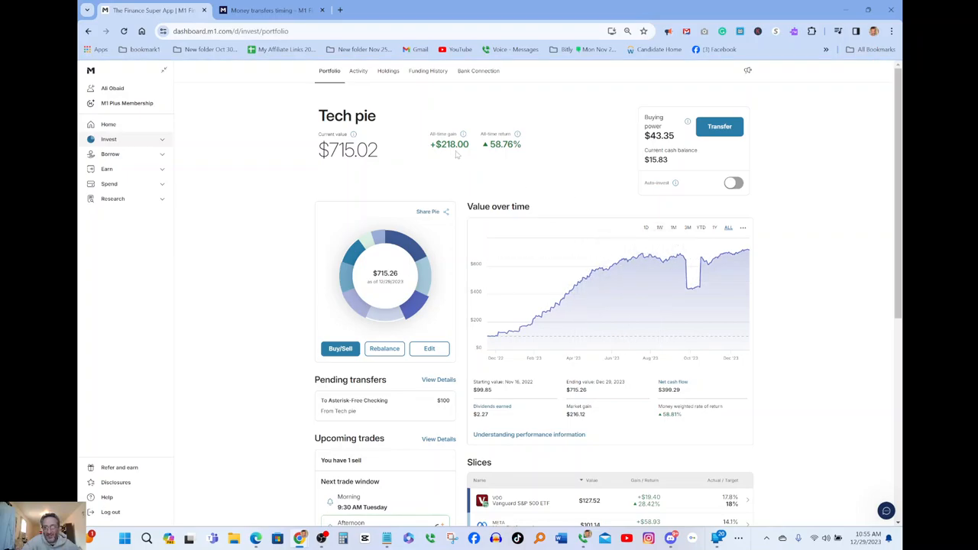
mouse_move(547, 155)
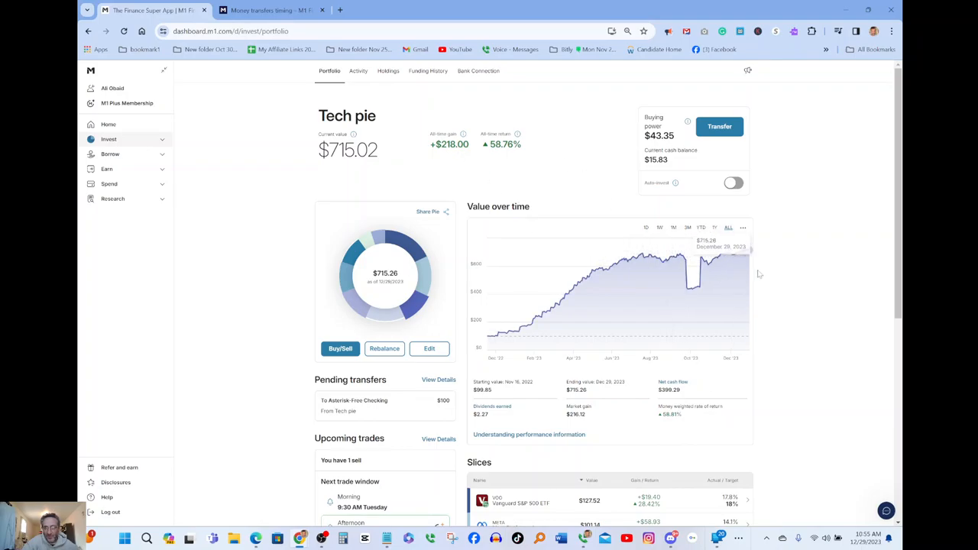
mouse_move(759, 273)
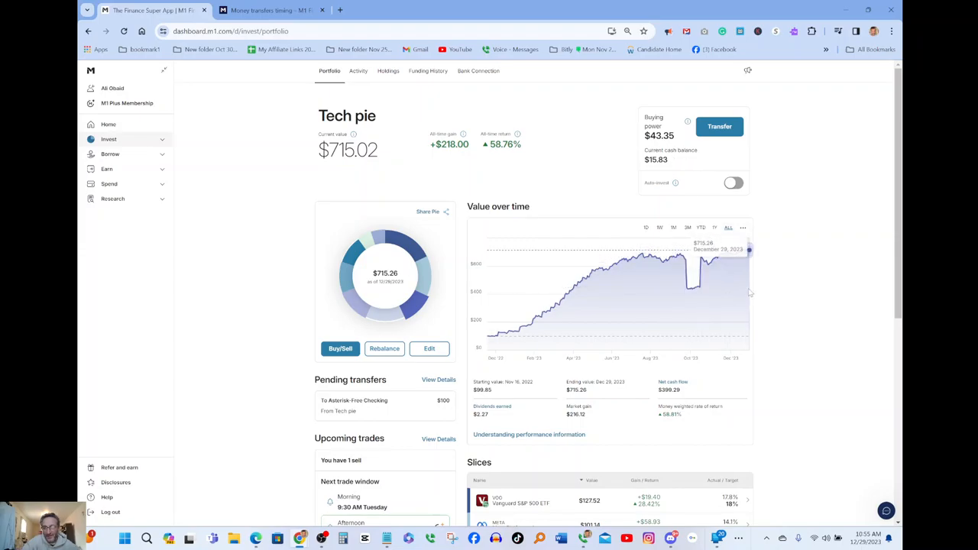
mouse_move(498, 333)
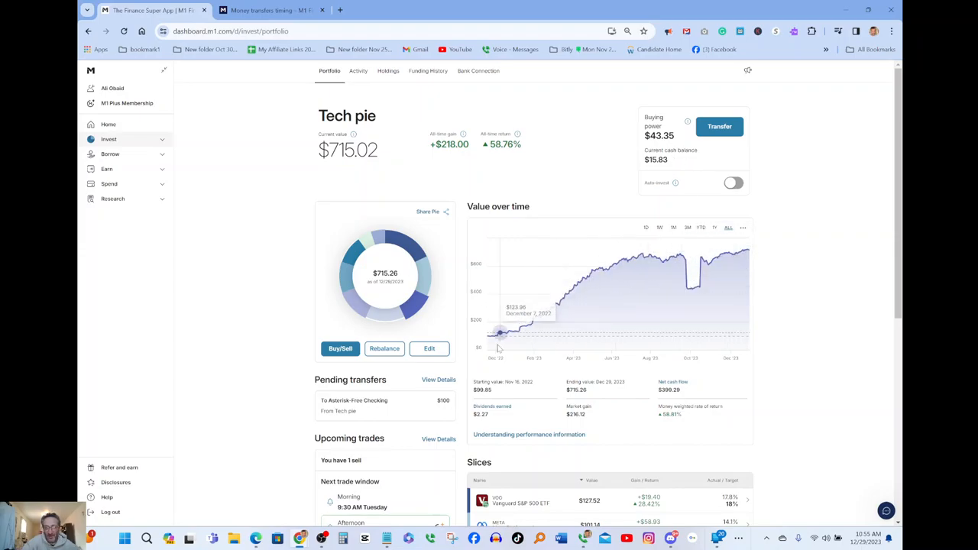
mouse_move(534, 339)
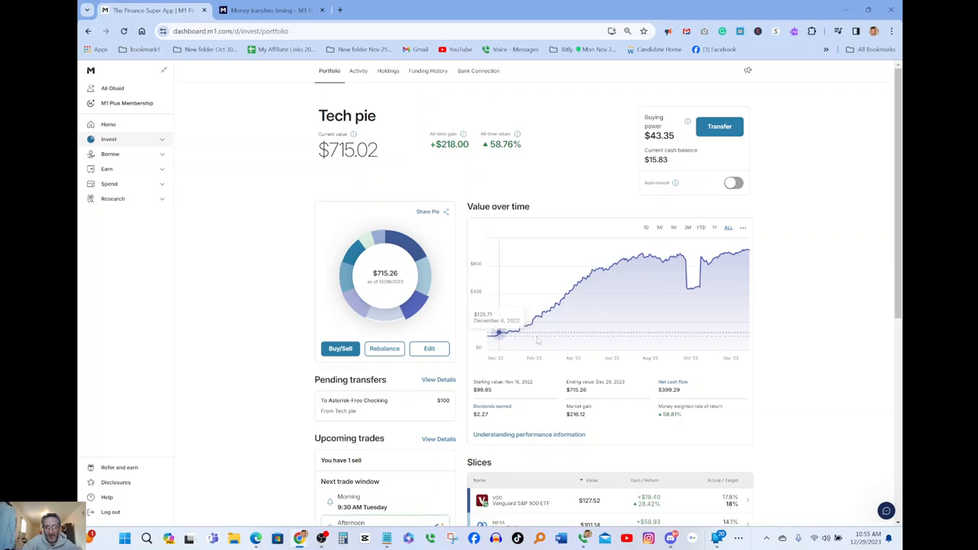
mouse_move(745, 250)
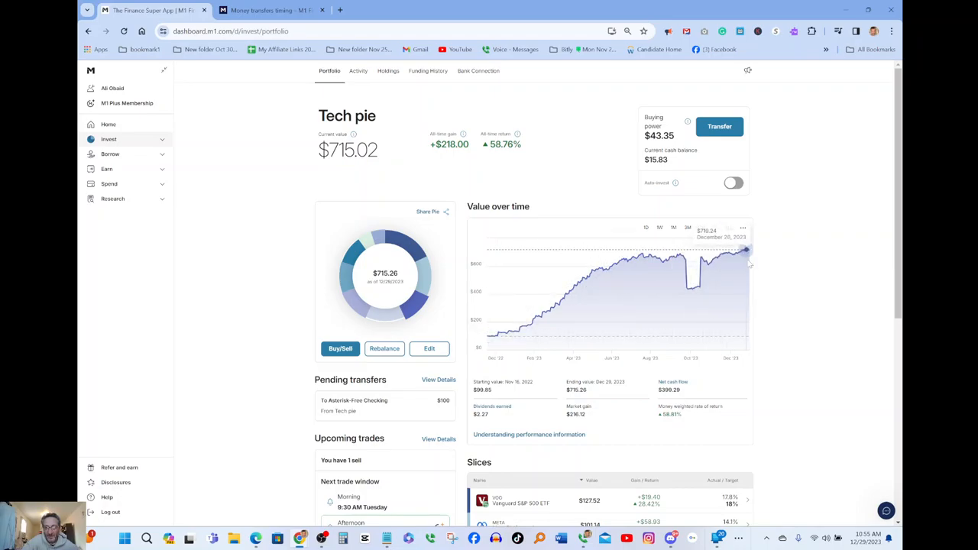
mouse_move(742, 262)
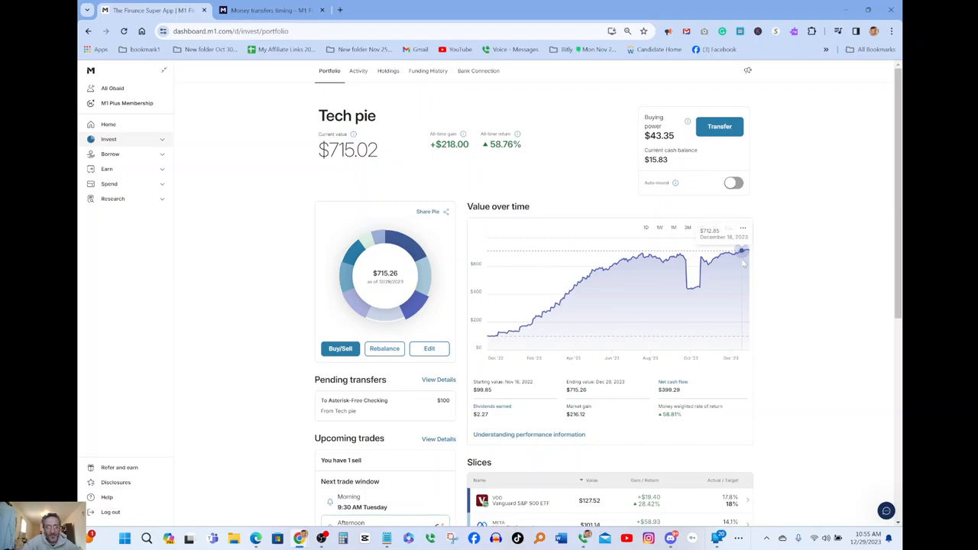
mouse_move(740, 268)
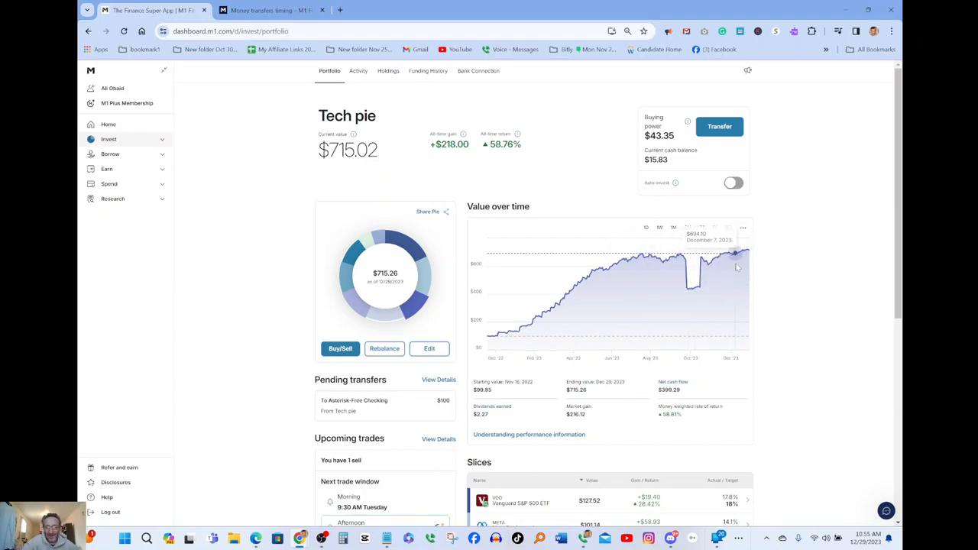
mouse_move(751, 294)
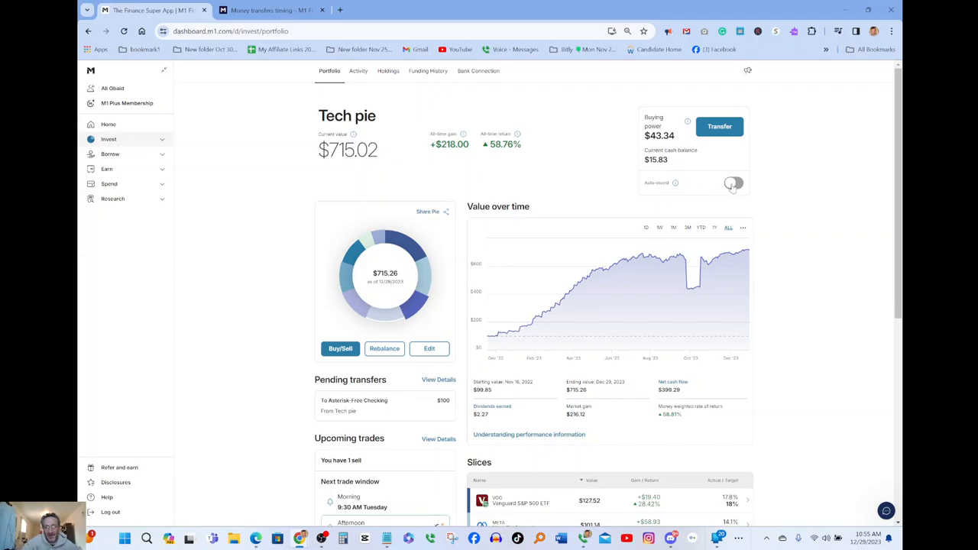
left_click(733, 183)
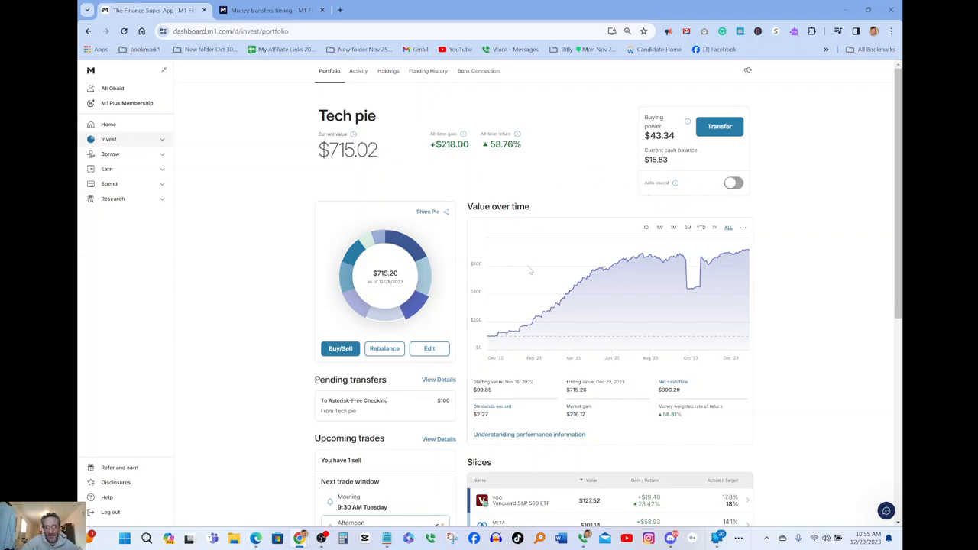